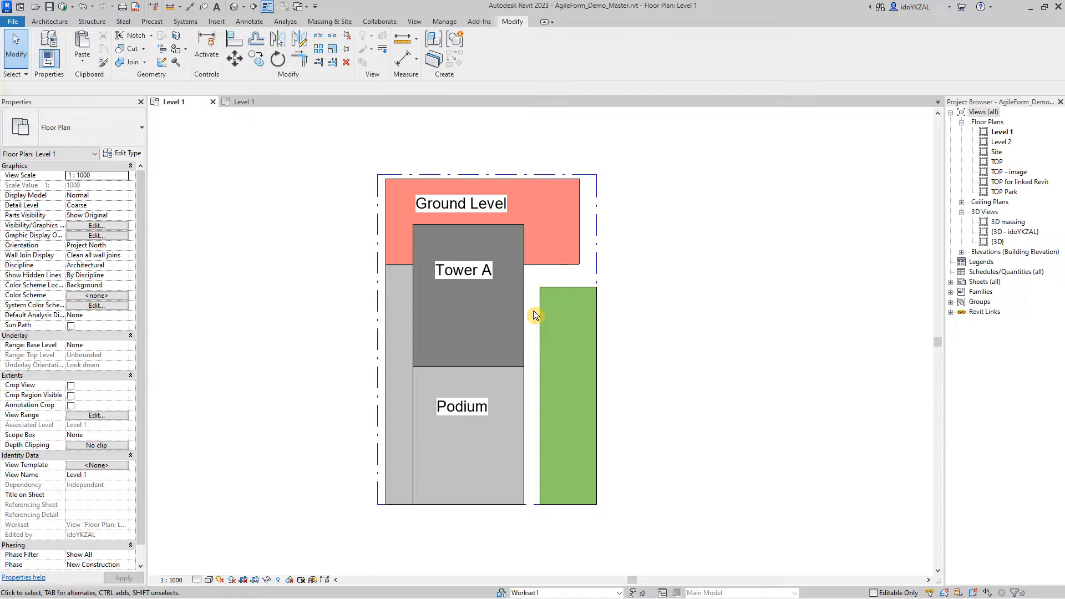
{"action": "mouse_move", "coordinate": [482, 306]}
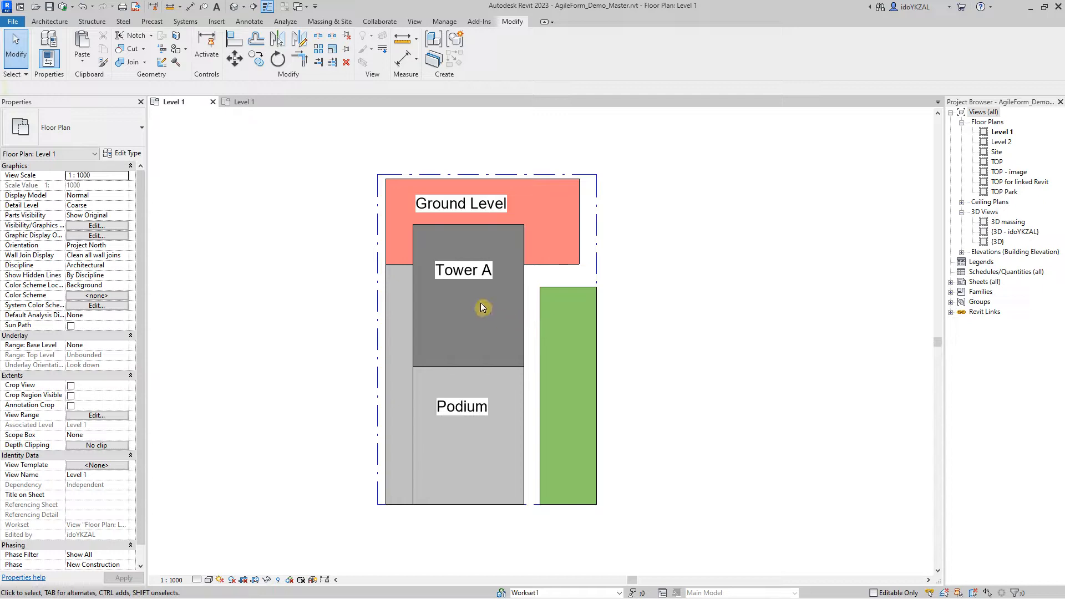
Show the Add-Ins ribbon tab so the AgileForm panel with Planary appears
{"action": "left_click", "coordinate": [486, 231]}
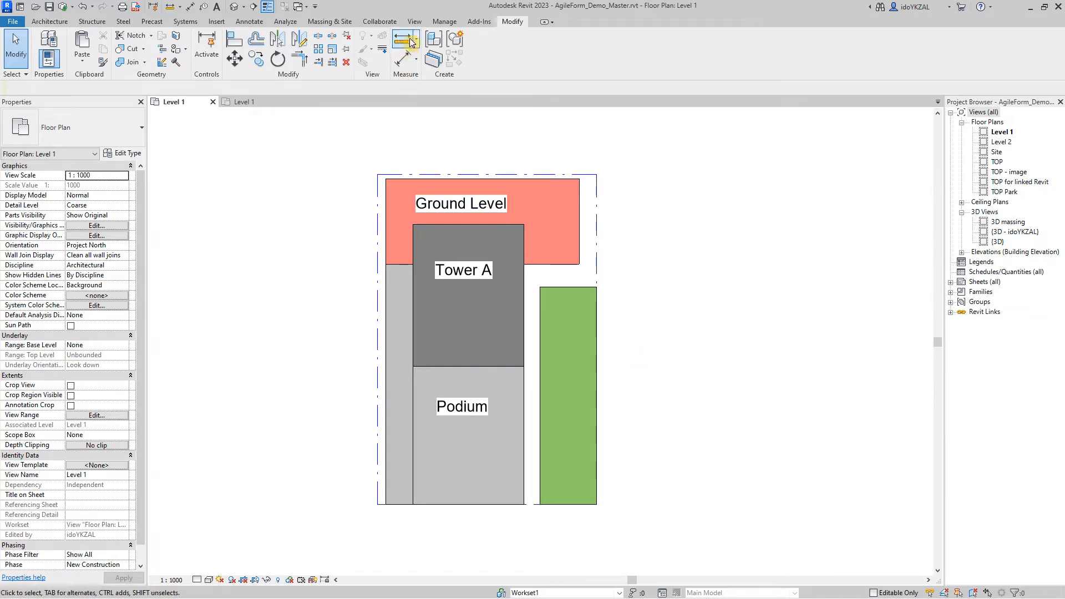
{"action": "left_click", "coordinate": [478, 21]}
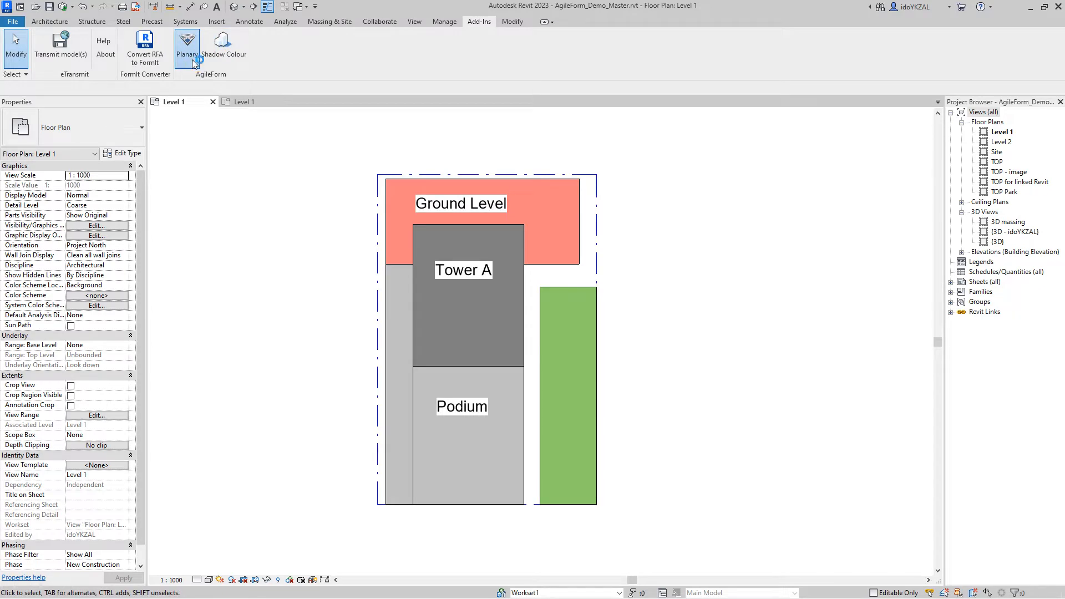
Launch Planary from the AgileForm panel, showing its empty analysis window
{"action": "left_click", "coordinate": [187, 47]}
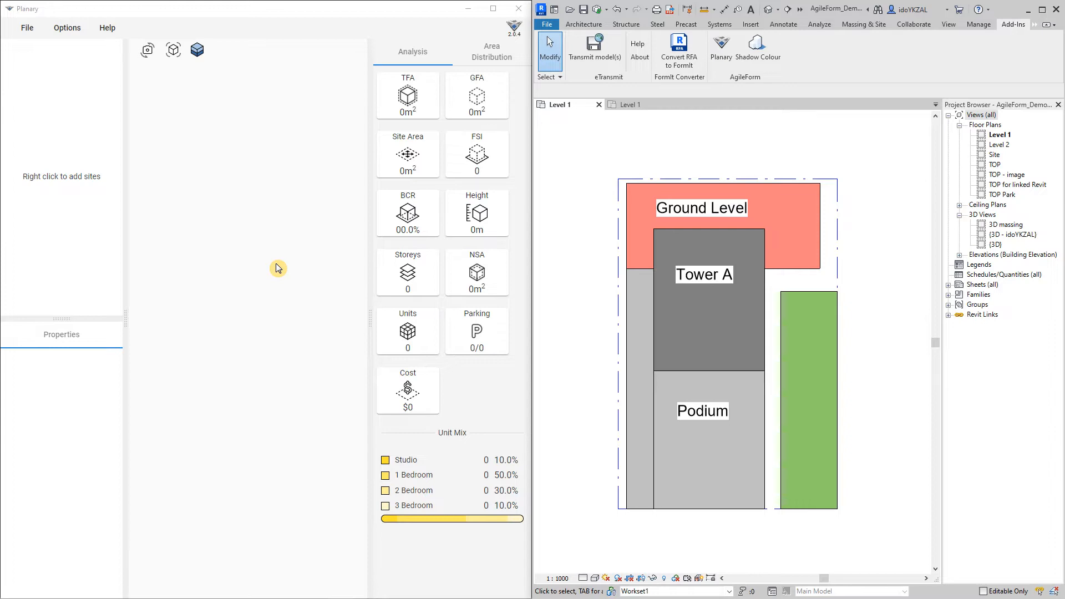
{"action": "mouse_move", "coordinate": [67, 198]}
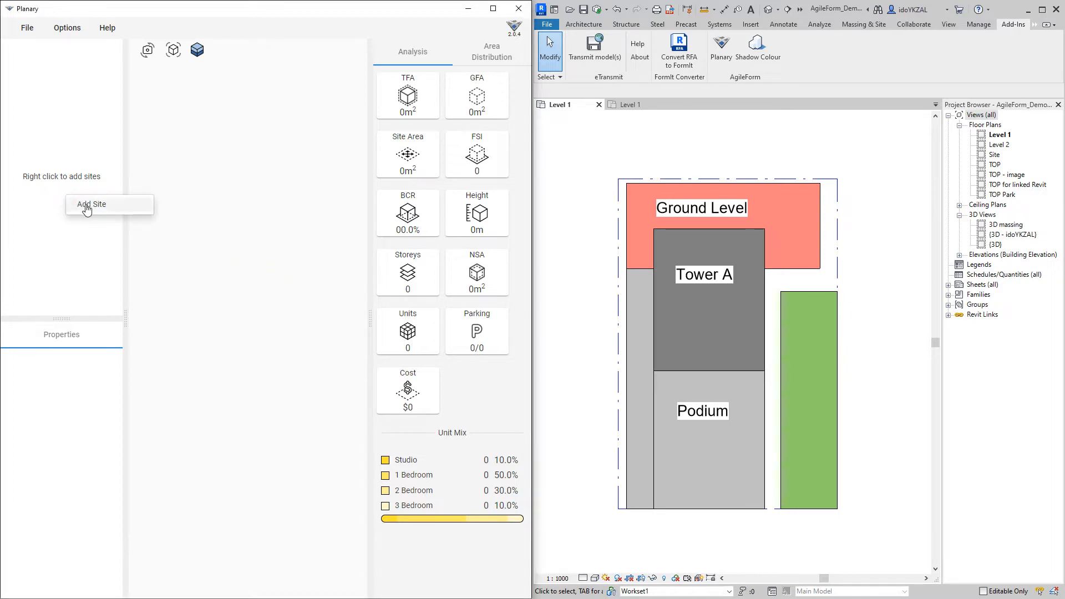
Add a 3,544.57 m² site, orbit its preview, and rename it Site A
{"action": "left_click", "coordinate": [92, 204]}
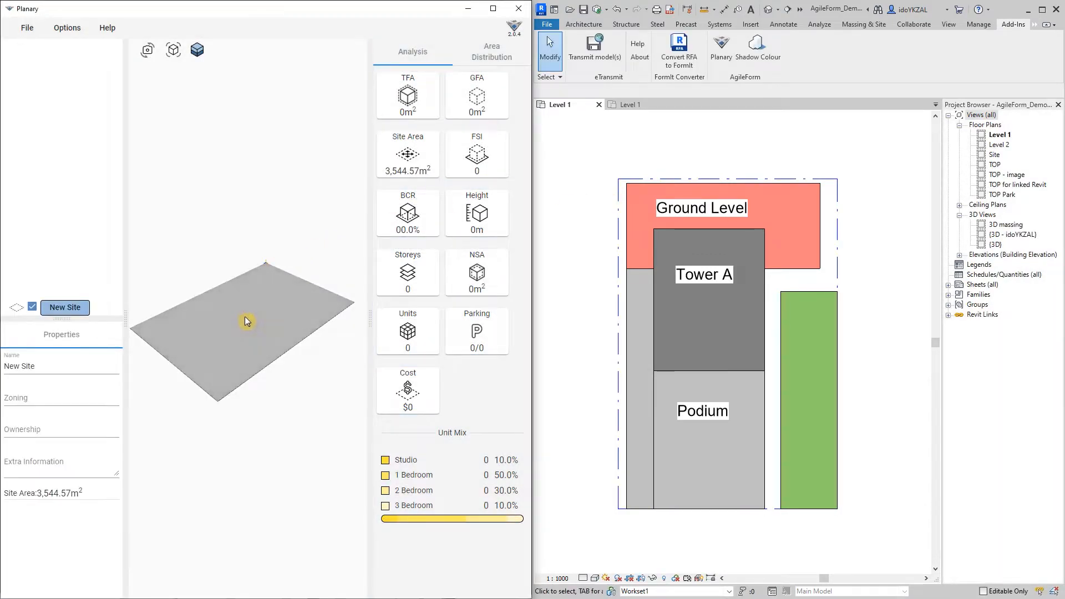
{"action": "left_click_drag", "start_coordinate": [246, 321], "coordinate": [351, 321]}
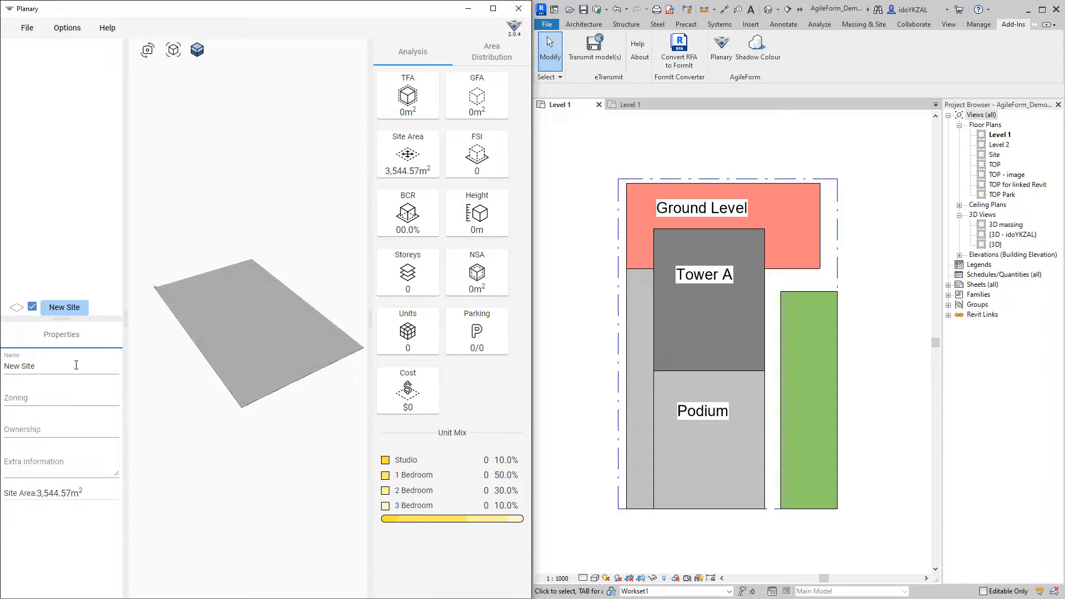
{"action": "left_click", "coordinate": [34, 366]}
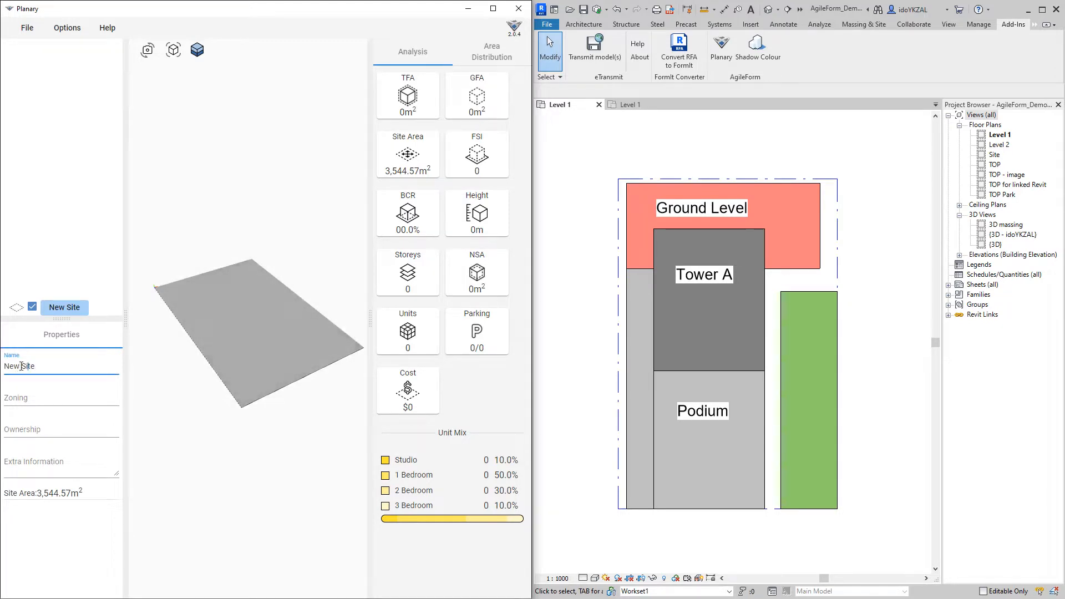
{"action": "type", "text": "Site"}
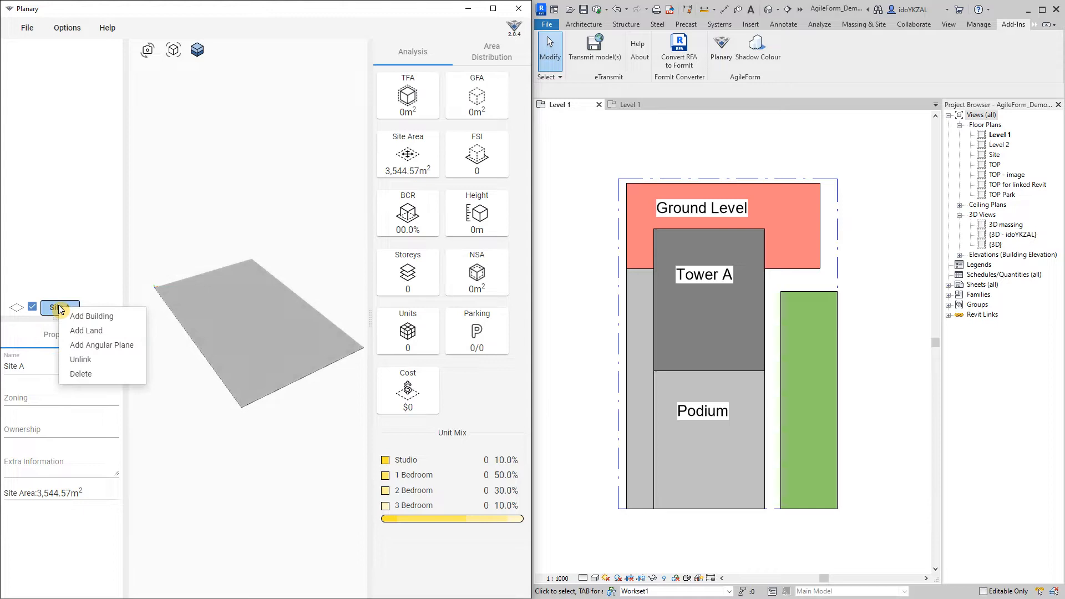
Add a building under Site A and rename it from New Building to Building
{"action": "left_click", "coordinate": [91, 316]}
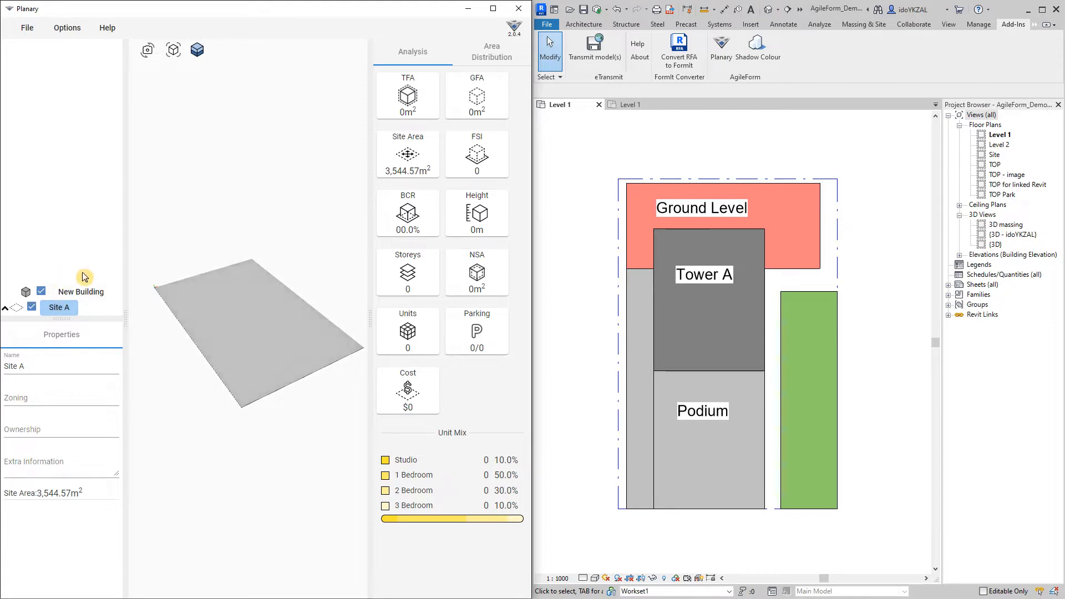
{"action": "left_click", "coordinate": [81, 291]}
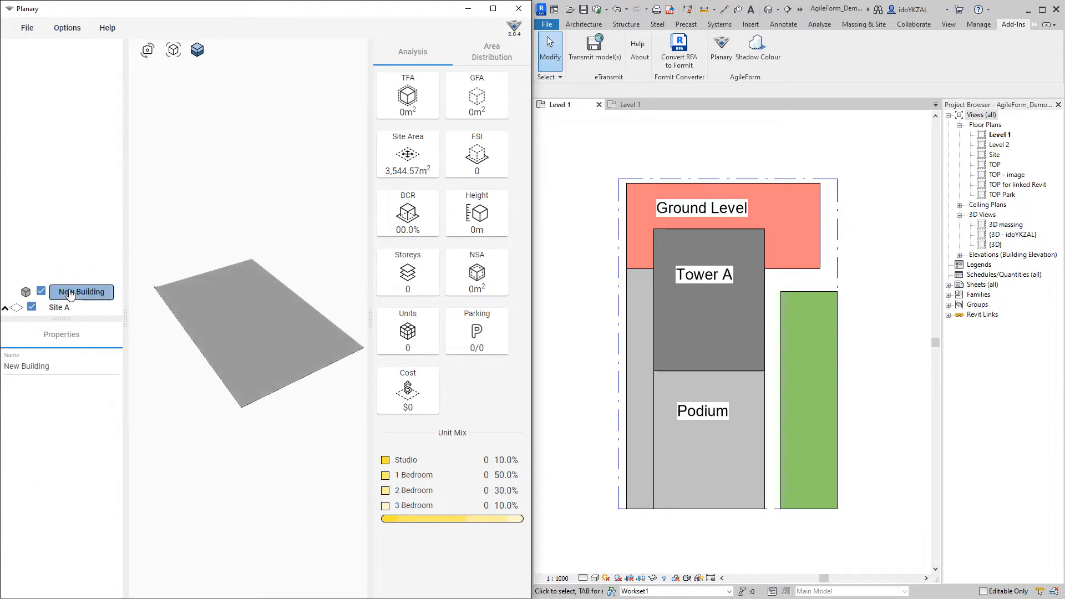
{"action": "type", "text": "Building"}
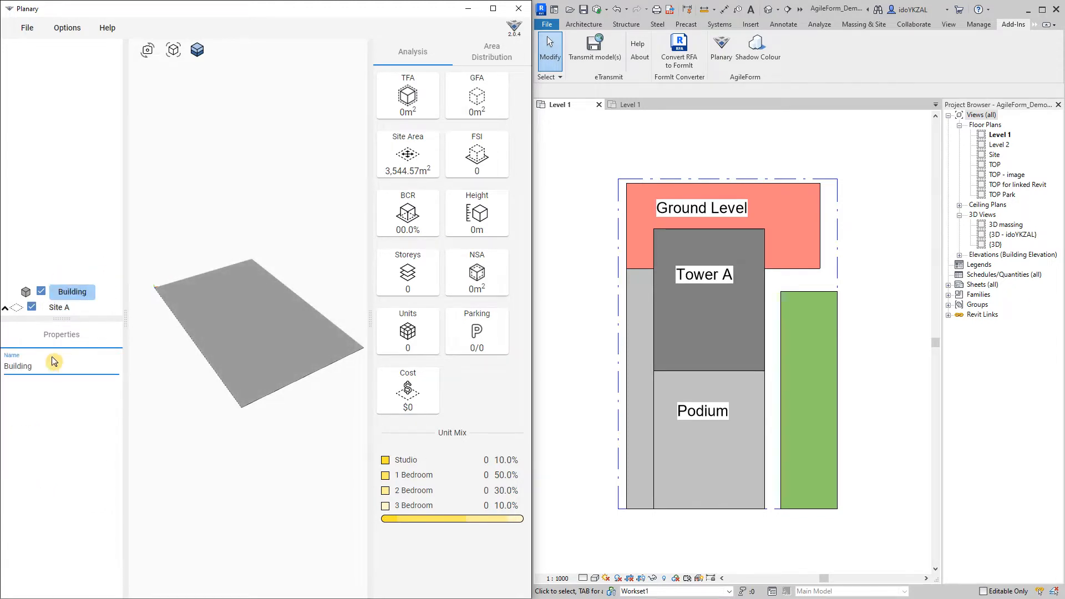
{"action": "right_click", "coordinate": [72, 291]}
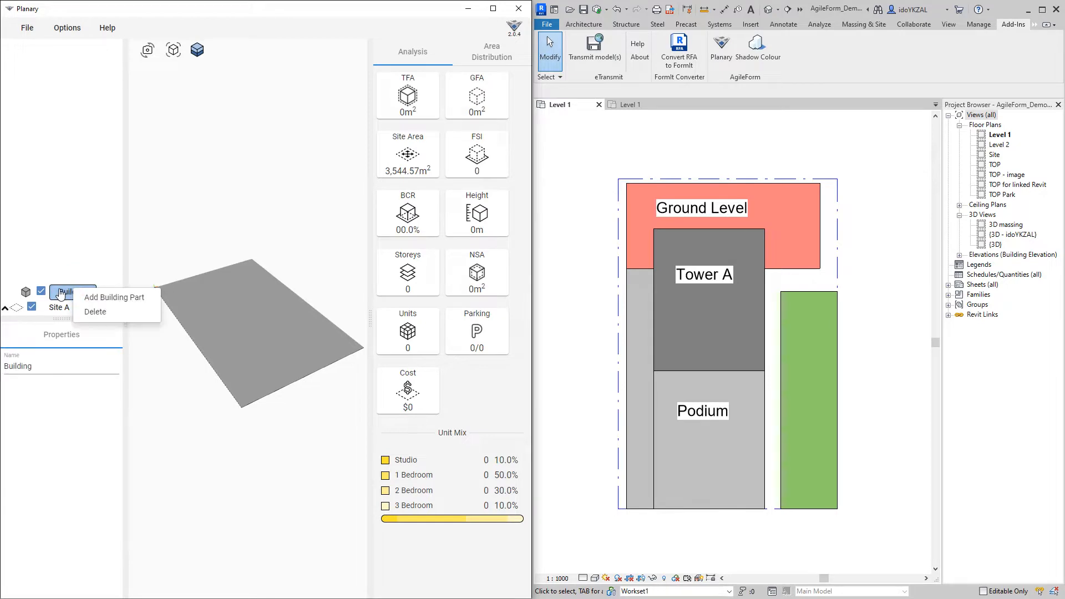
{"action": "mouse_move", "coordinate": [115, 296]}
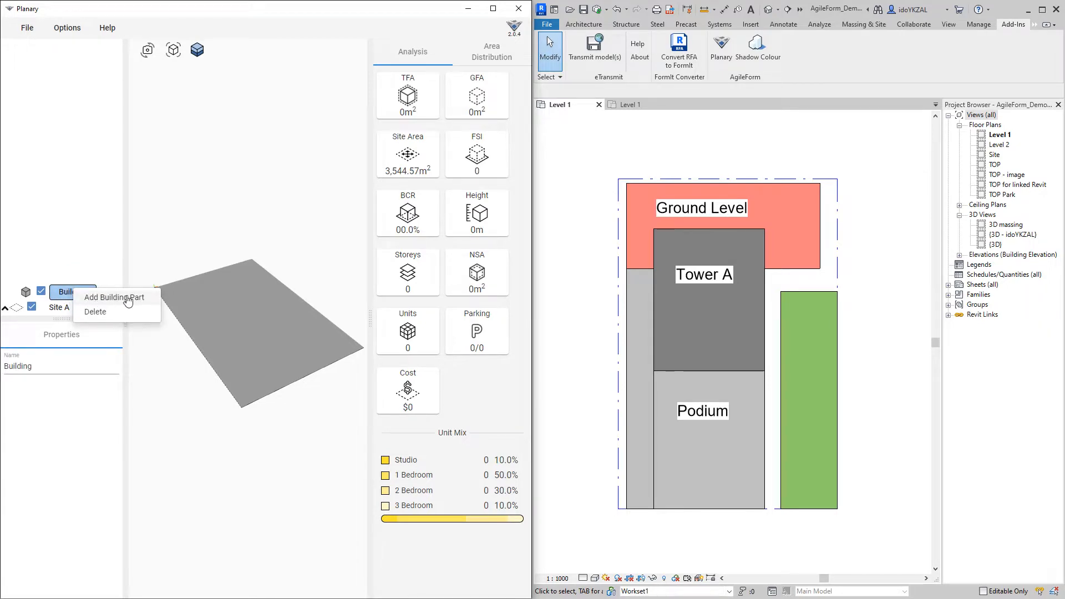
Add a Retail part: one 7 m floor, Retail use, Podium section, no residential units
{"action": "left_click", "coordinate": [114, 297]}
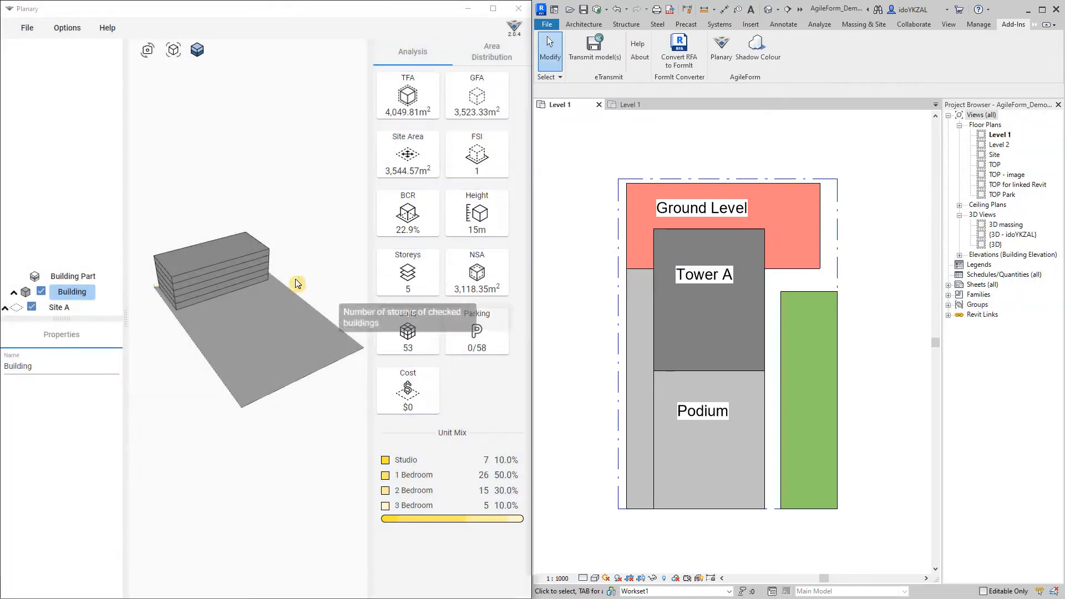
{"action": "left_click", "coordinate": [203, 284]}
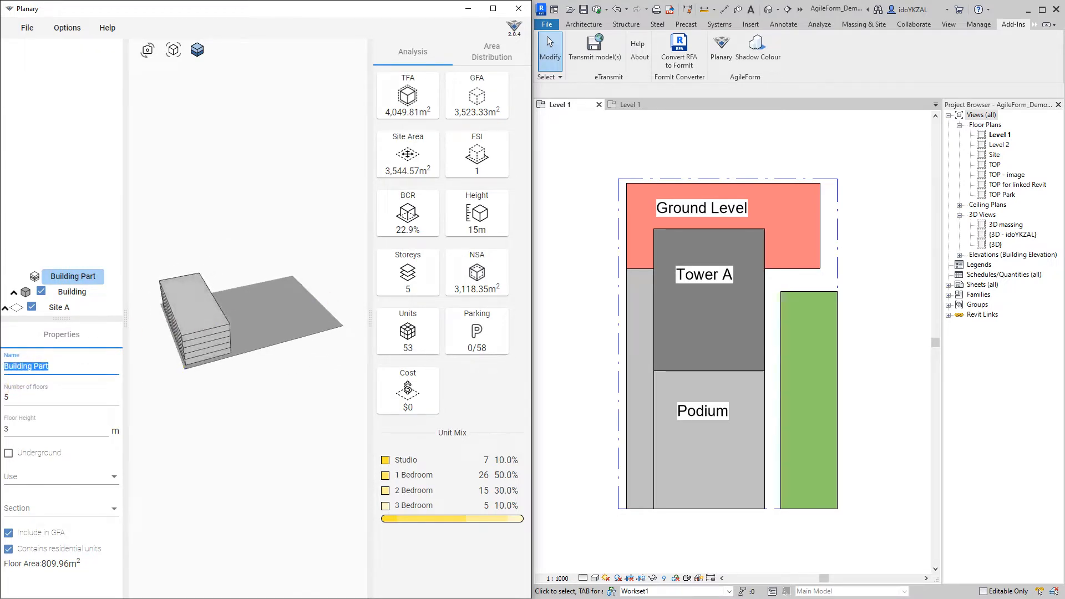
{"action": "type", "text": "Retail"}
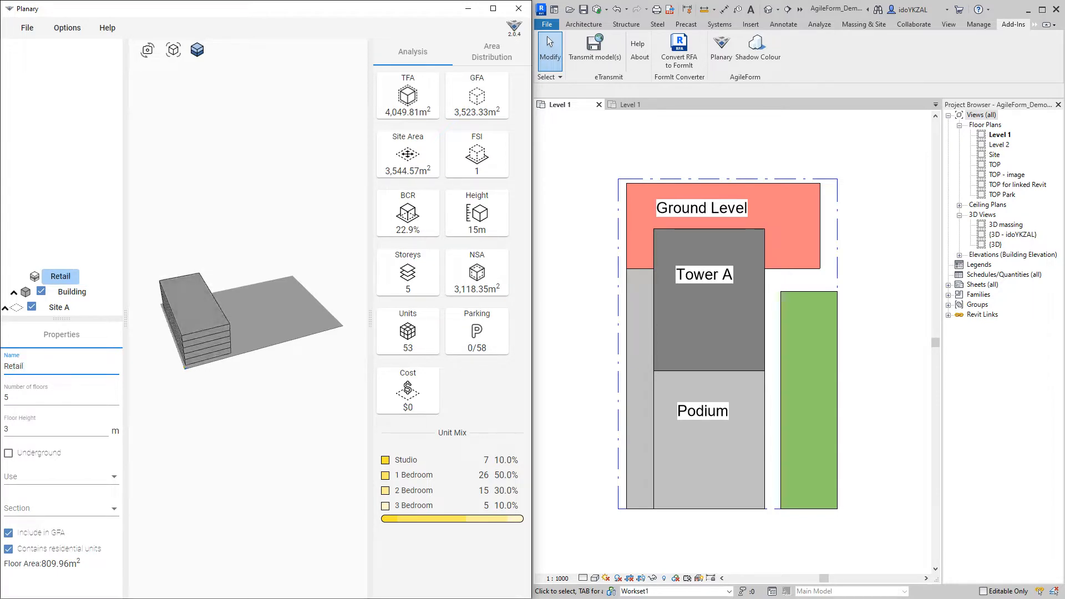
{"action": "left_click", "coordinate": [61, 397]}
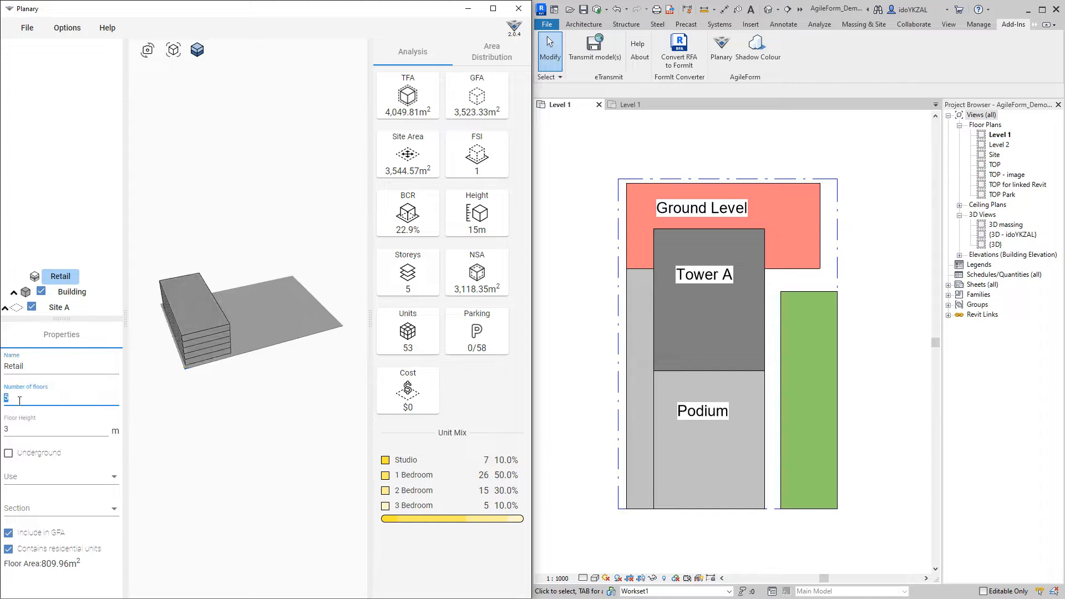
{"action": "type", "text": "1"}
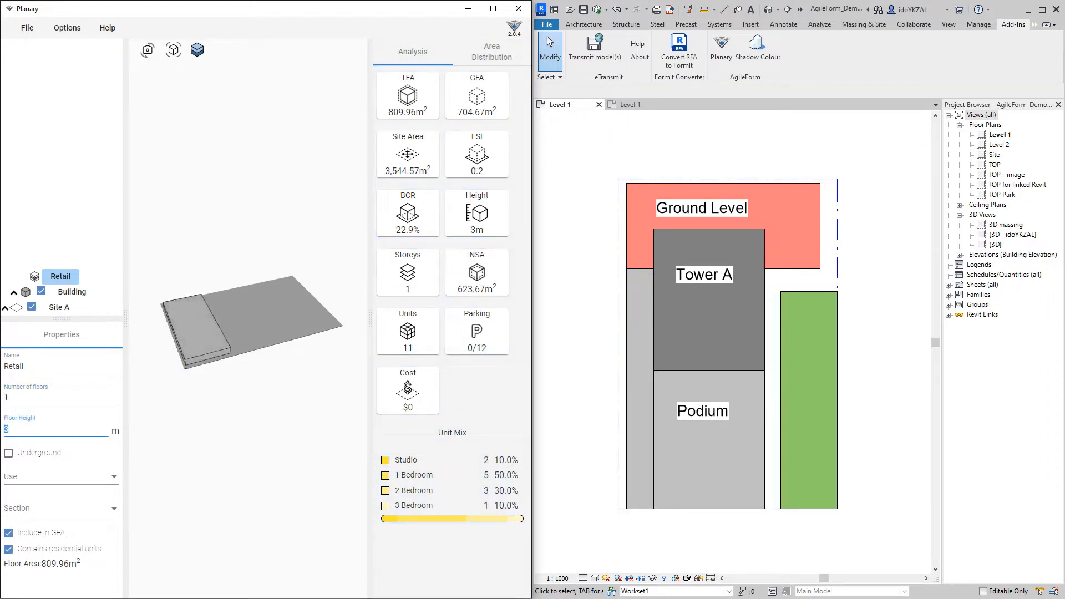
{"action": "type", "text": "7"}
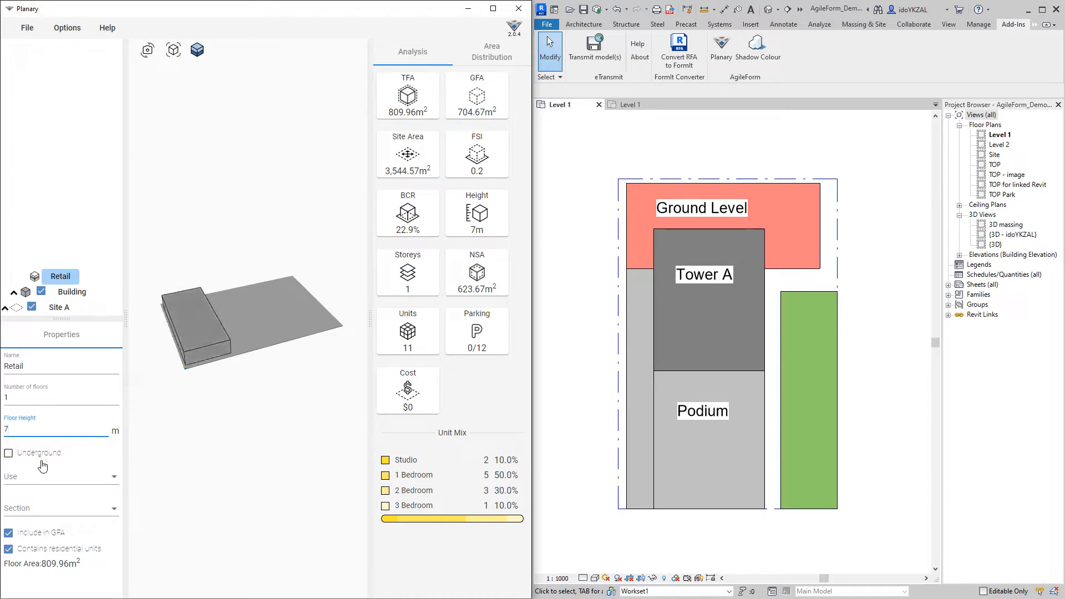
{"action": "left_click", "coordinate": [61, 475]}
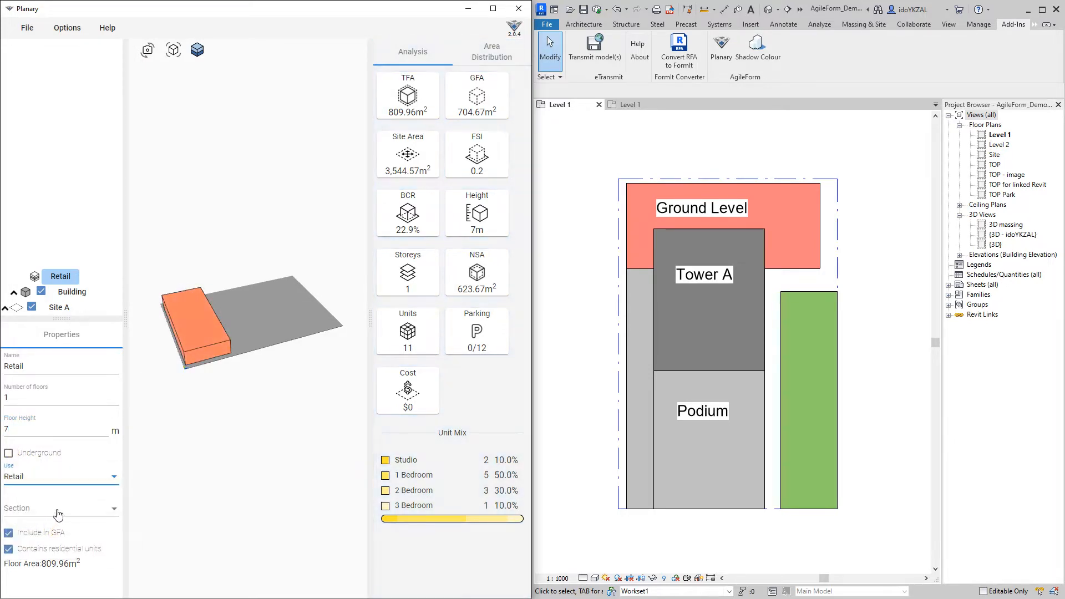
{"action": "left_click", "coordinate": [58, 508]}
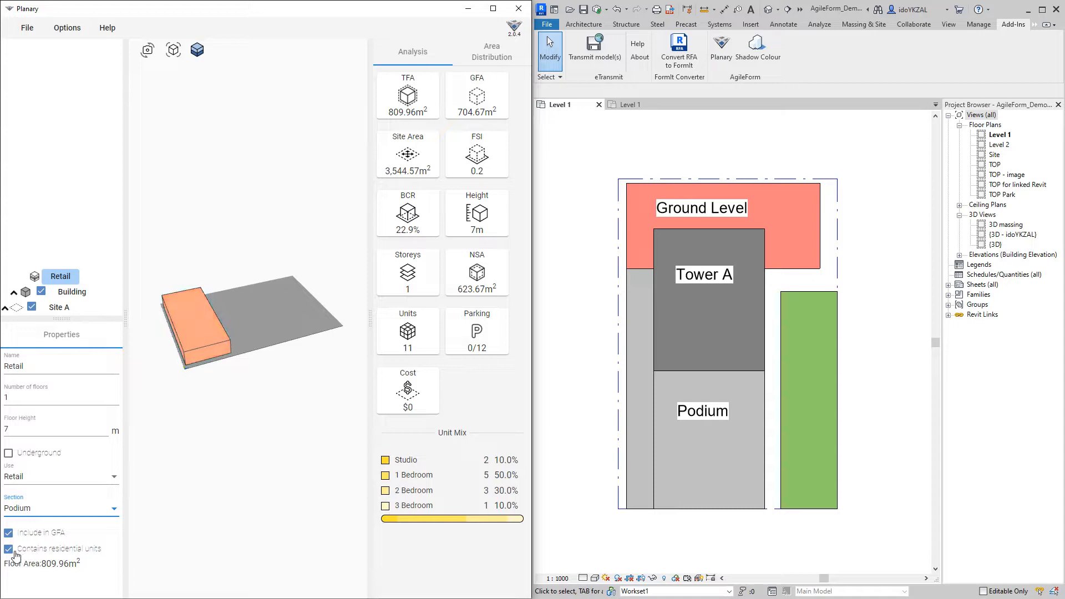
{"action": "left_click", "coordinate": [9, 548]}
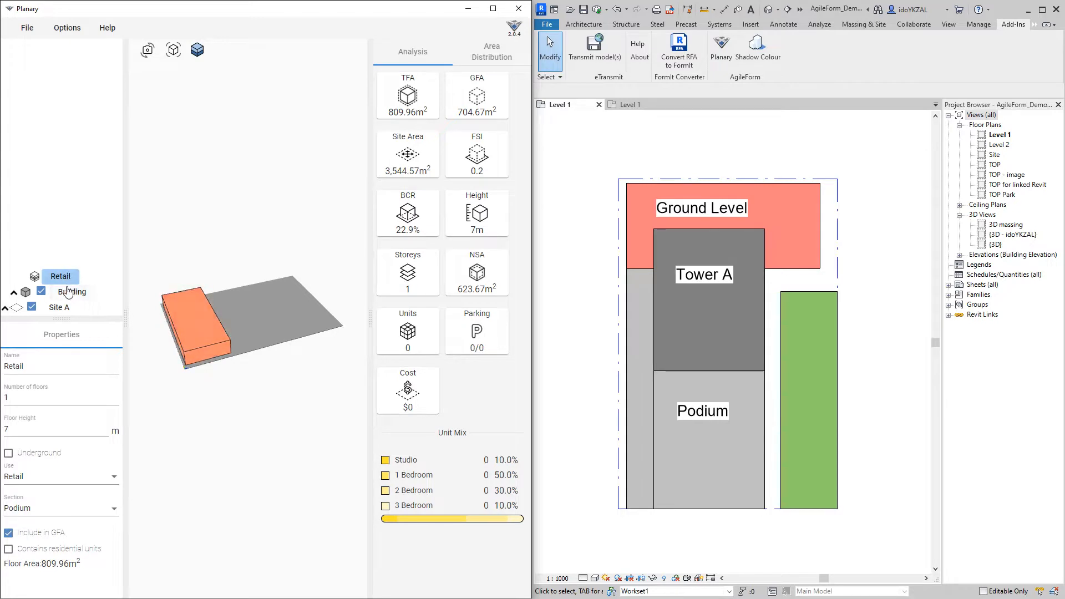
Add a Residential part beside Retail with two 3.5 m residential floors in the Podium section
{"action": "right_click", "coordinate": [72, 291]}
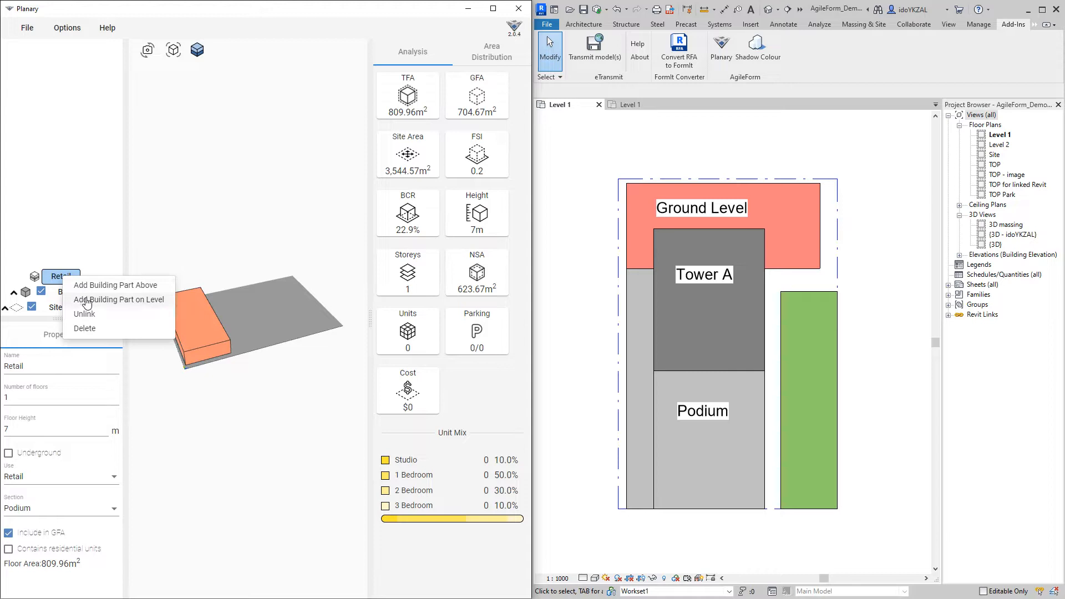
{"action": "mouse_move", "coordinate": [149, 304]}
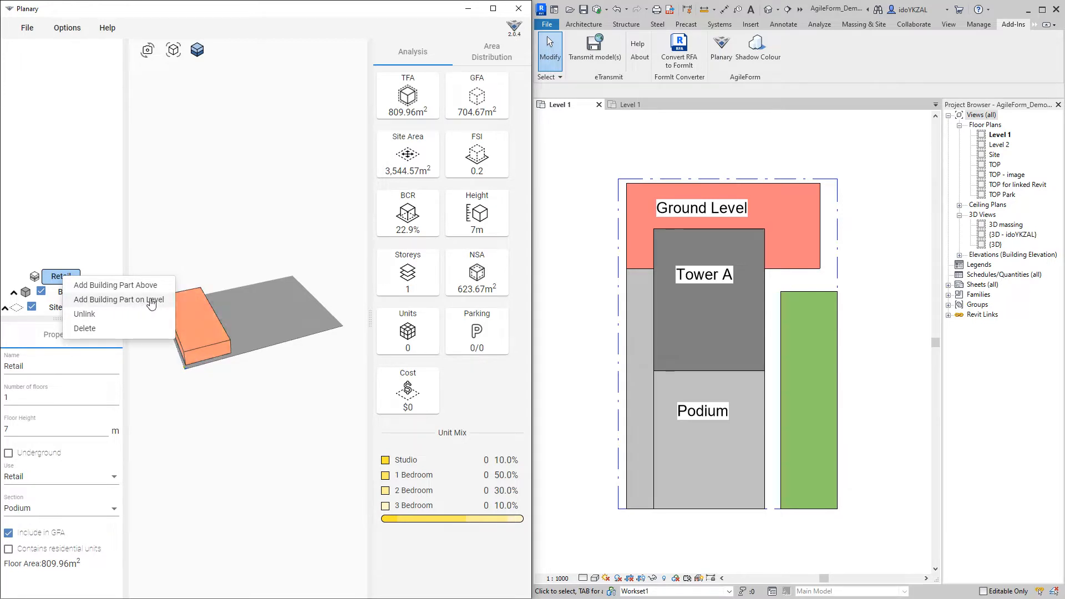
{"action": "left_click", "coordinate": [118, 300]}
{"action": "type", "text": "R"}
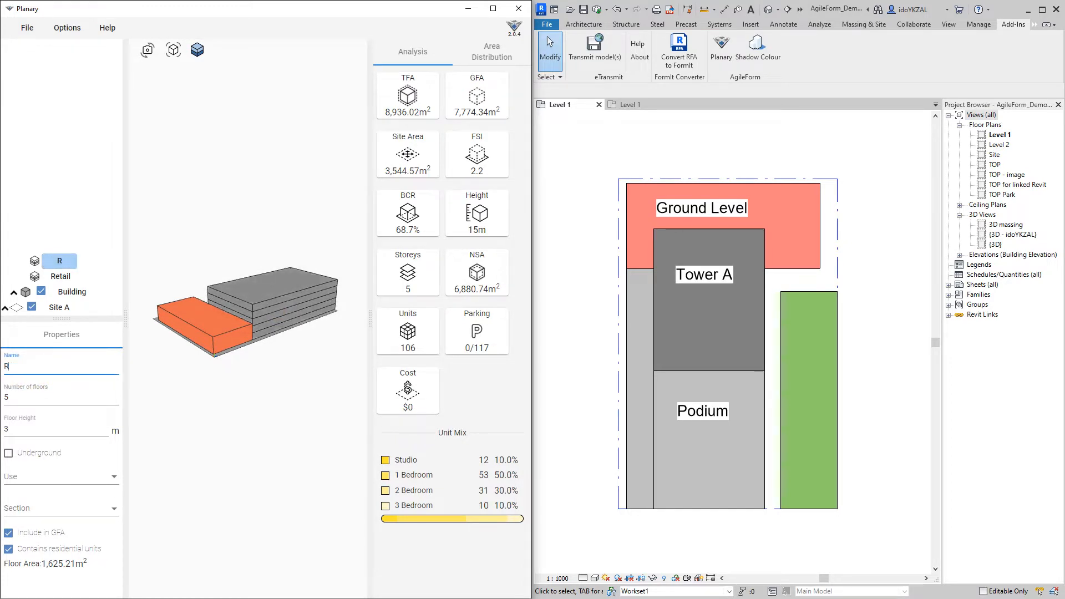
{"action": "type", "text": "esidential"}
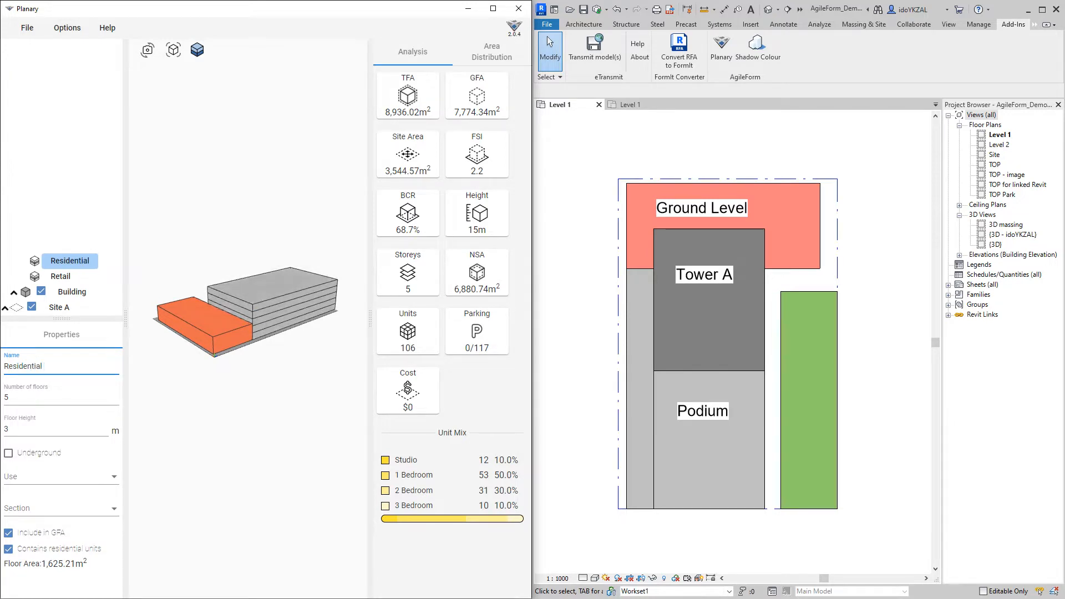
{"action": "left_click", "coordinate": [60, 397]}
{"action": "type", "text": "2"}
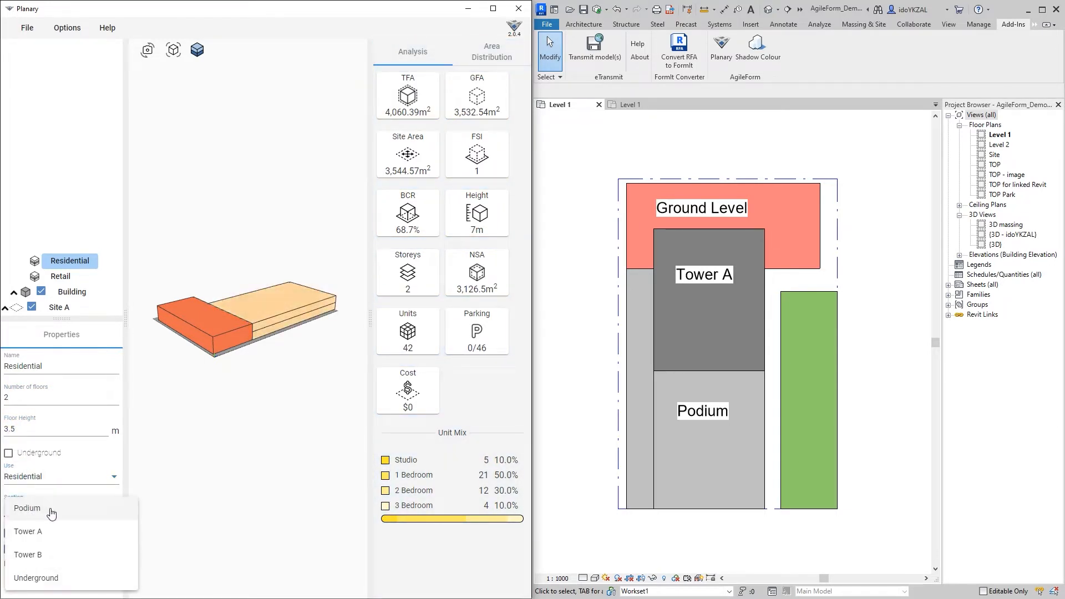
{"action": "left_click", "coordinate": [27, 508]}
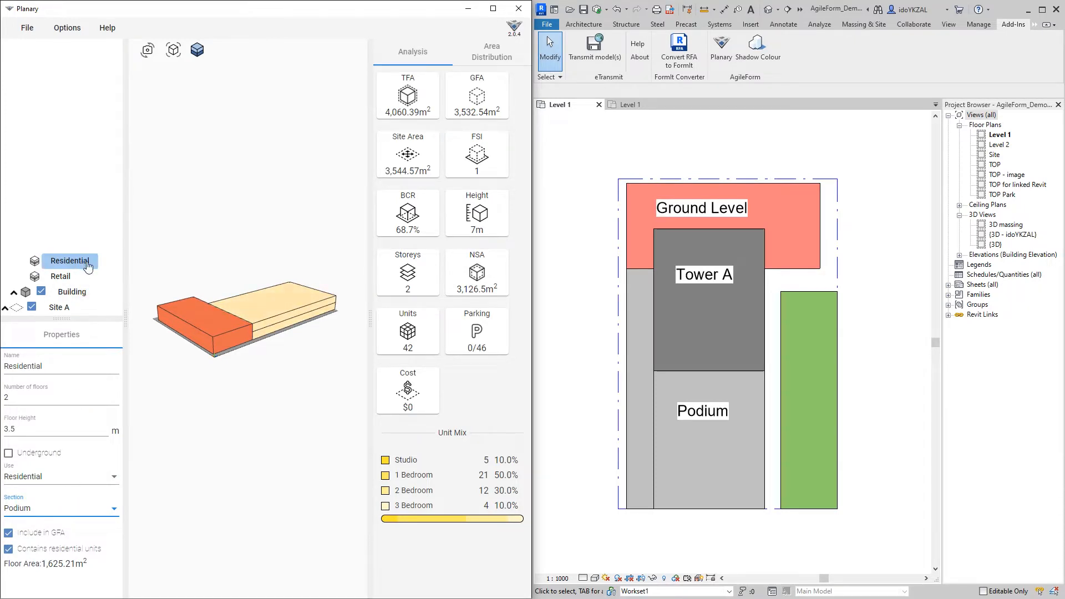
Stack a Podium part above Residential: six residential floors in the Podium section
{"action": "right_click", "coordinate": [69, 261]}
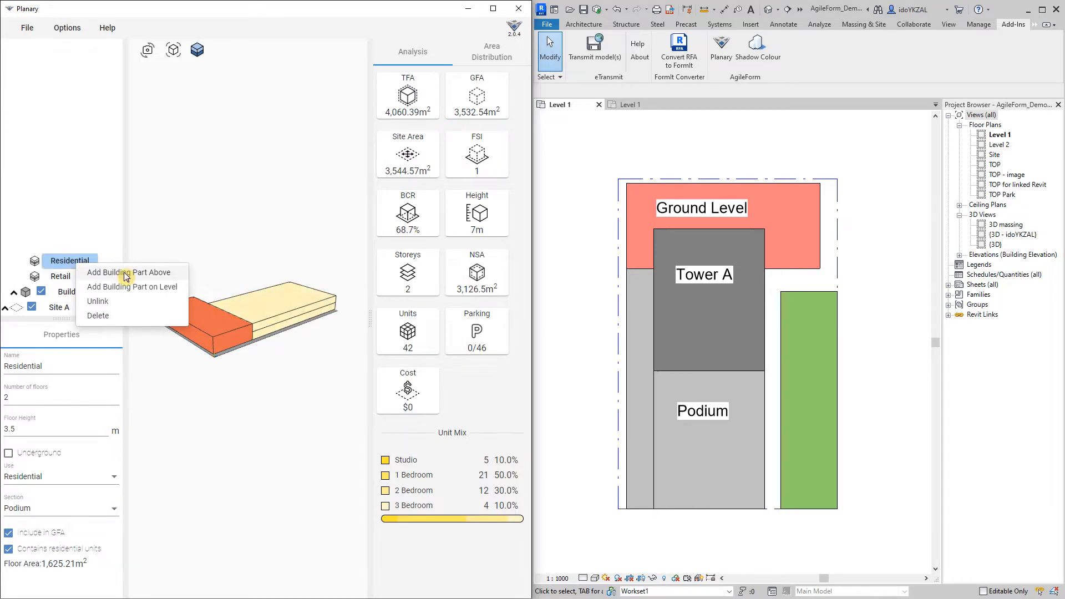
{"action": "left_click", "coordinate": [131, 286]}
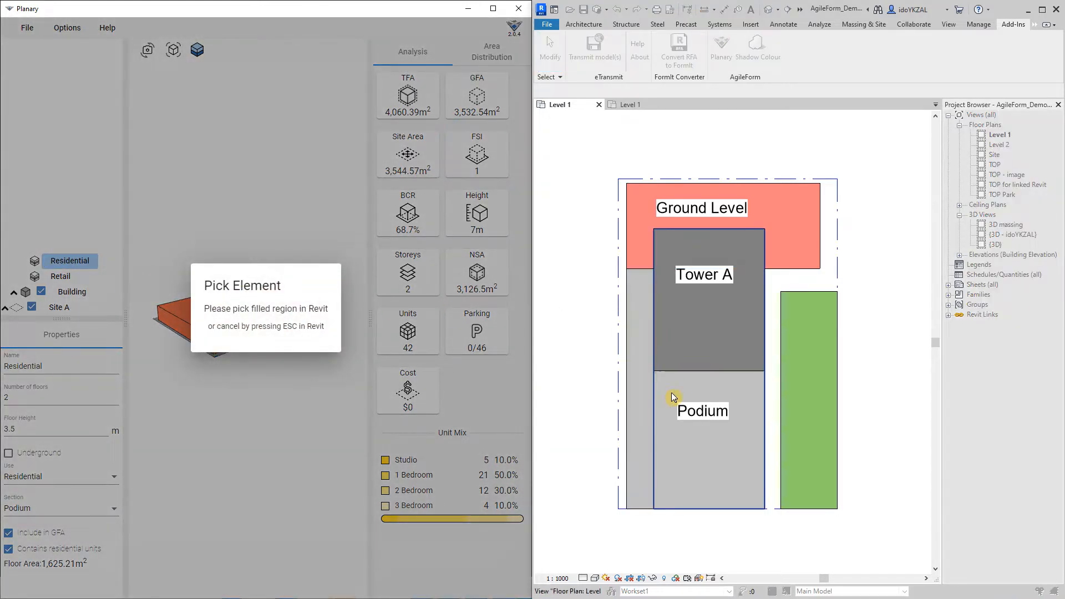
{"action": "mouse_move", "coordinate": [657, 390]}
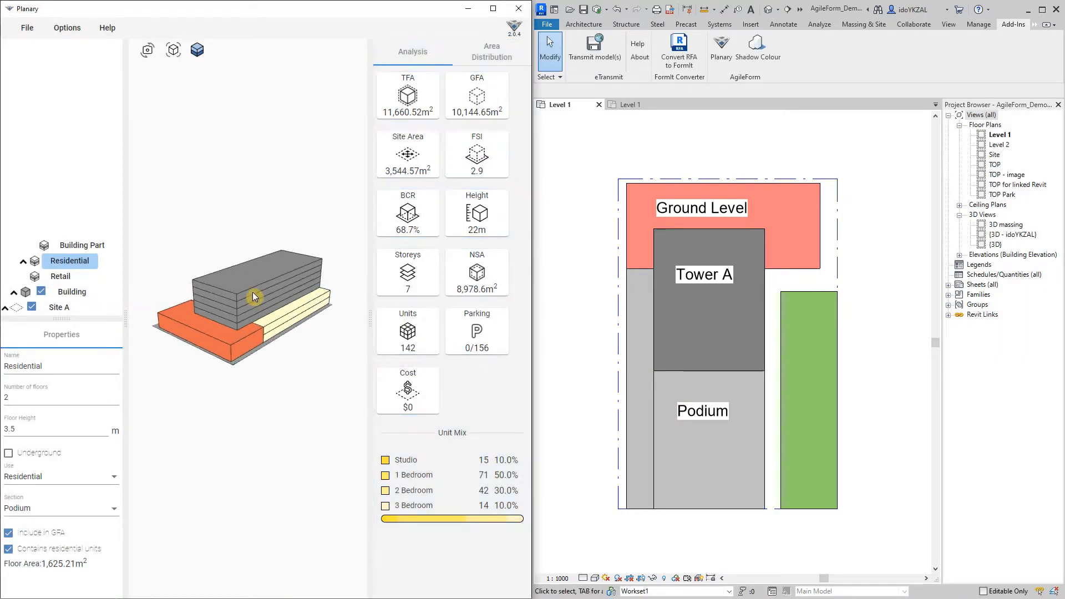
{"action": "left_click", "coordinate": [82, 245]}
{"action": "type", "text": "Podium"}
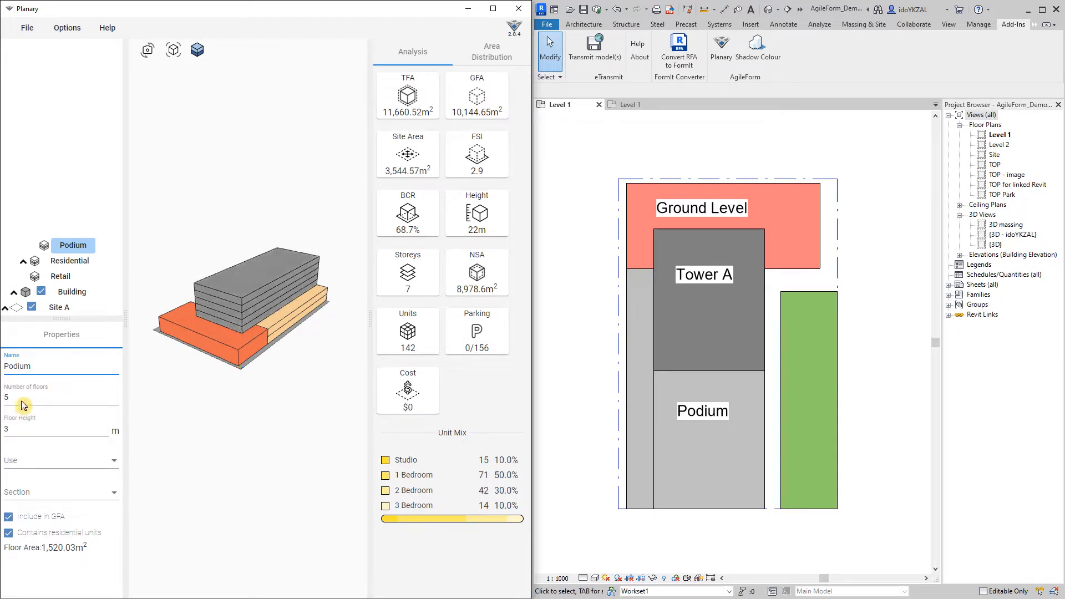
{"action": "left_click", "coordinate": [27, 397]}
{"action": "type", "text": "6"}
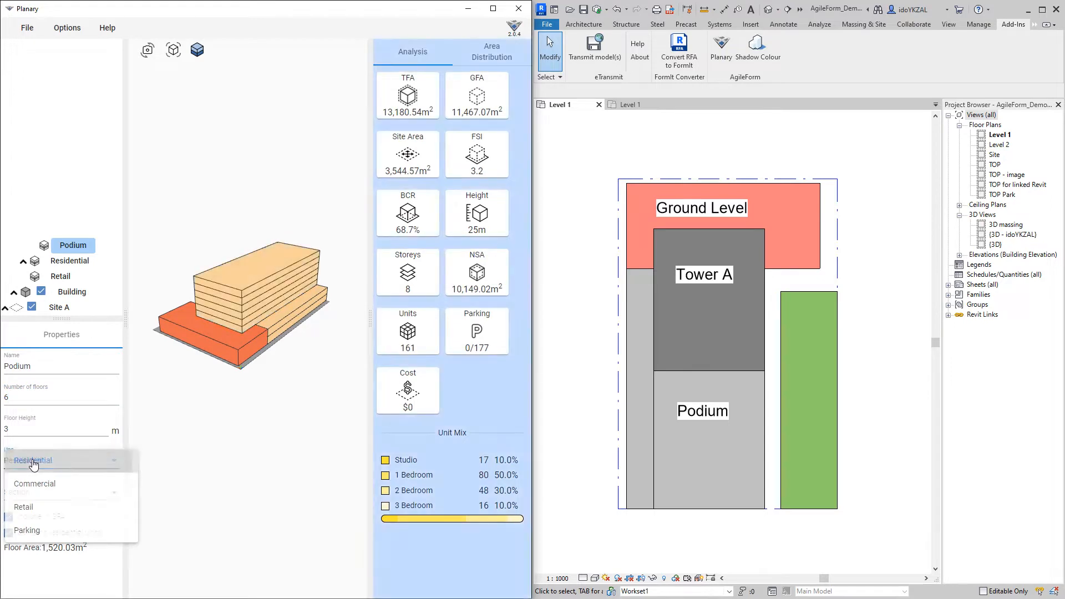
{"action": "left_click", "coordinate": [30, 459]}
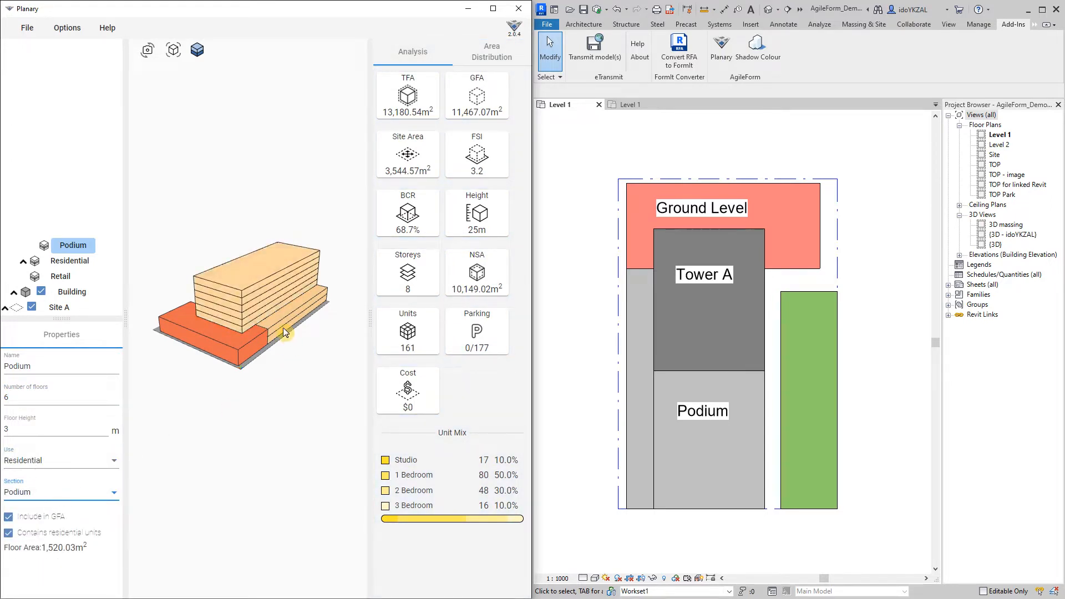
{"action": "left_click", "coordinate": [73, 245]}
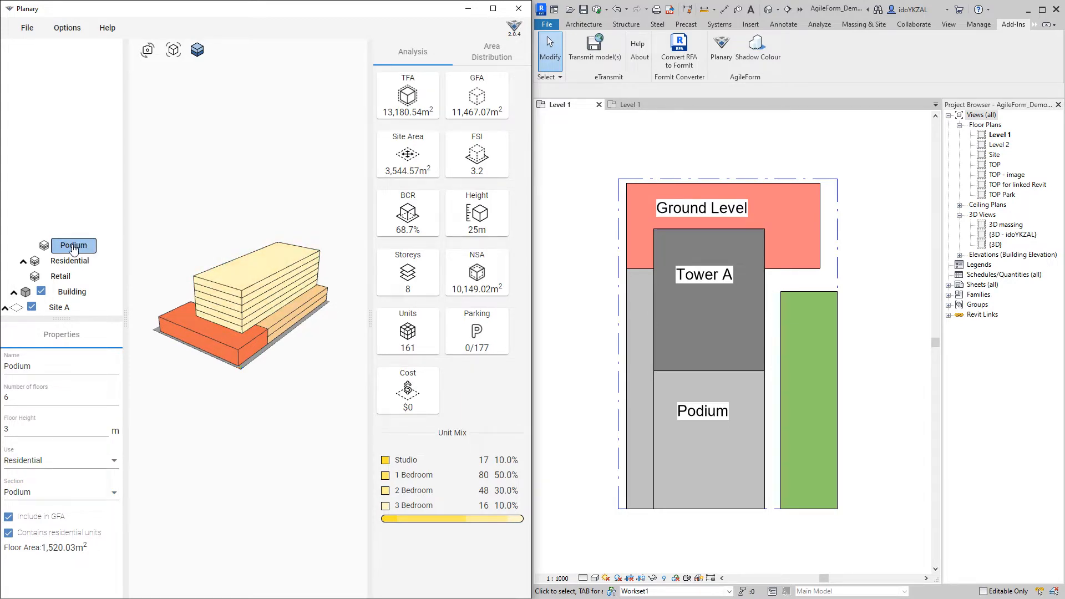
Stack a Tower part above Podium with 33 residential floors in the Tower A section
{"action": "right_click", "coordinate": [73, 245]}
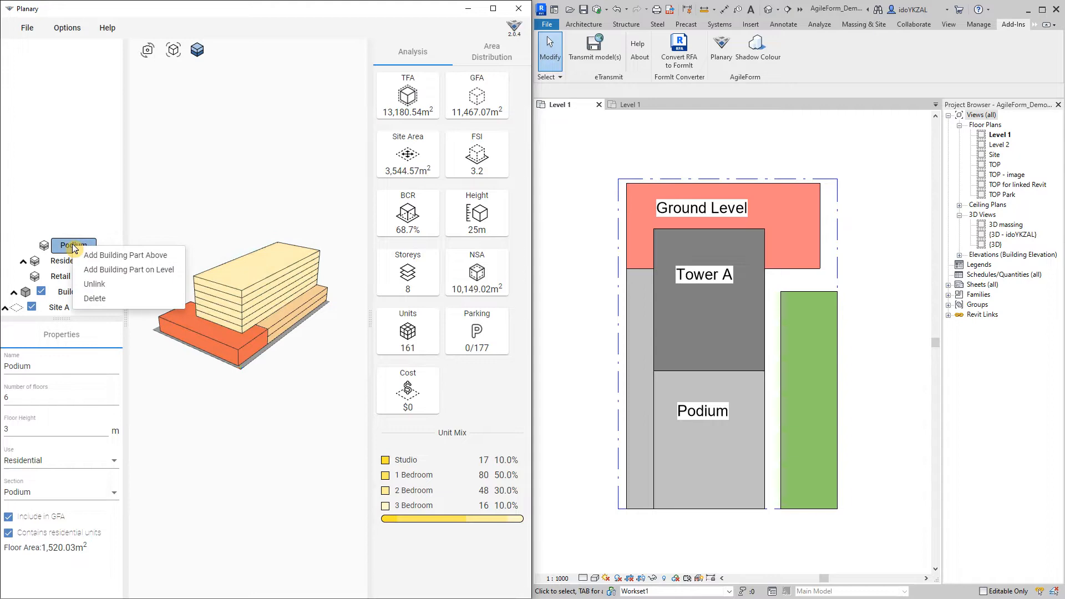
{"action": "mouse_move", "coordinate": [160, 260]}
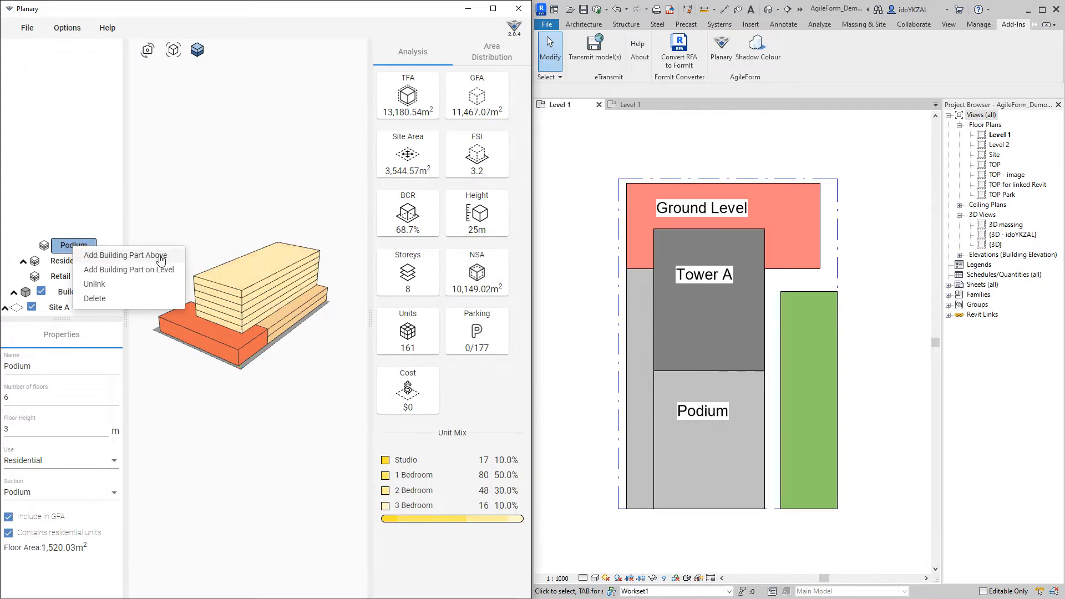
{"action": "left_click", "coordinate": [124, 255]}
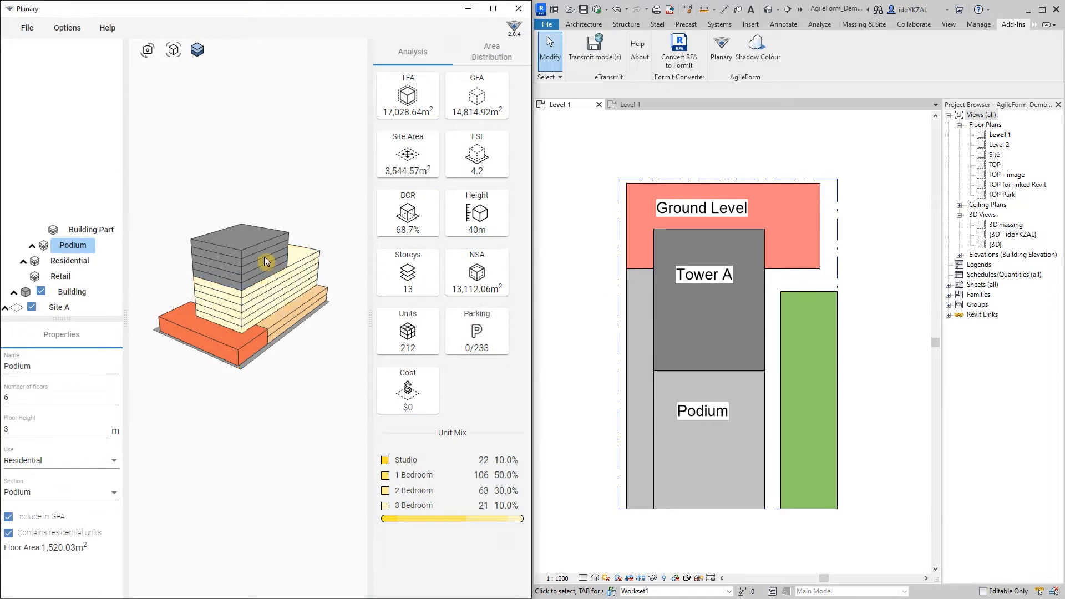
{"action": "left_click", "coordinate": [91, 229]}
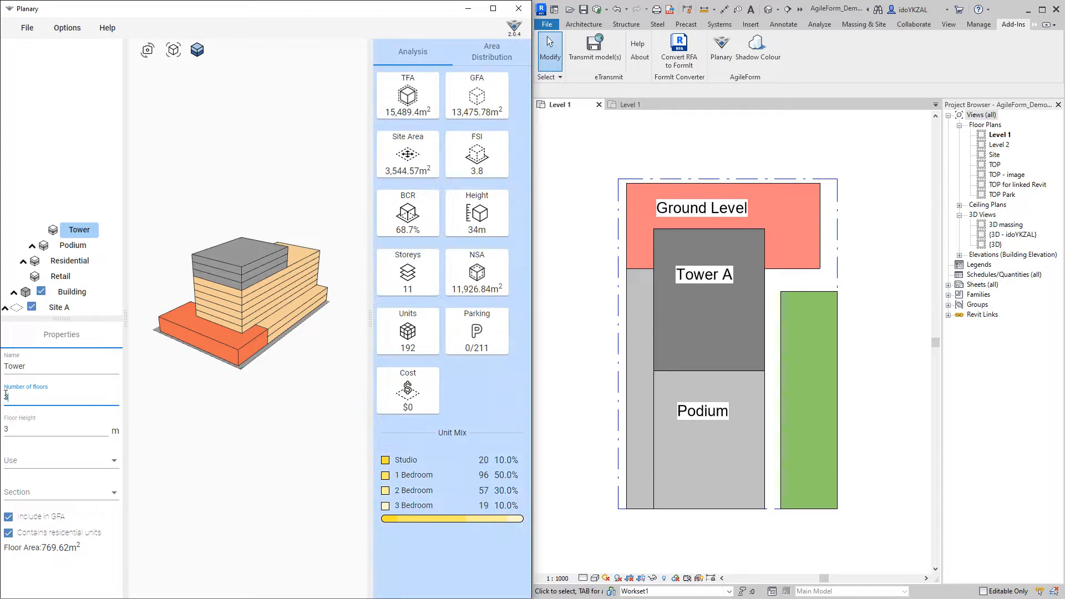
{"action": "type", "text": "33"}
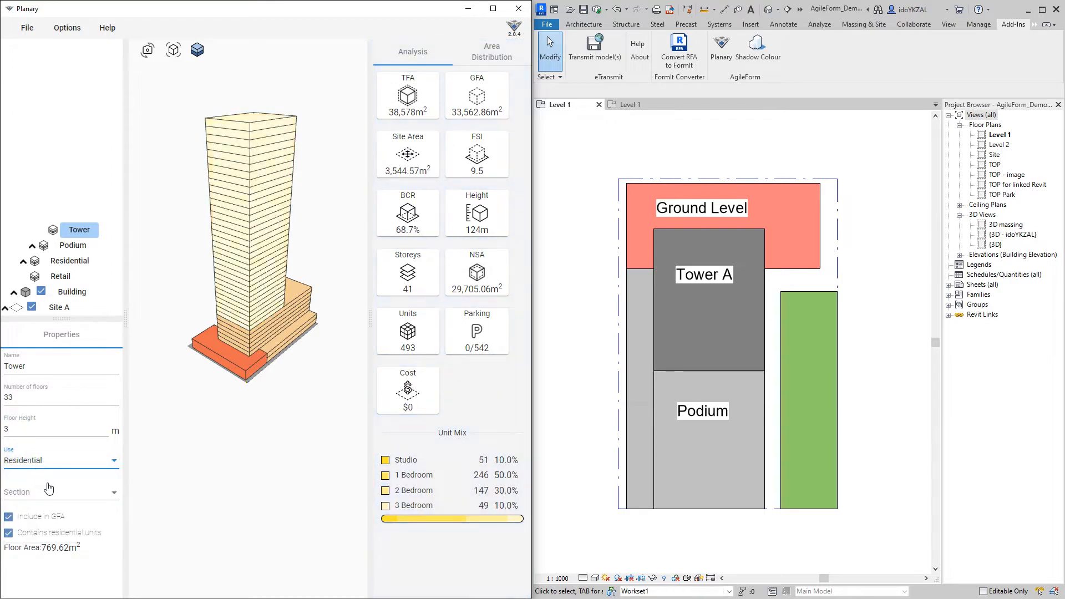
{"action": "left_click", "coordinate": [61, 492]}
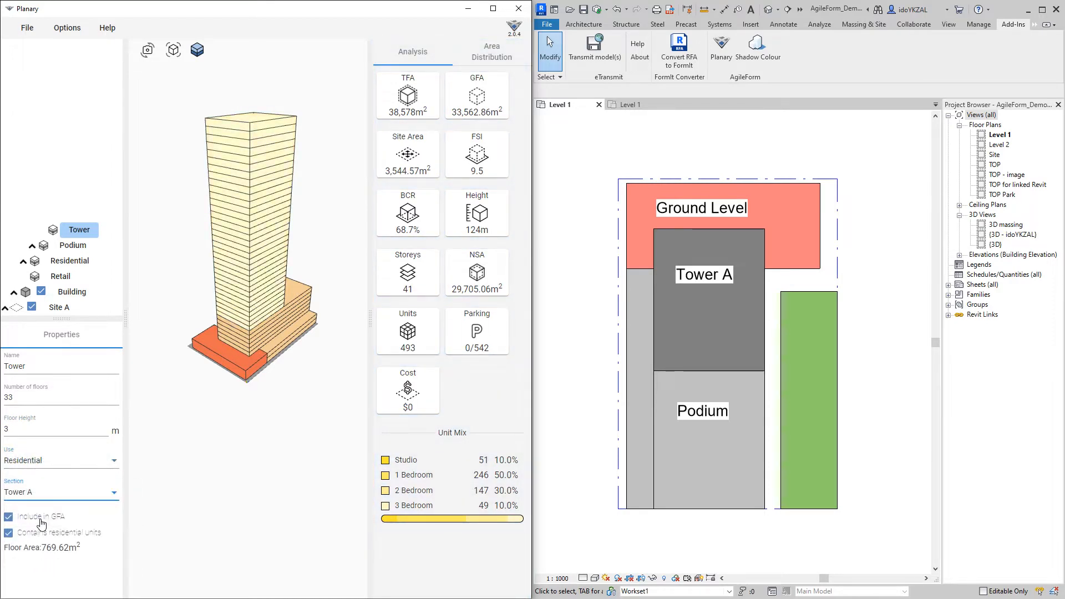
{"action": "mouse_move", "coordinate": [21, 541]}
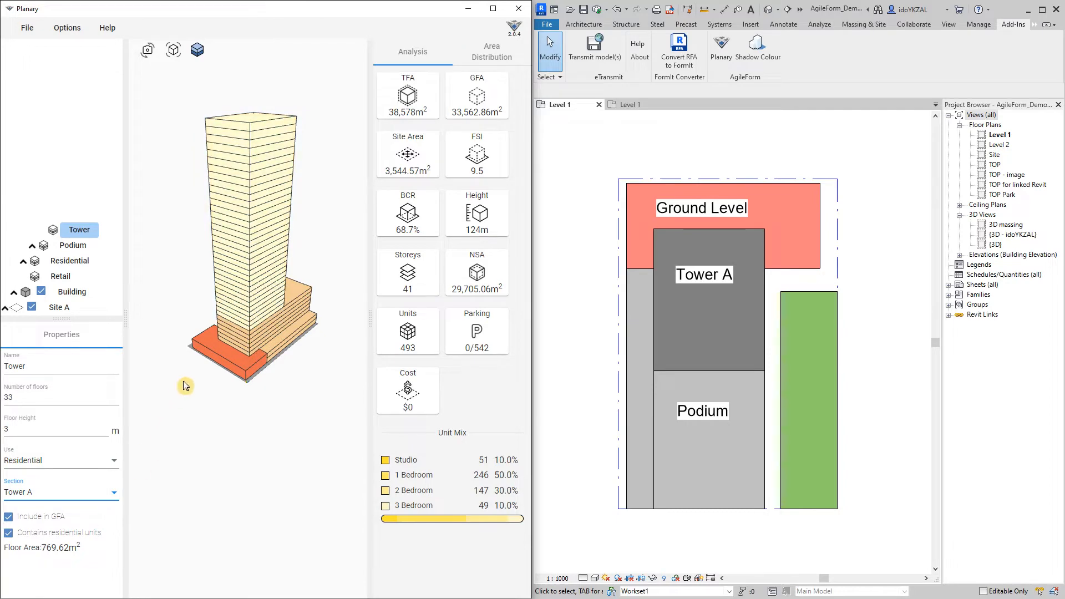
{"action": "left_click_drag", "start_coordinate": [185, 386], "coordinate": [335, 398]}
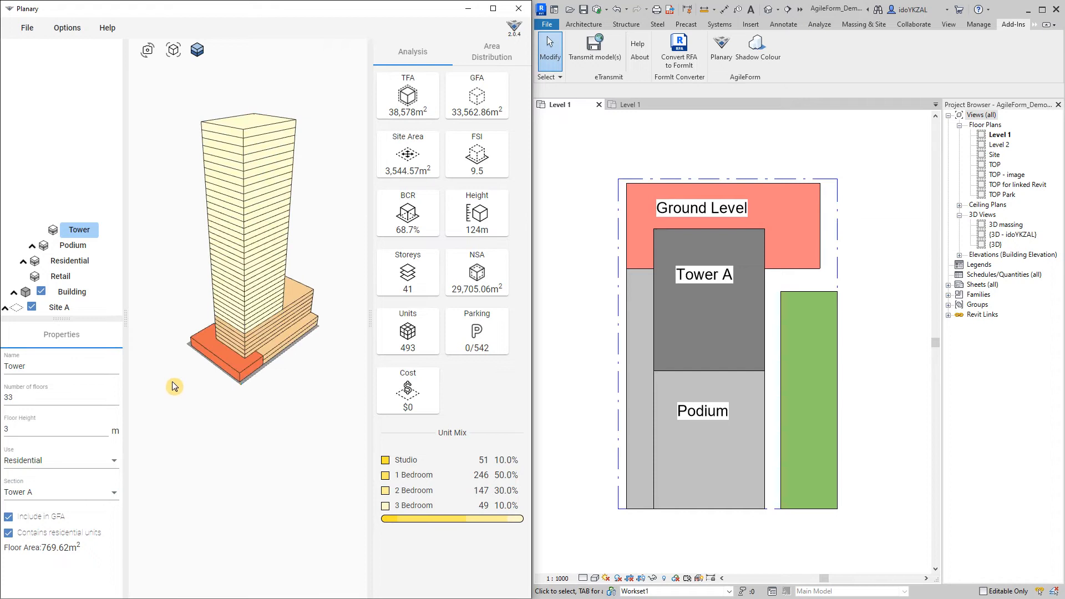
{"action": "left_click_drag", "start_coordinate": [173, 387], "coordinate": [292, 339]}
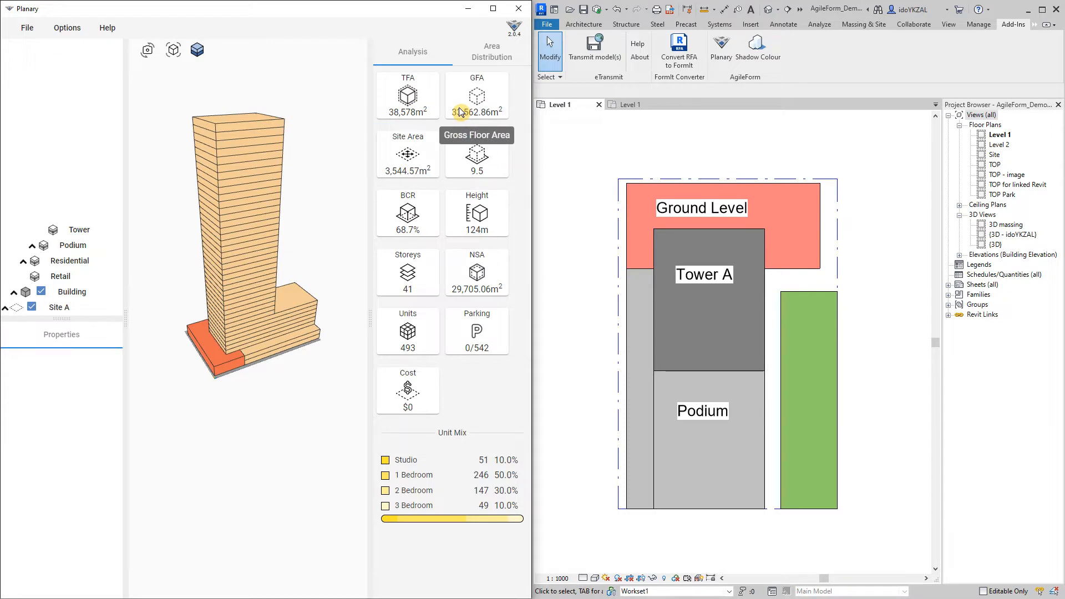
{"action": "mouse_move", "coordinate": [461, 152]}
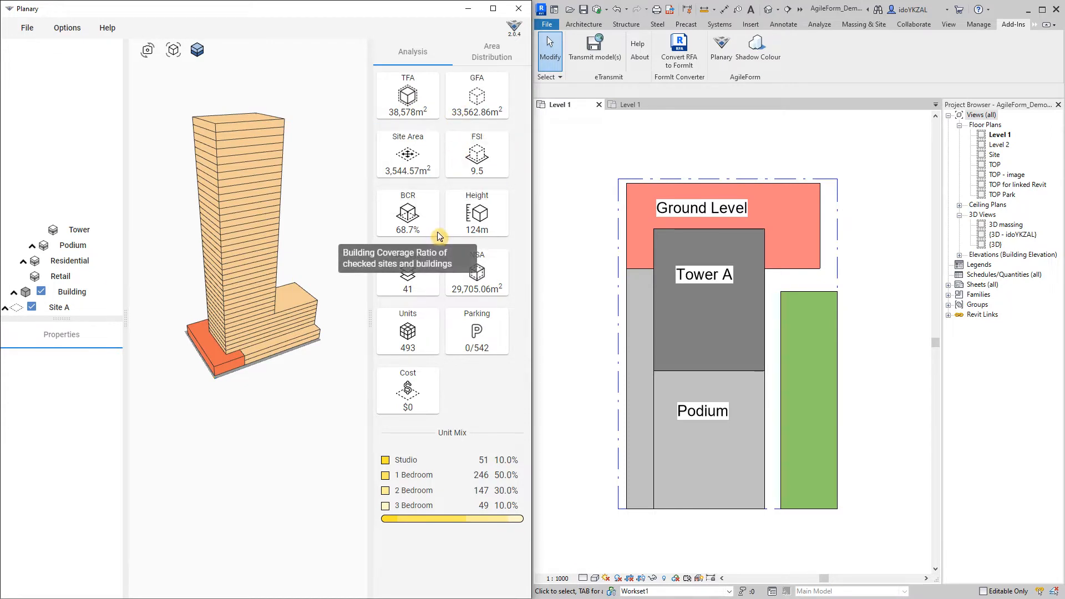
{"action": "mouse_move", "coordinate": [459, 226]}
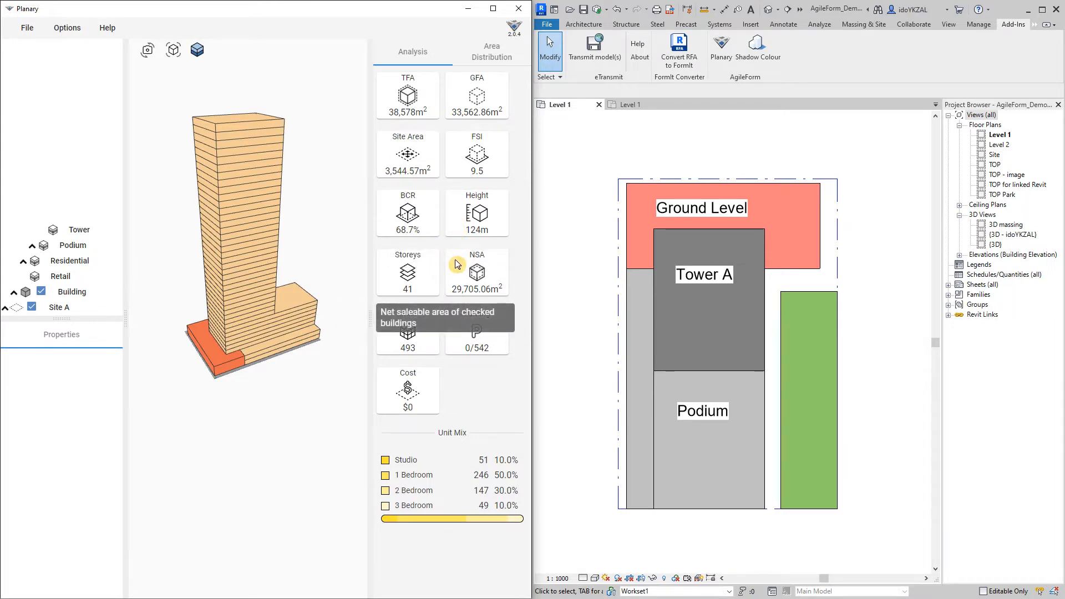
{"action": "mouse_move", "coordinate": [454, 364]}
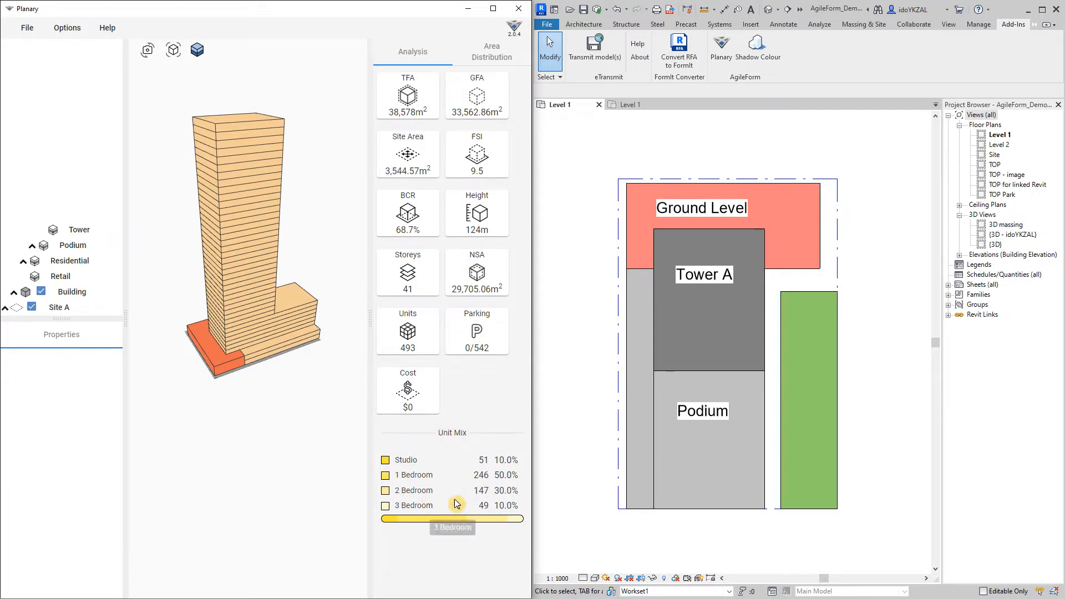
{"action": "mouse_move", "coordinate": [582, 334]}
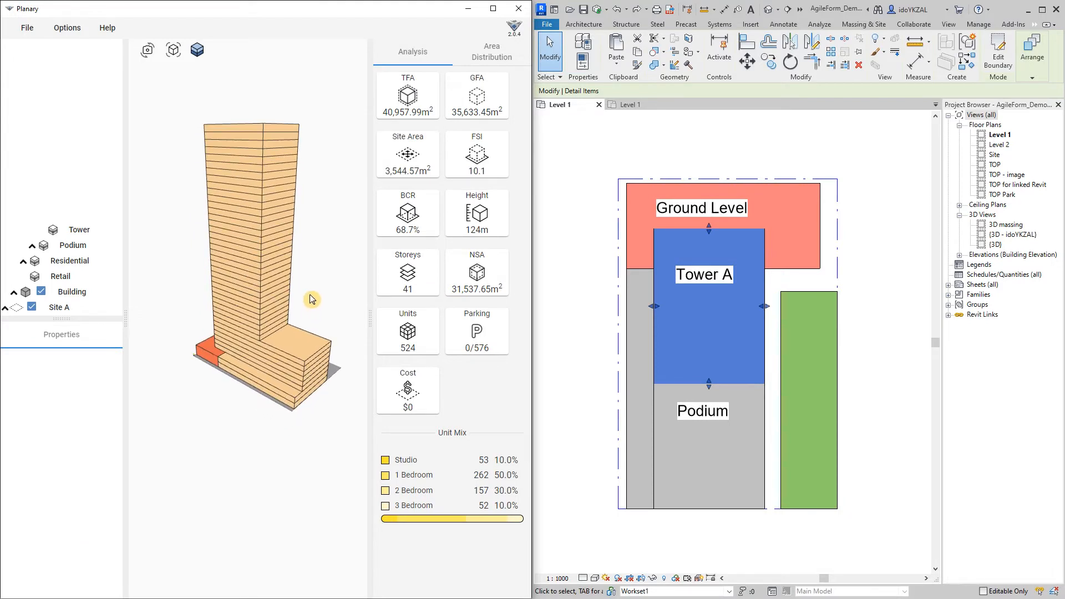
Unlink the Tower part, then relink it to the Tower A outline in Revit
{"action": "left_click", "coordinate": [79, 230]}
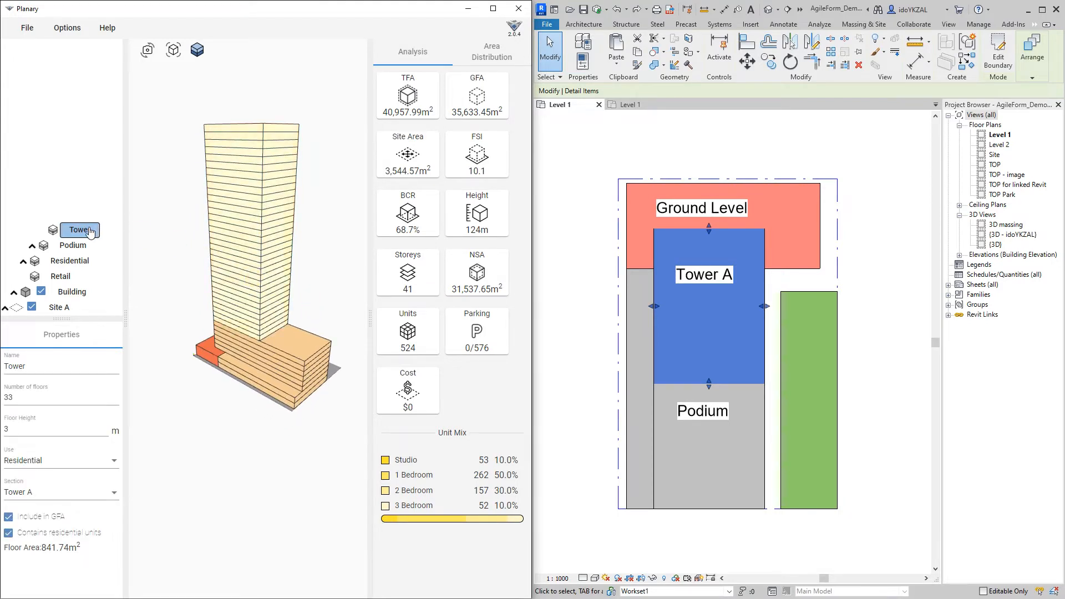
{"action": "right_click", "coordinate": [79, 230]}
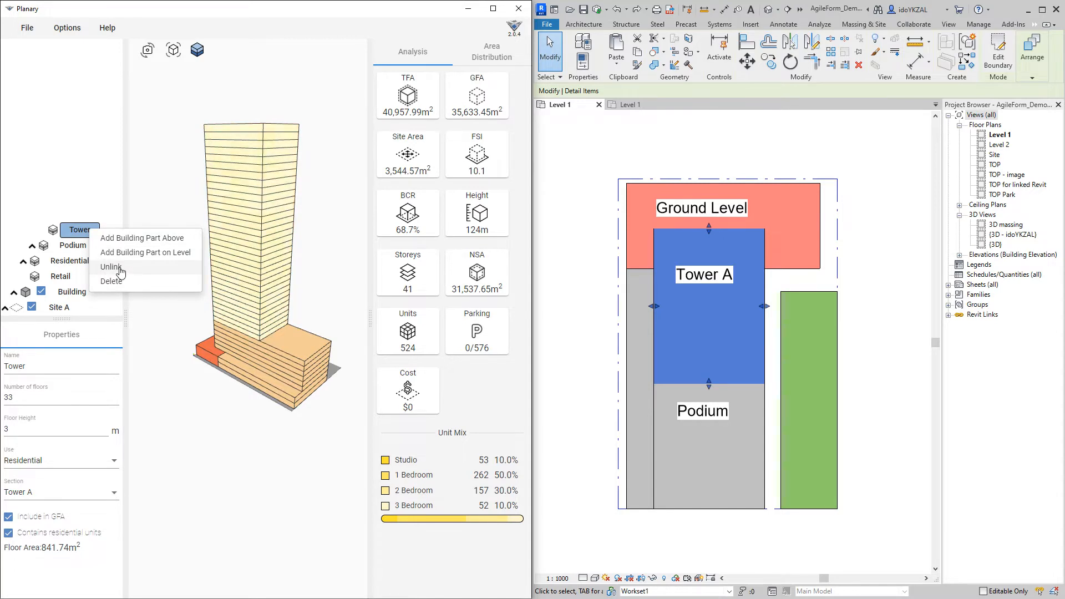
{"action": "left_click", "coordinate": [111, 267]}
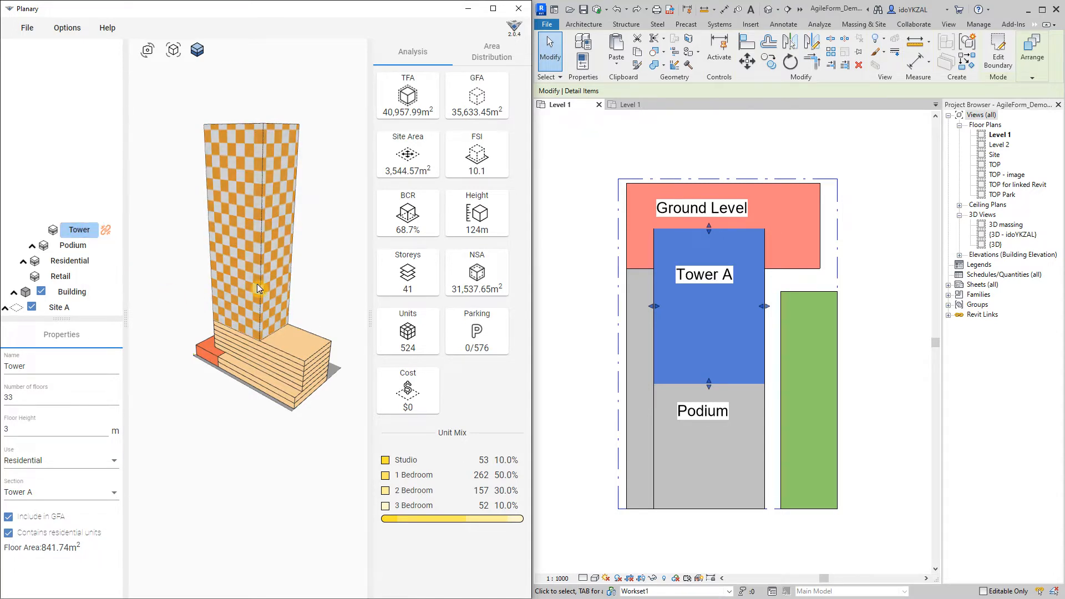
{"action": "mouse_move", "coordinate": [106, 230]}
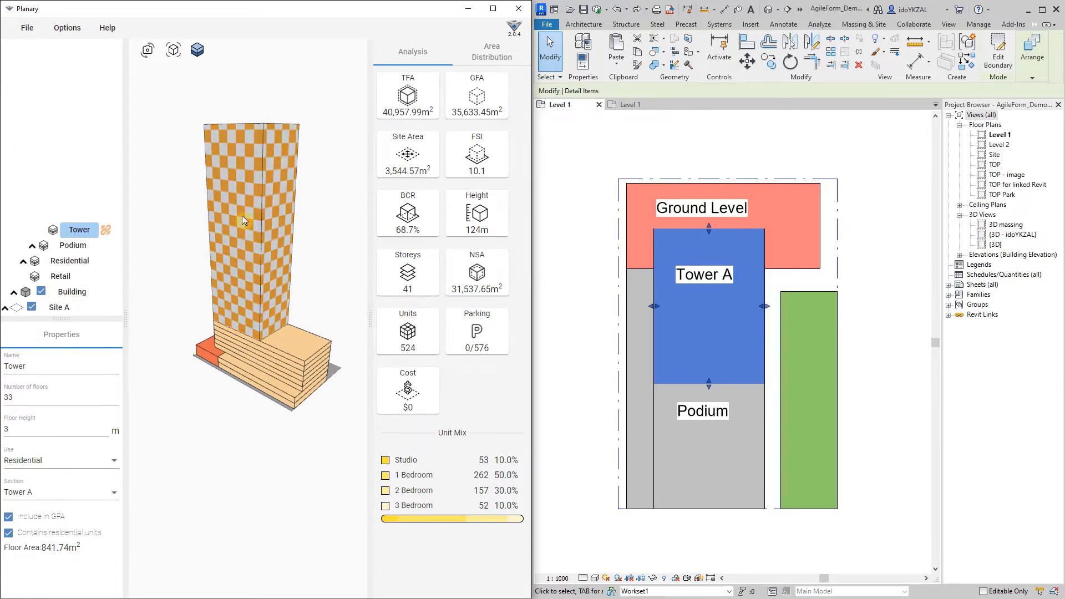
{"action": "right_click", "coordinate": [79, 230]}
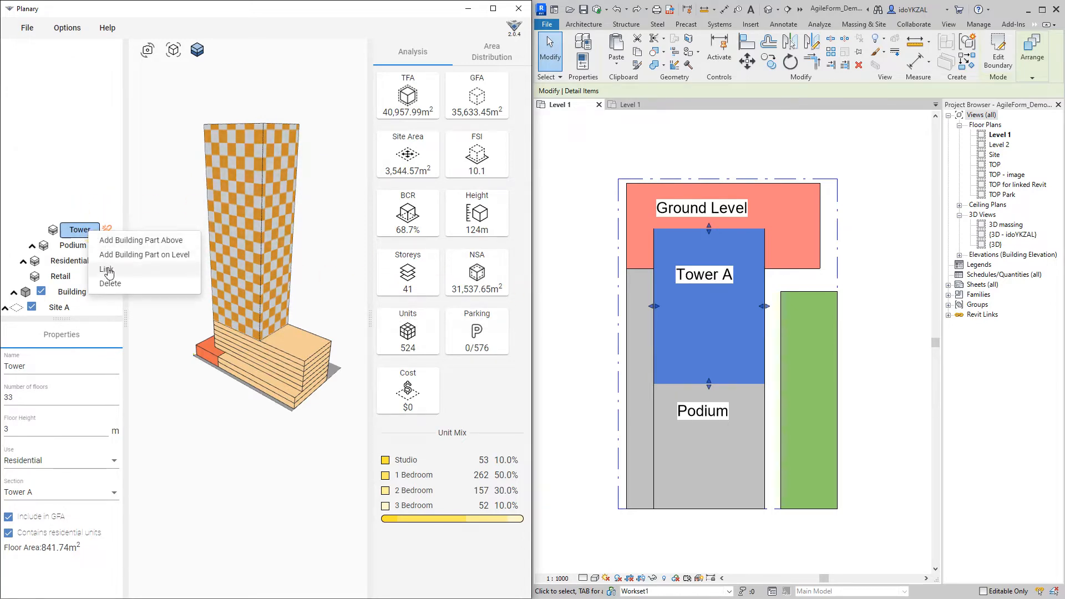
{"action": "left_click", "coordinate": [106, 269]}
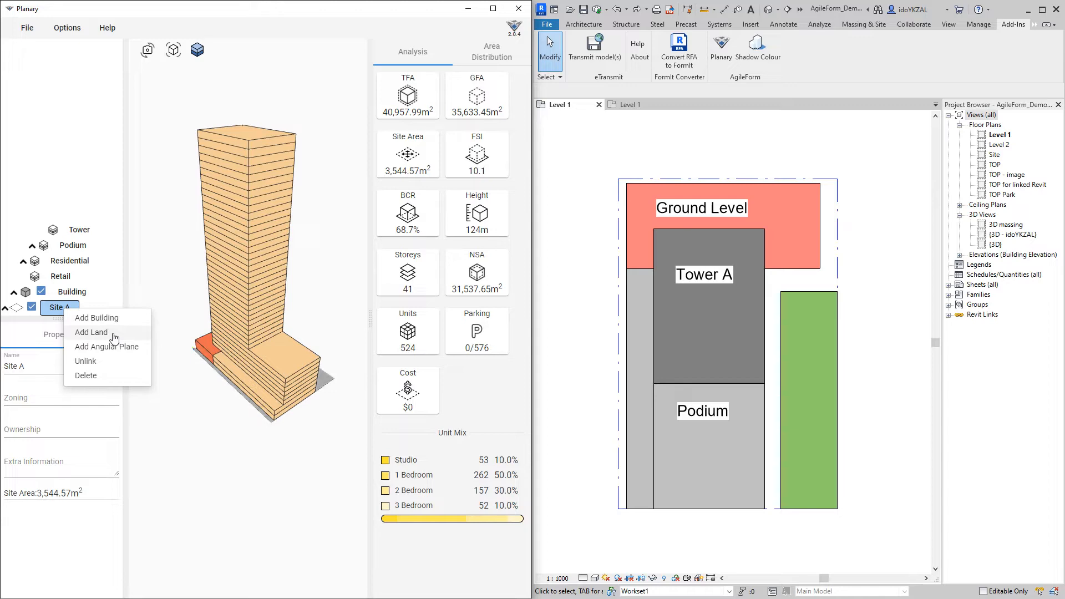
Add a land area to Site A, rename it Green, and set its use to Greenery
{"action": "left_click", "coordinate": [91, 332]}
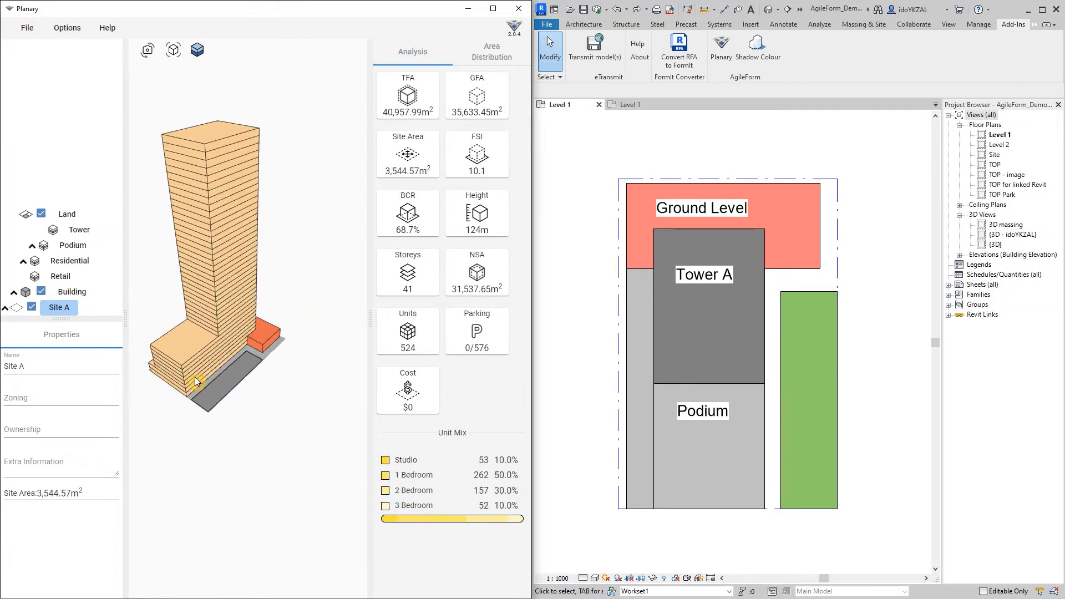
{"action": "left_click", "coordinate": [67, 214]}
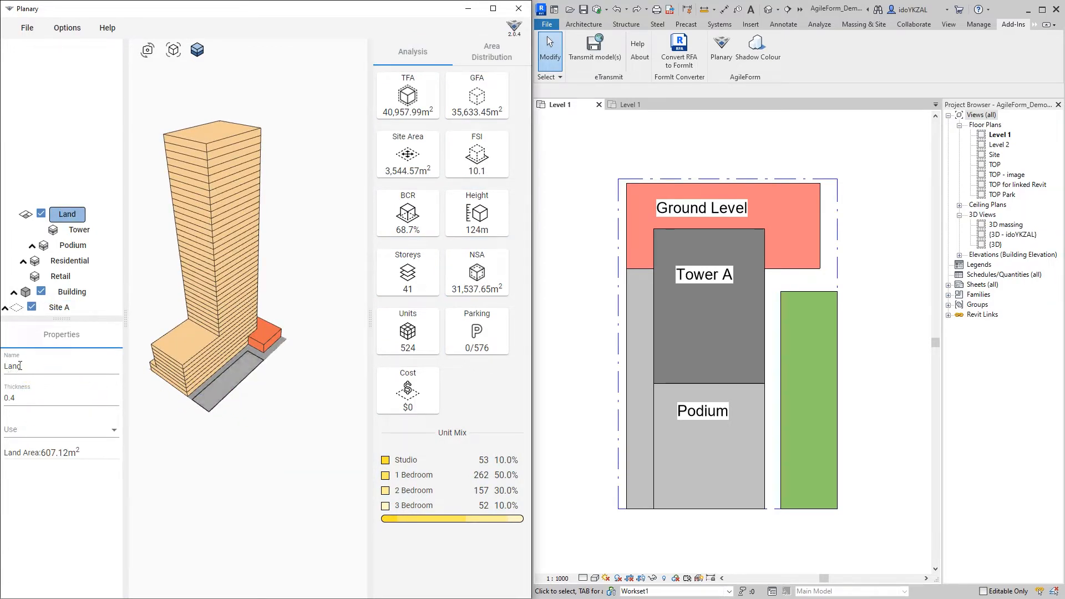
{"action": "type", "text": "Green"}
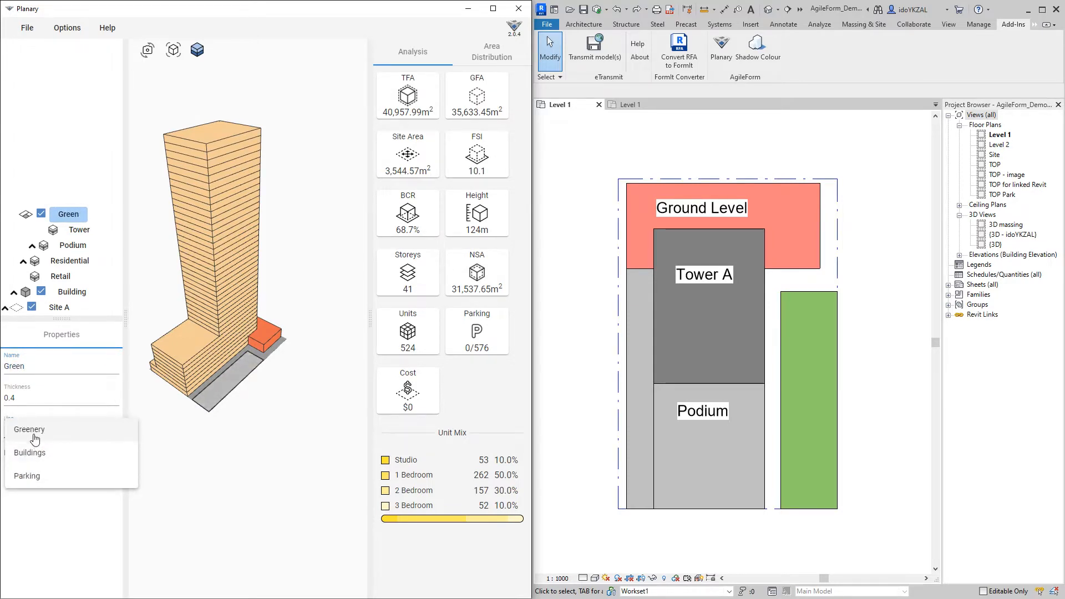
{"action": "left_click", "coordinate": [30, 429]}
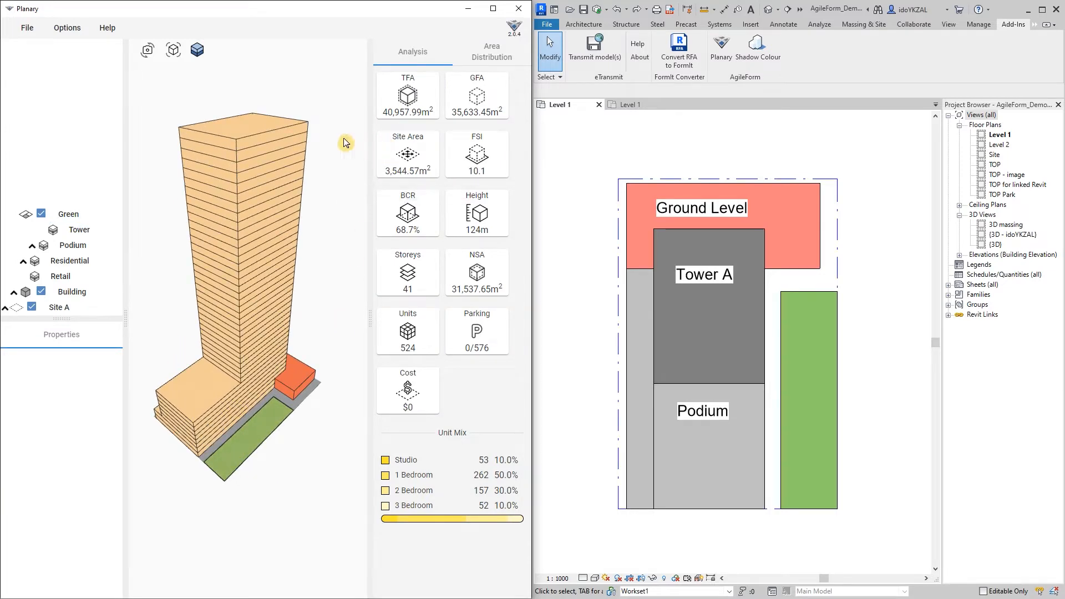
Review area distribution (98% residential, 17.1% greenery), then expand and collapse the Site A tree
{"action": "left_click", "coordinate": [491, 51]}
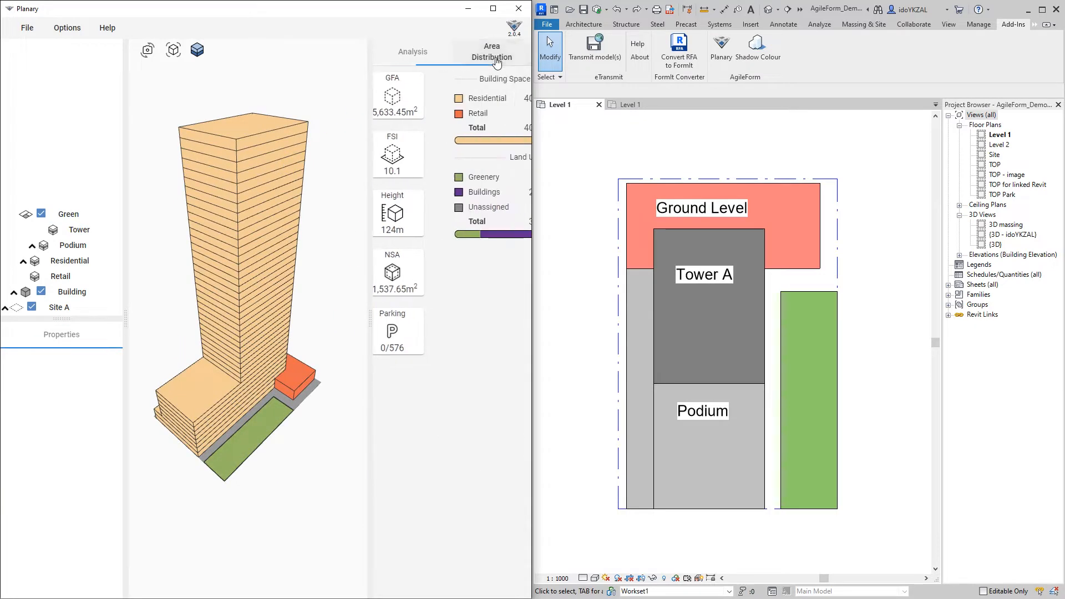
{"action": "left_click", "coordinate": [491, 52]}
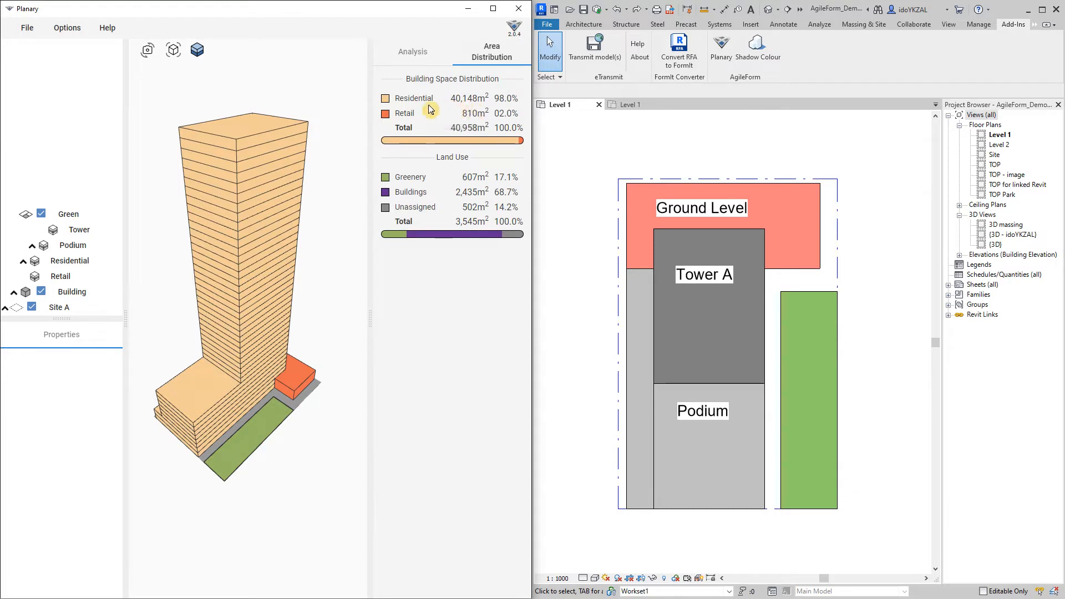
{"action": "mouse_move", "coordinate": [435, 182]}
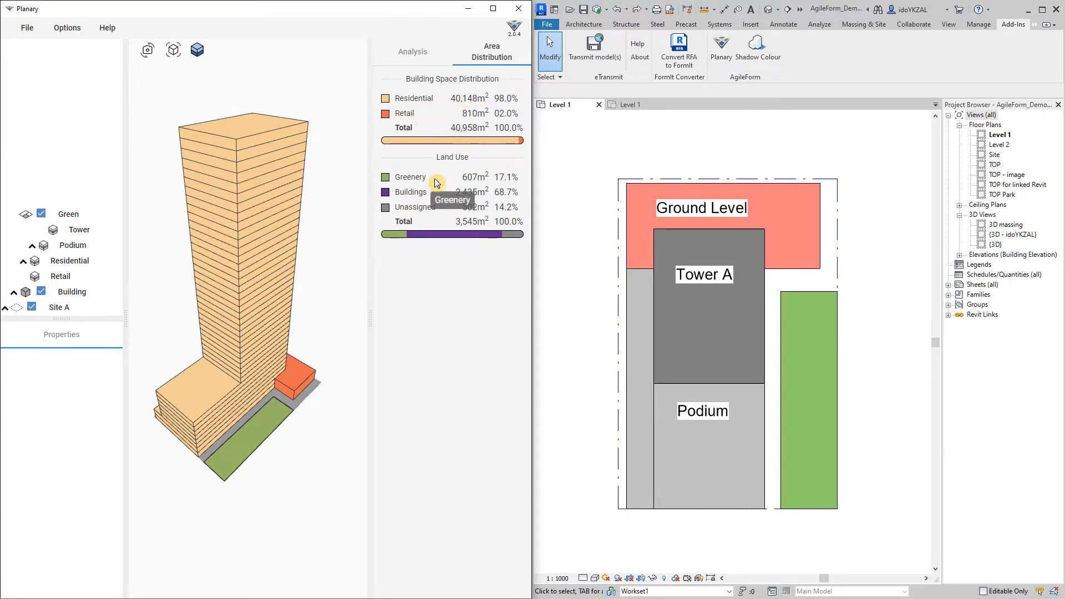
{"action": "mouse_move", "coordinate": [434, 254]}
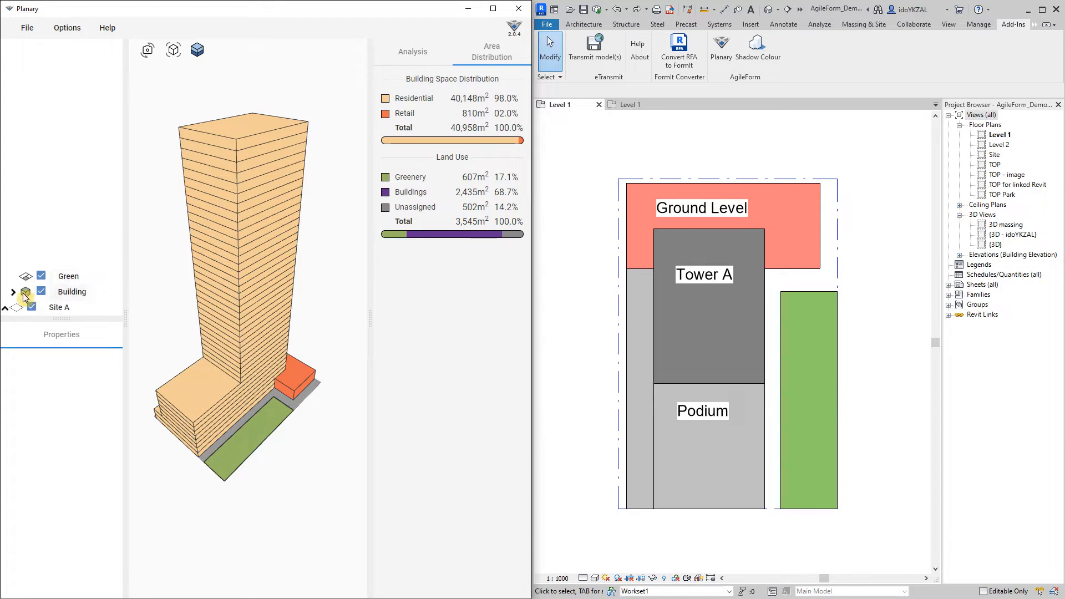
{"action": "left_click", "coordinate": [13, 291]}
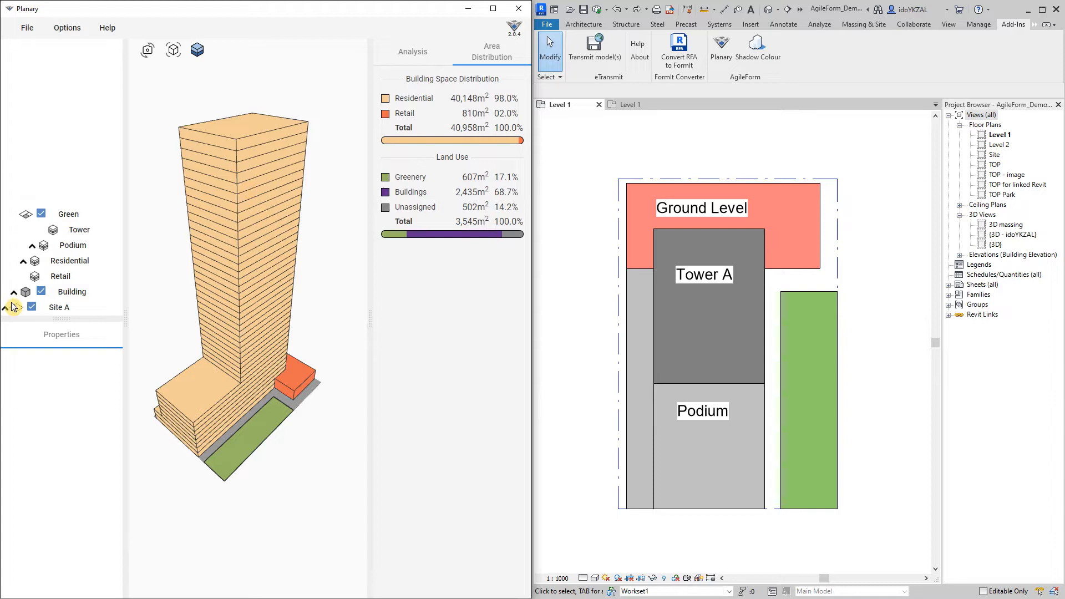
{"action": "left_click", "coordinate": [6, 306]}
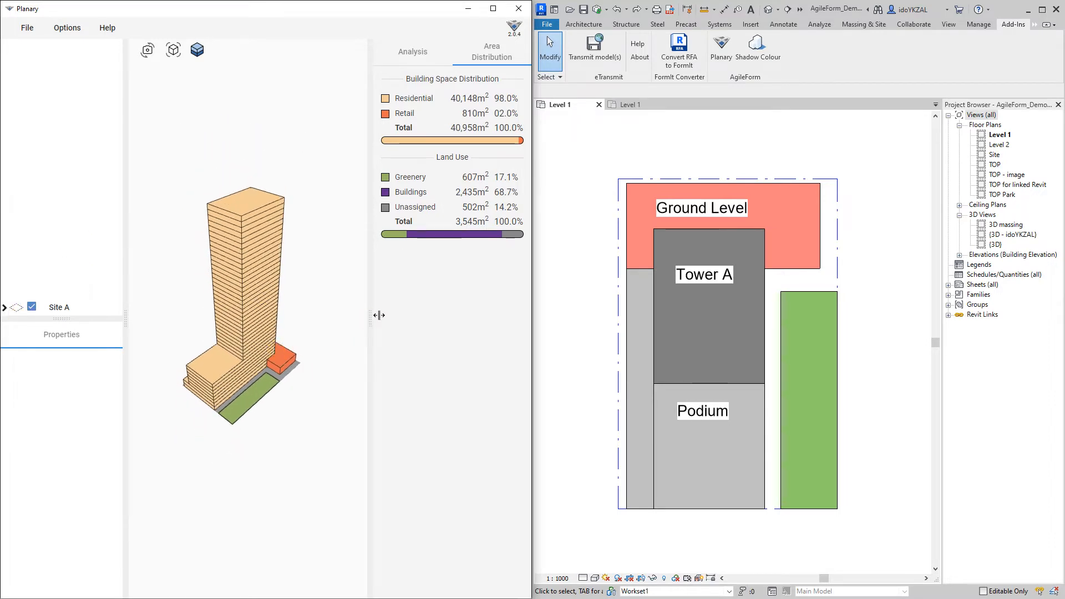
{"action": "left_click", "coordinate": [412, 51]}
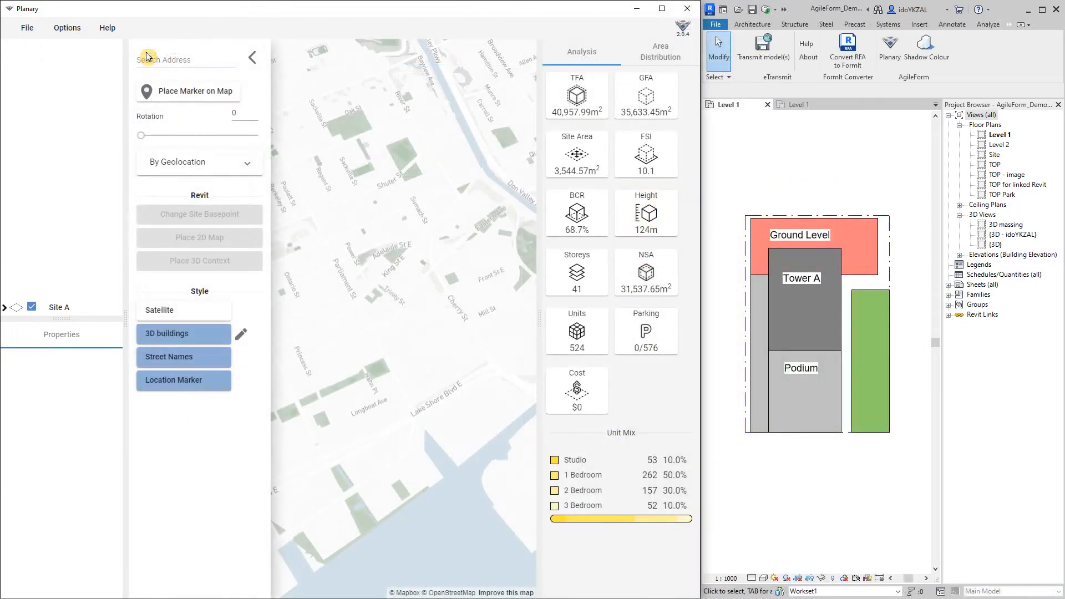
Search the site address and pan the map to the Trinity Street / Front Street East block
{"action": "left_click", "coordinate": [186, 60]}
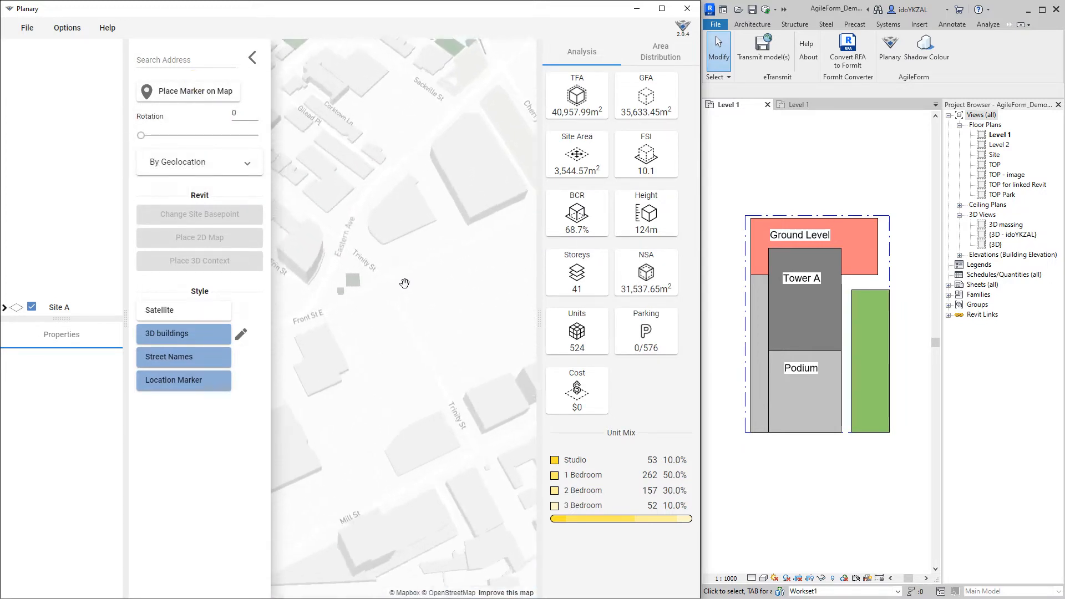
{"action": "left_click_drag", "start_coordinate": [404, 283], "coordinate": [387, 300]}
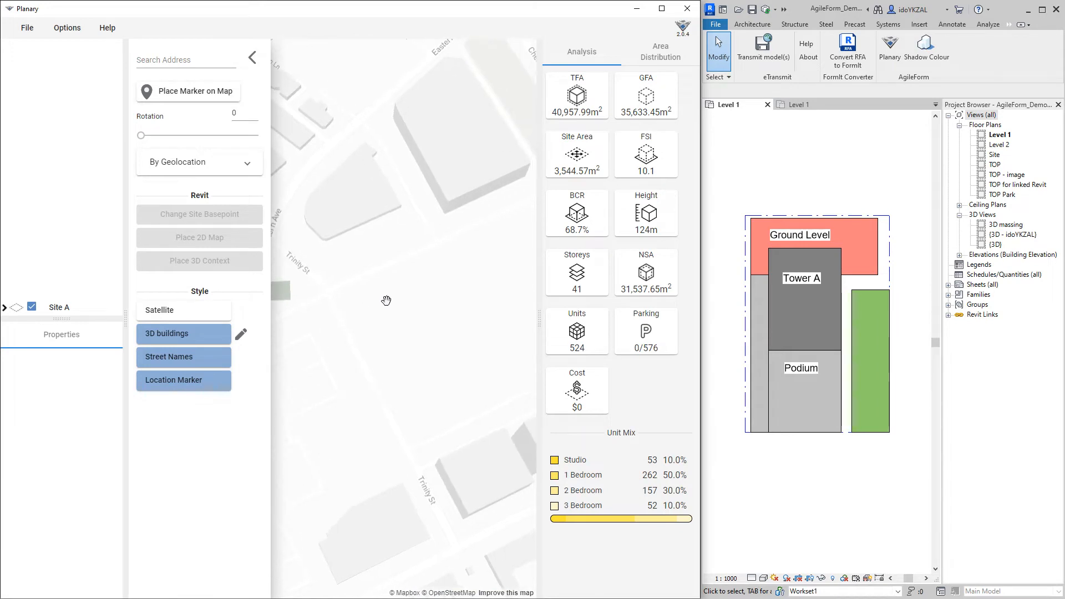
{"action": "left_click_drag", "start_coordinate": [386, 300], "coordinate": [405, 324]}
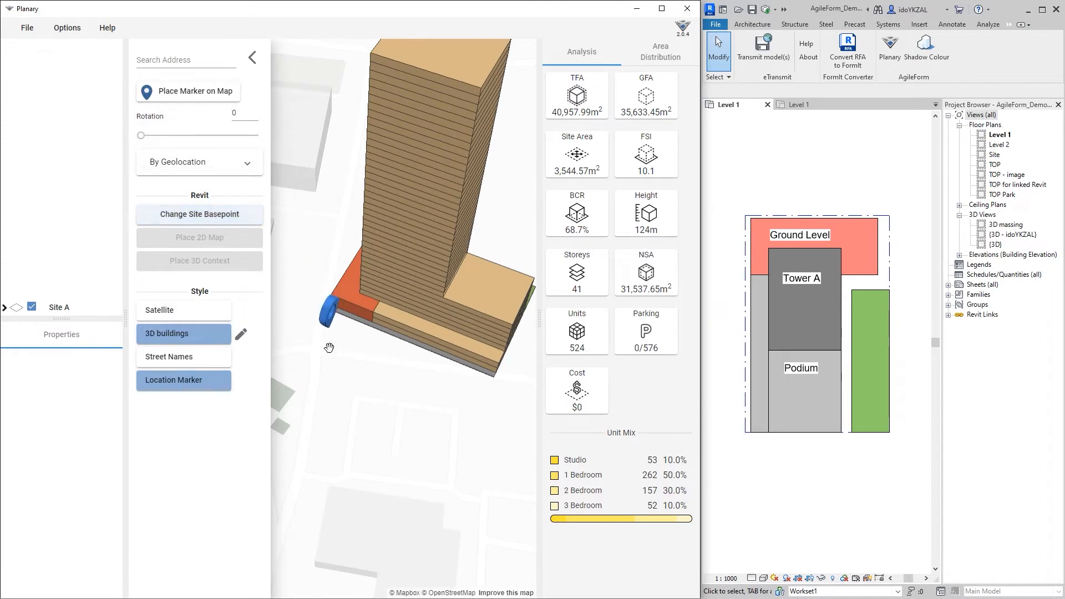
{"action": "left_click_drag", "start_coordinate": [328, 348], "coordinate": [384, 388]}
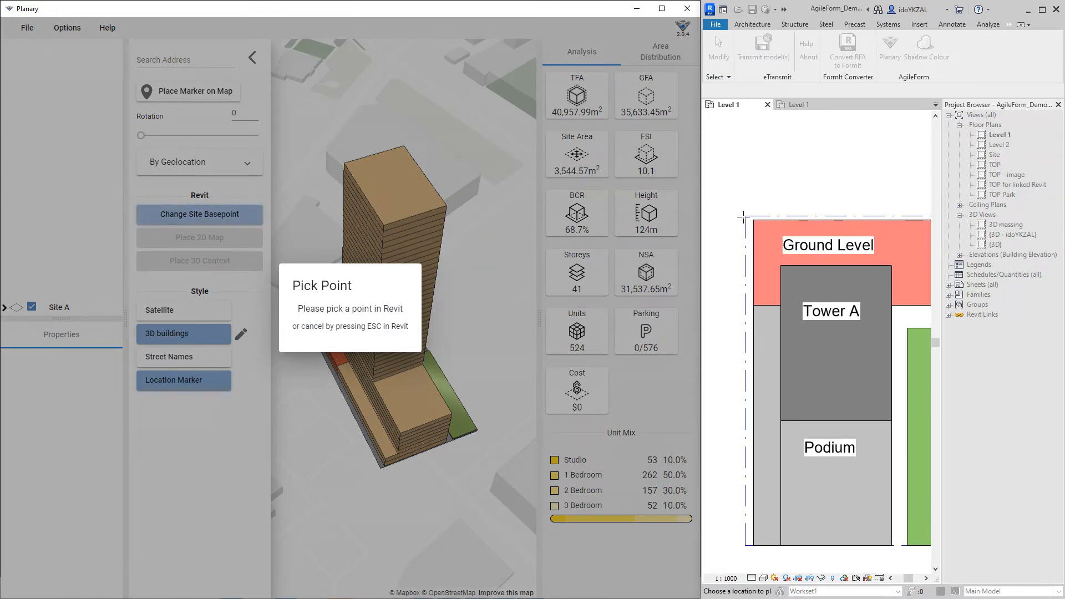
Set the site base point at the Revit boundary corner and rotate the design 17°
{"action": "left_click", "coordinate": [747, 221]}
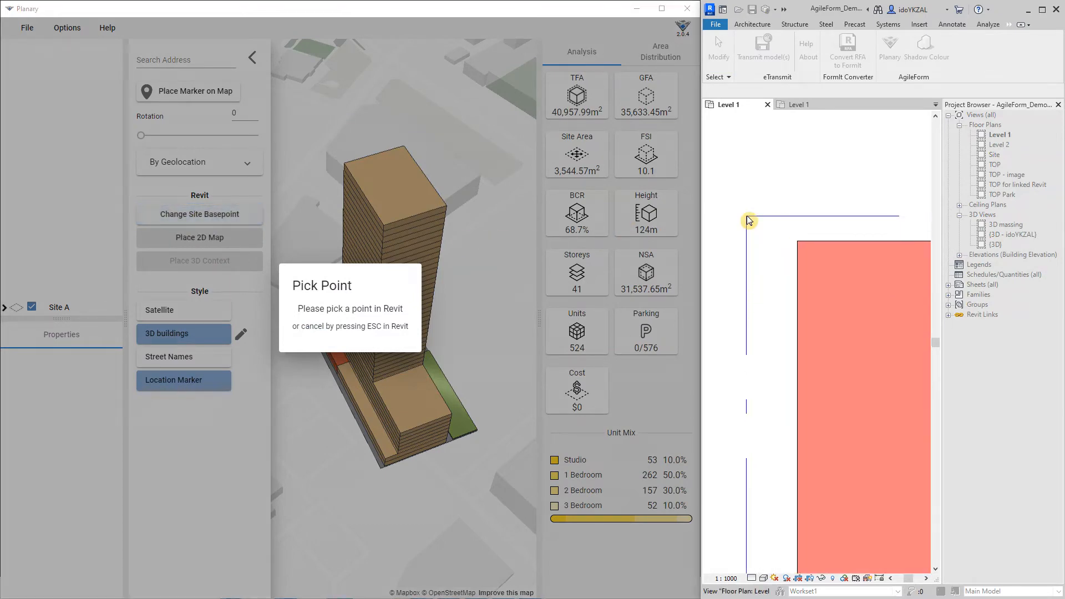
{"action": "left_click", "coordinate": [748, 215]}
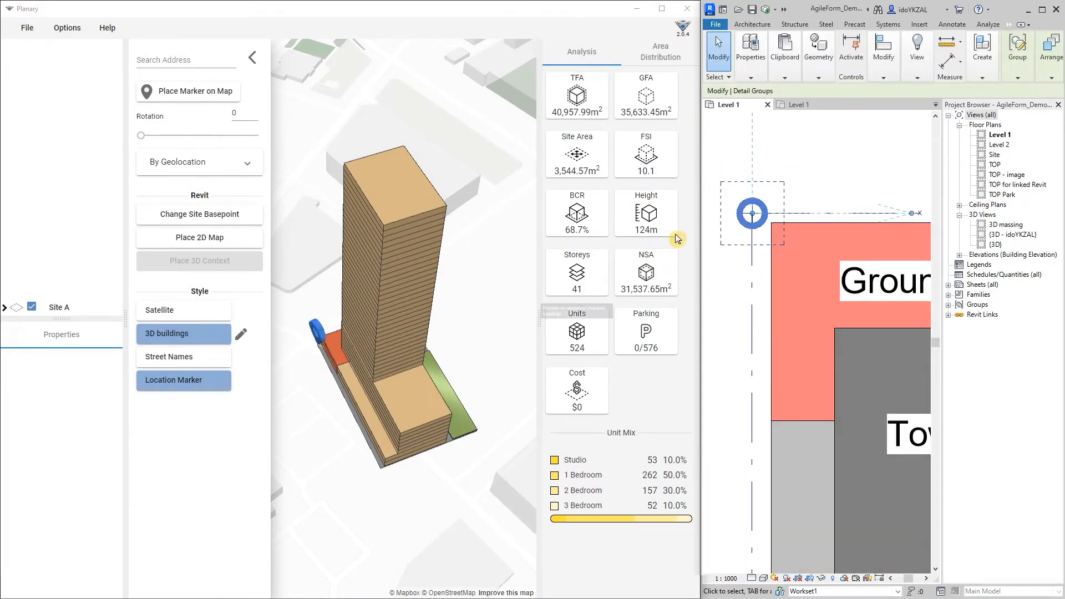
{"action": "left_click_drag", "start_coordinate": [140, 135], "coordinate": [144, 135]}
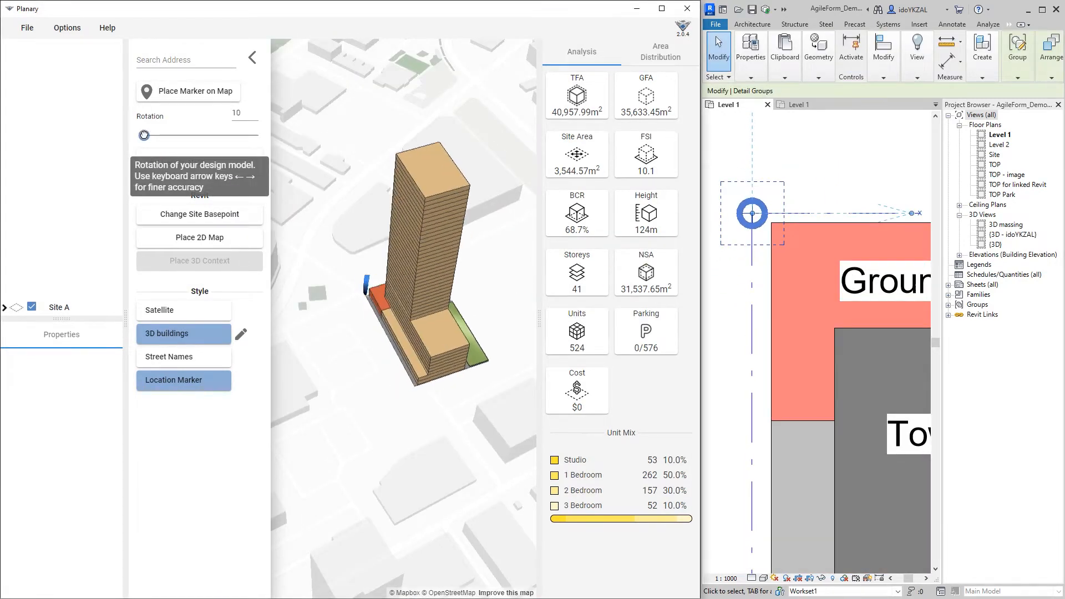
{"action": "left_click_drag", "start_coordinate": [144, 136], "coordinate": [146, 135]}
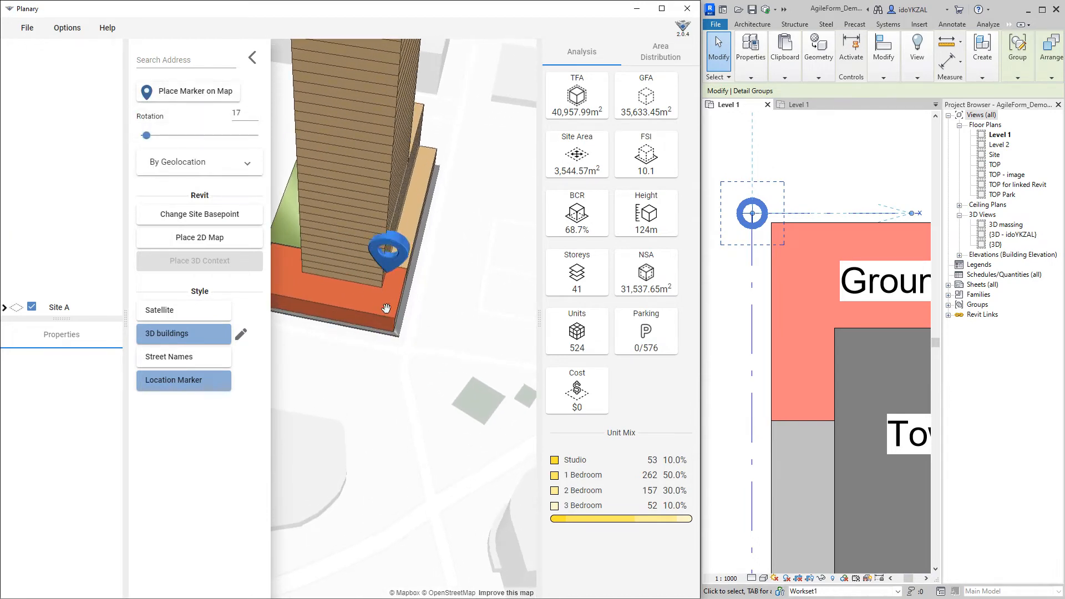
{"action": "left_click", "coordinate": [59, 307]}
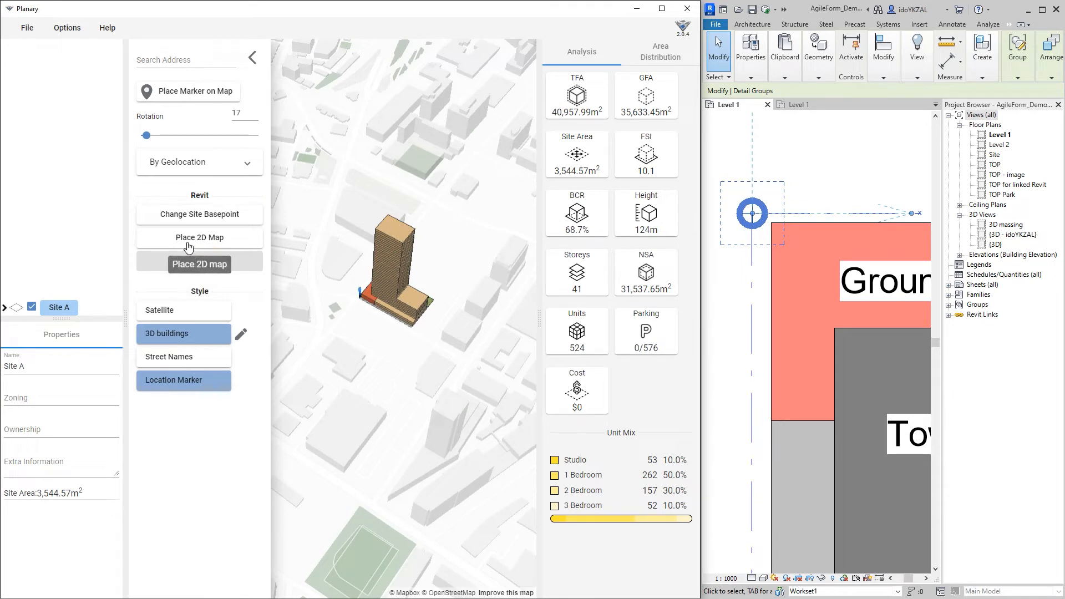
{"action": "mouse_move", "coordinate": [197, 246]}
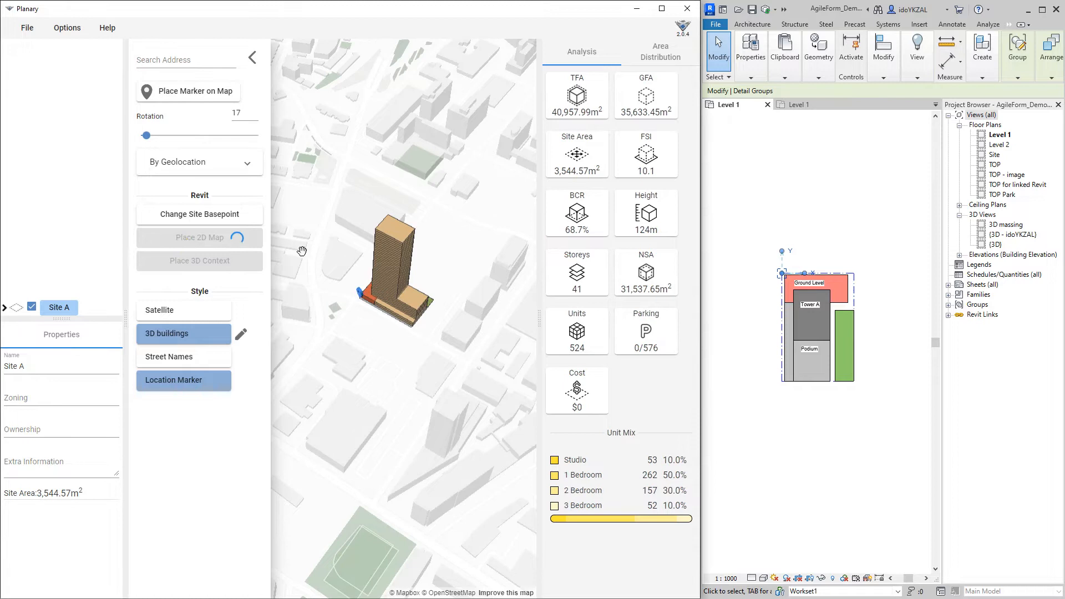
Turn on the Satellite map style for the 2D map under the plan
{"action": "left_click", "coordinate": [199, 237]}
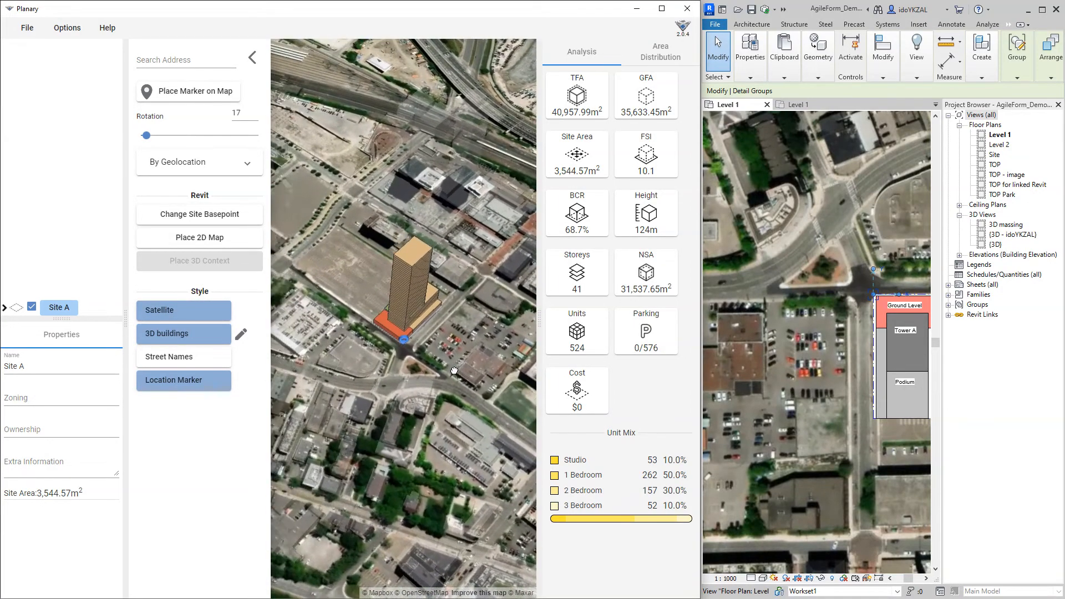
{"action": "mouse_move", "coordinate": [184, 357]}
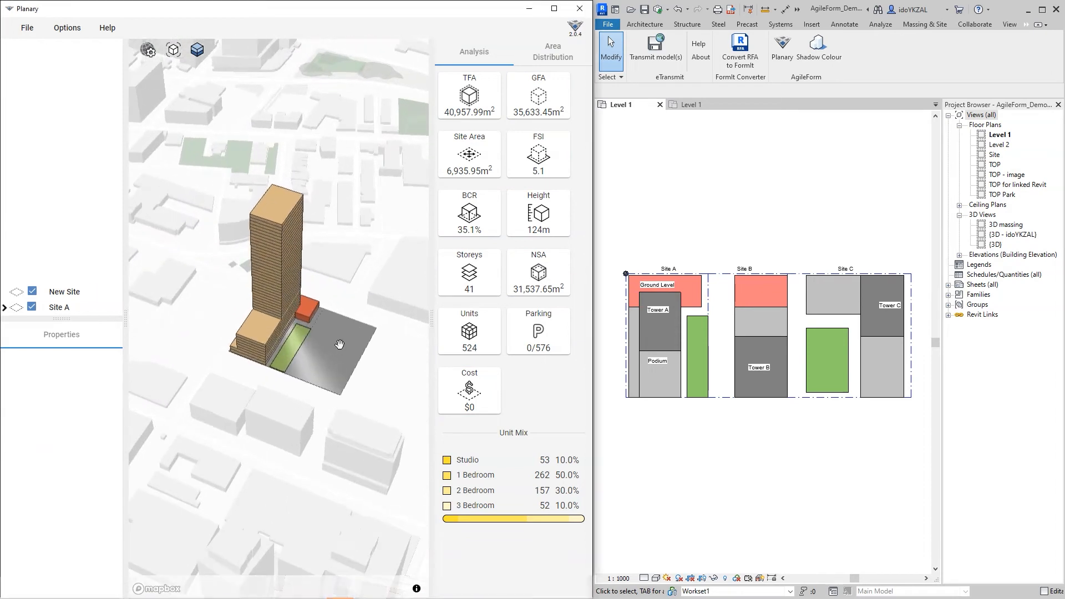
Collapse the Site C and other site branches so Sites A, B and C are listed
{"action": "left_click", "coordinate": [65, 291]}
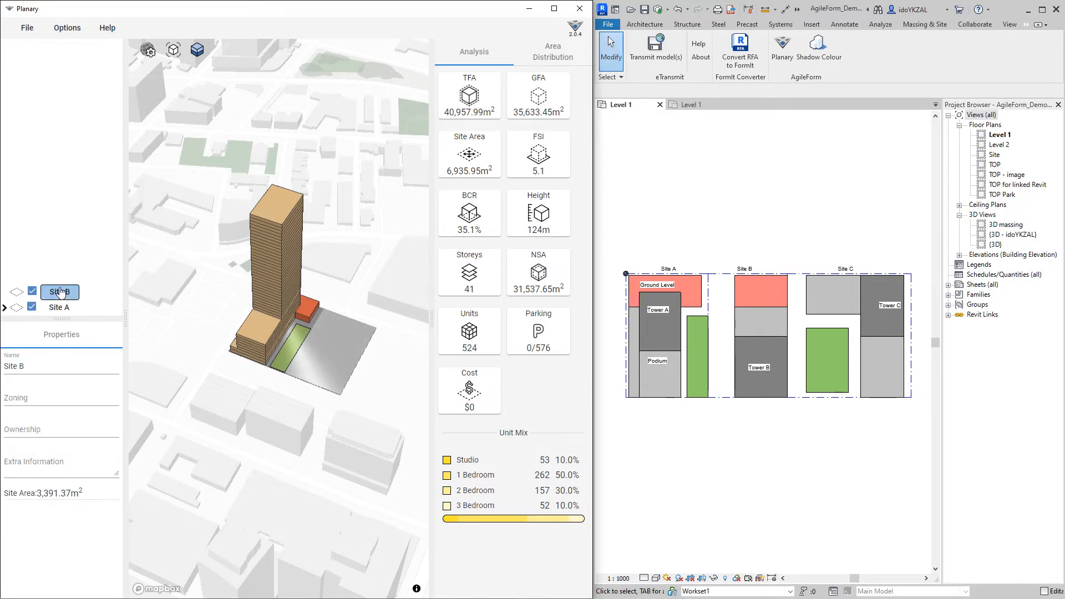
{"action": "right_click", "coordinate": [60, 291]}
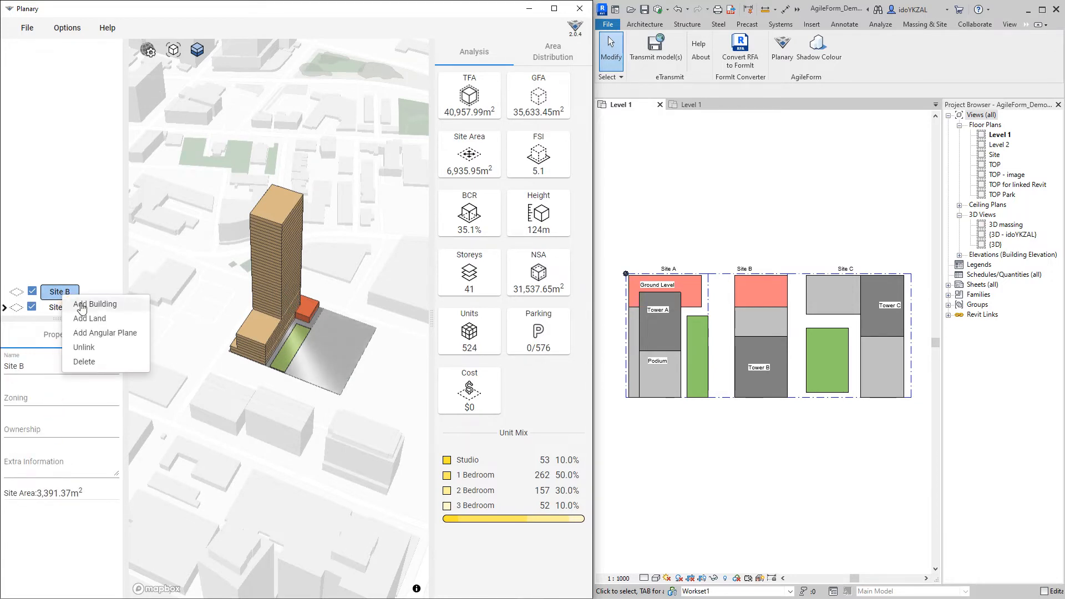
{"action": "left_click", "coordinate": [97, 303]}
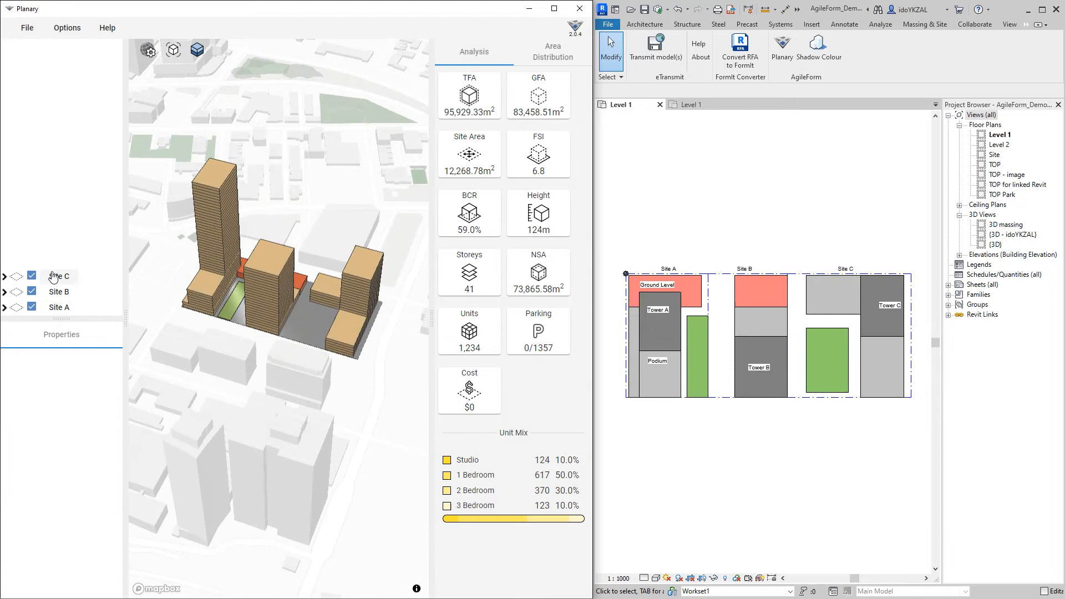
{"action": "left_click", "coordinate": [5, 275]}
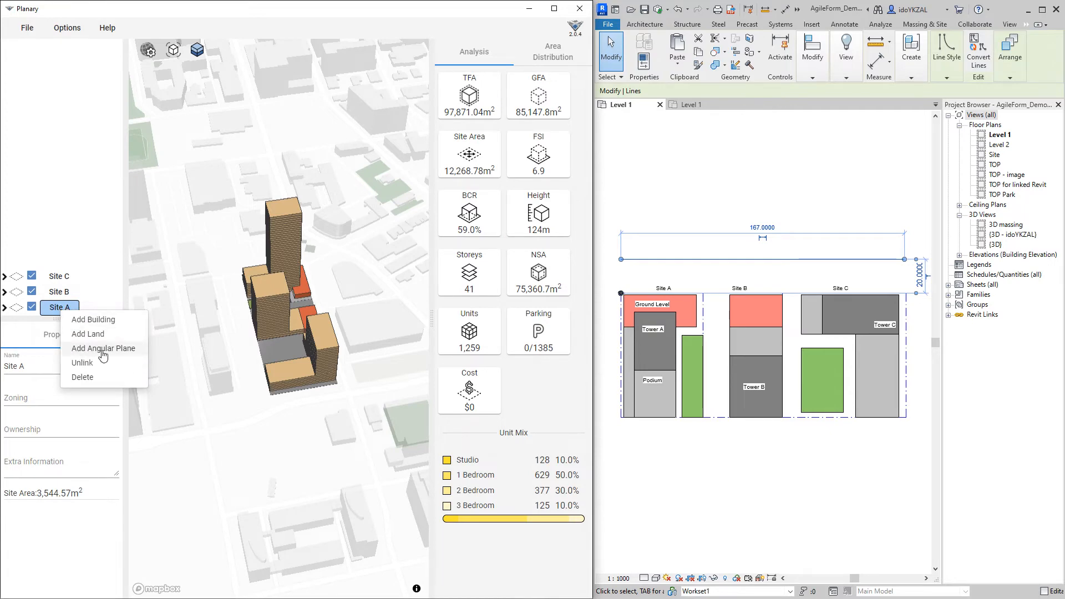
Add an angular plane to Site A with thickness 0.3, length 250 and angle 57.5°
{"action": "left_click", "coordinate": [103, 348]}
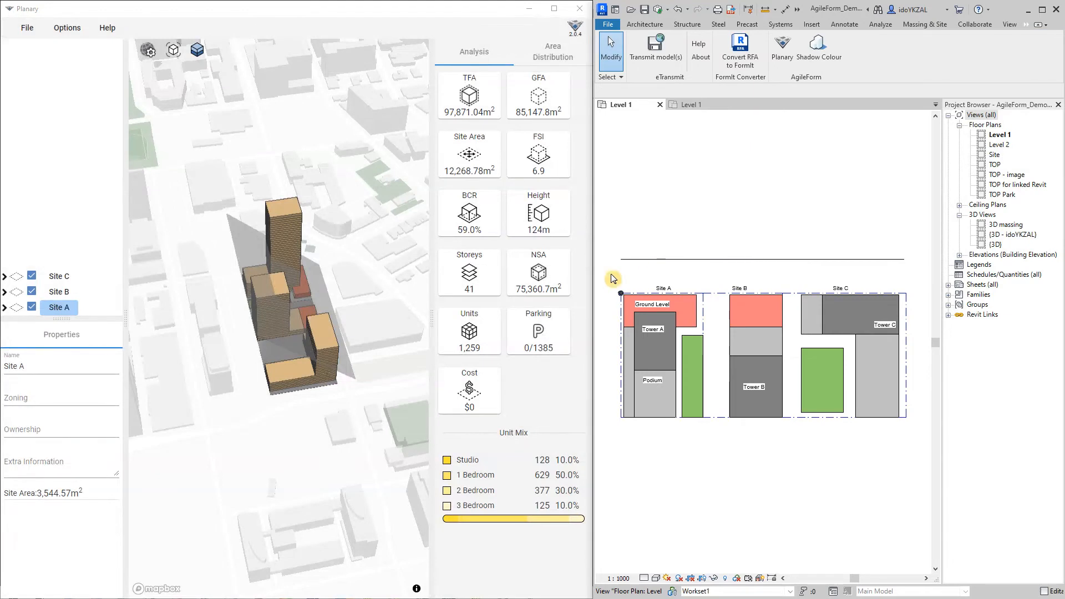
{"action": "mouse_move", "coordinate": [373, 323]}
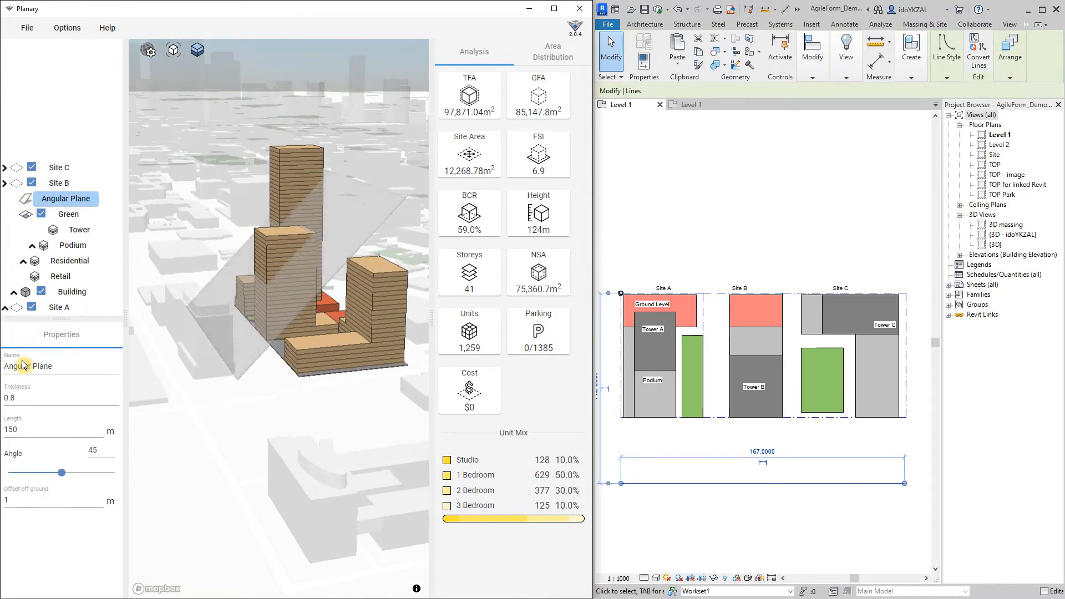
{"action": "left_click", "coordinate": [10, 397]}
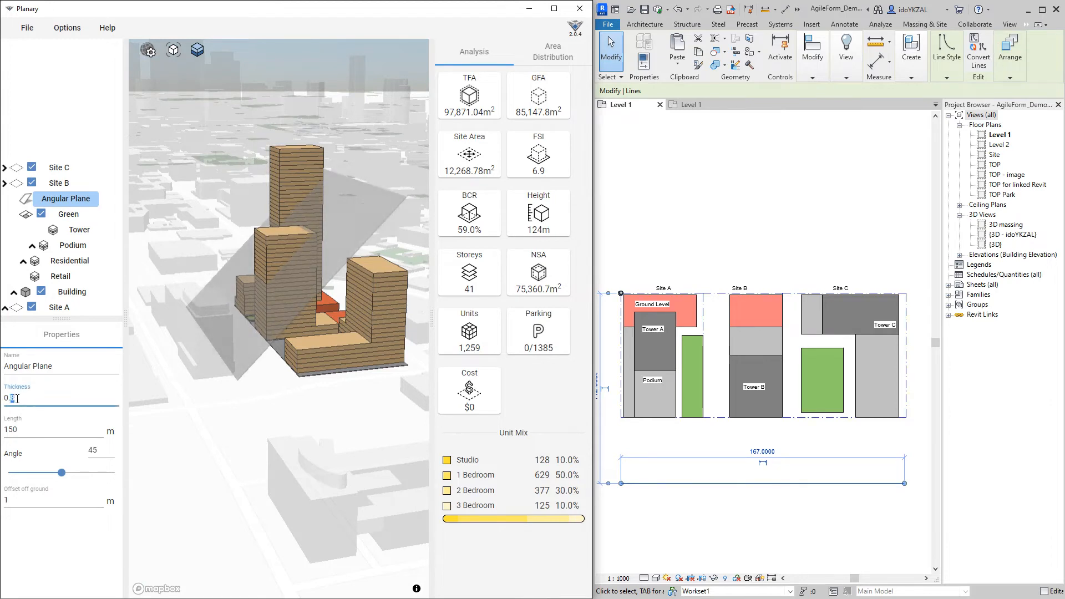
{"action": "left_click", "coordinate": [54, 429]}
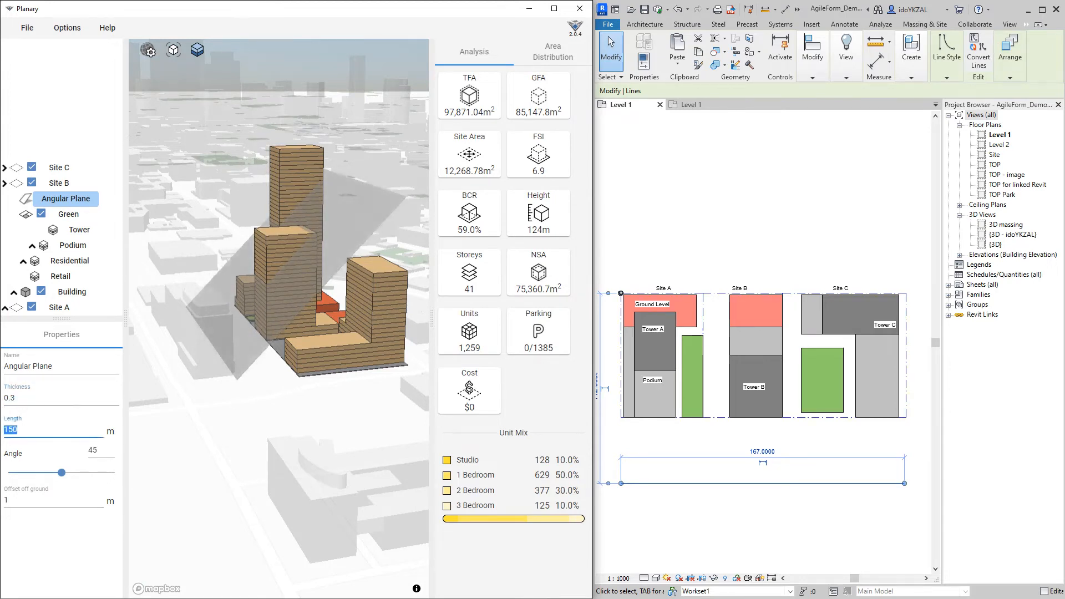
{"action": "type", "text": "250"}
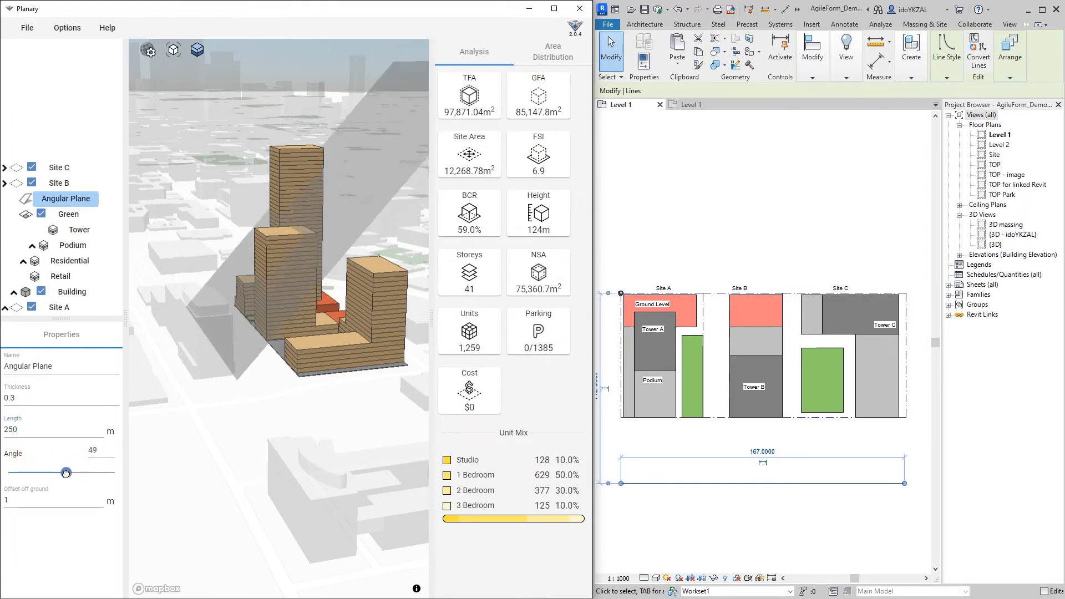
{"action": "left_click_drag", "start_coordinate": [66, 472], "coordinate": [76, 472]}
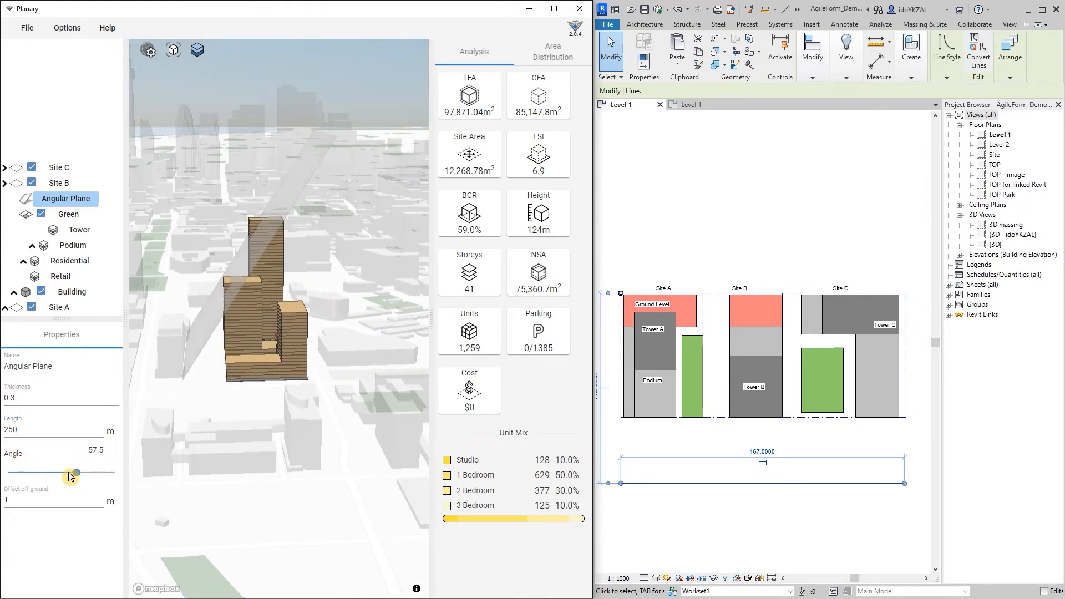
{"action": "left_click_drag", "start_coordinate": [74, 473], "coordinate": [74, 473]}
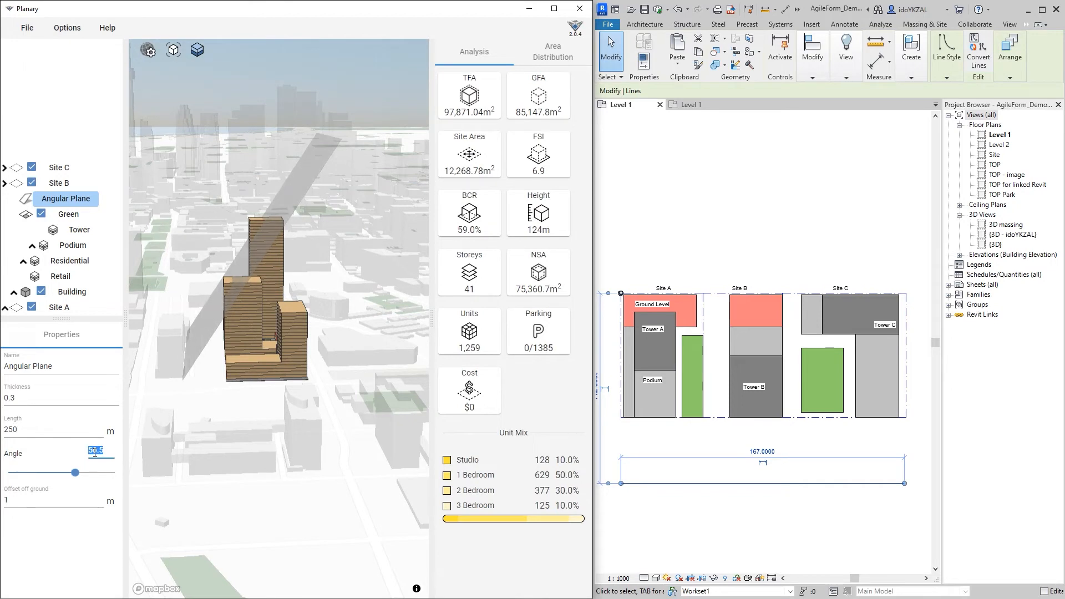
{"action": "left_click_drag", "start_coordinate": [75, 472], "coordinate": [61, 473]}
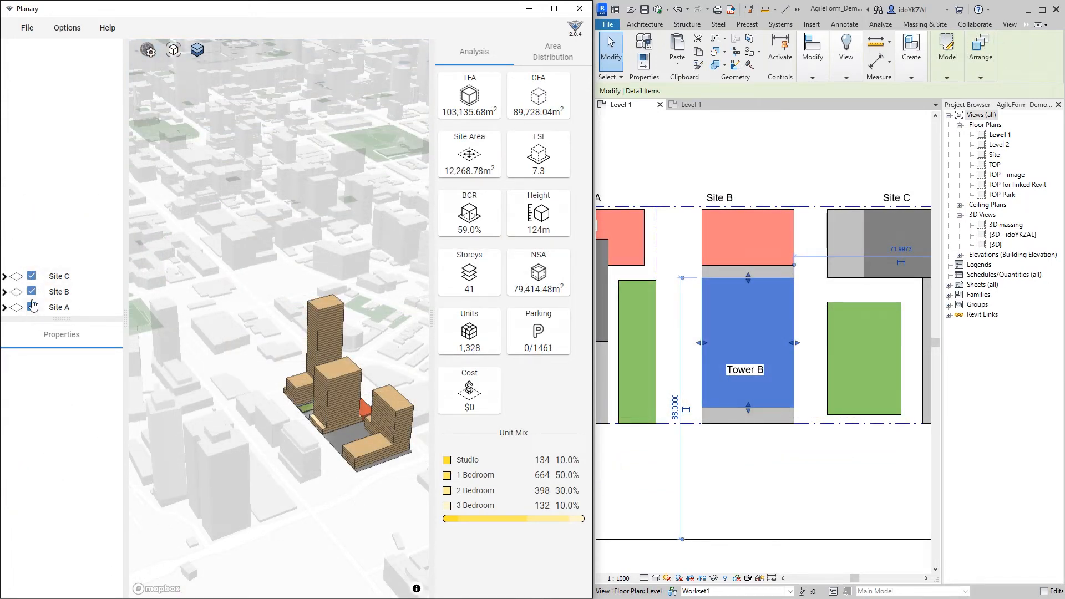
Exclude Site C and Site B from the statistics, then include them again
{"action": "left_click", "coordinate": [4, 276]}
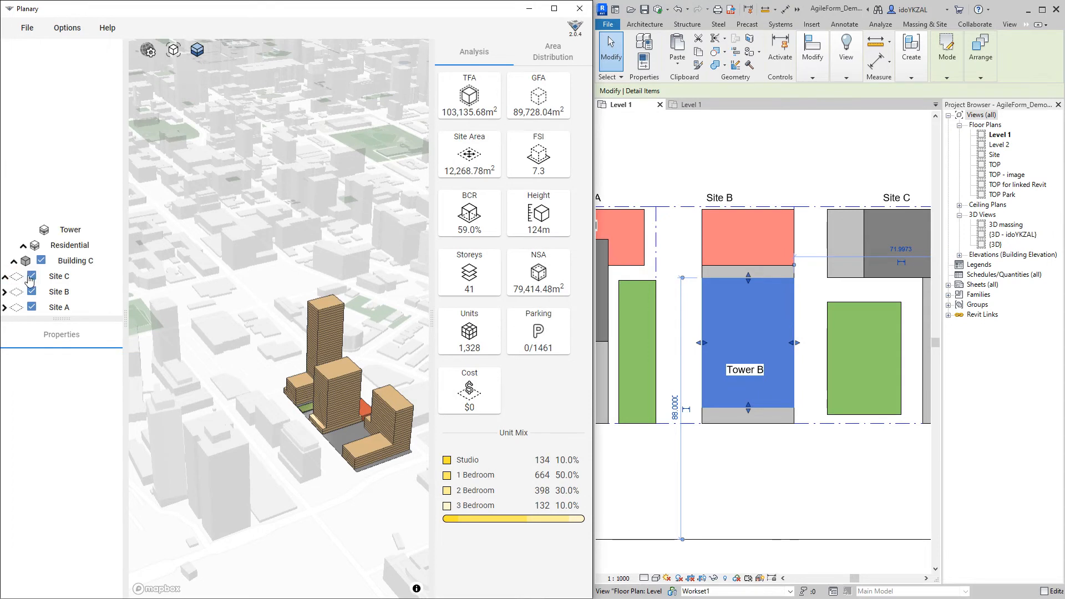
{"action": "left_click", "coordinate": [31, 275]}
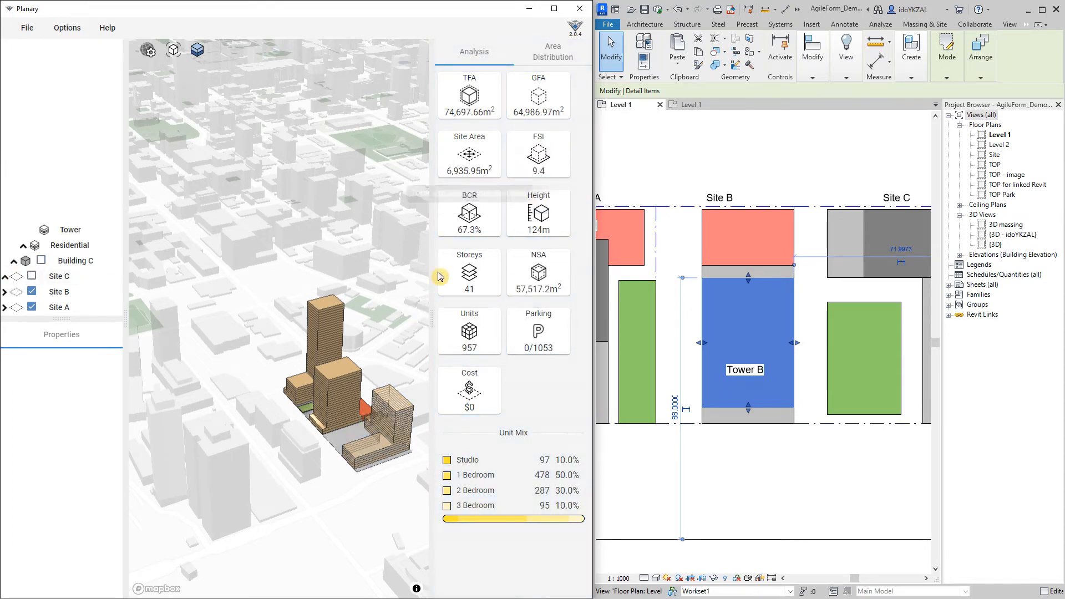
{"action": "mouse_move", "coordinate": [376, 358]}
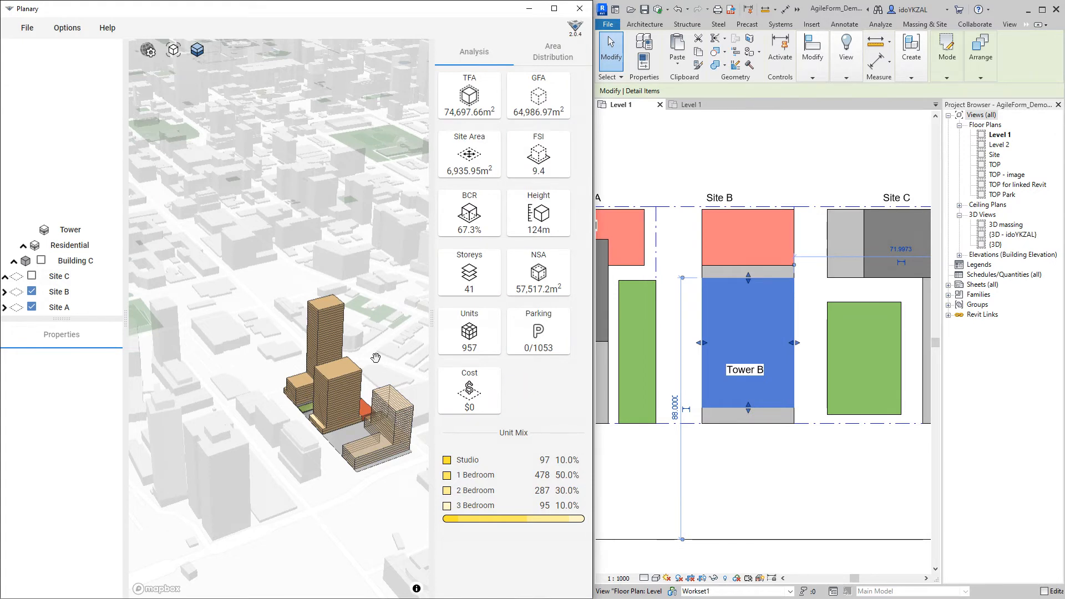
{"action": "left_click", "coordinate": [31, 291]}
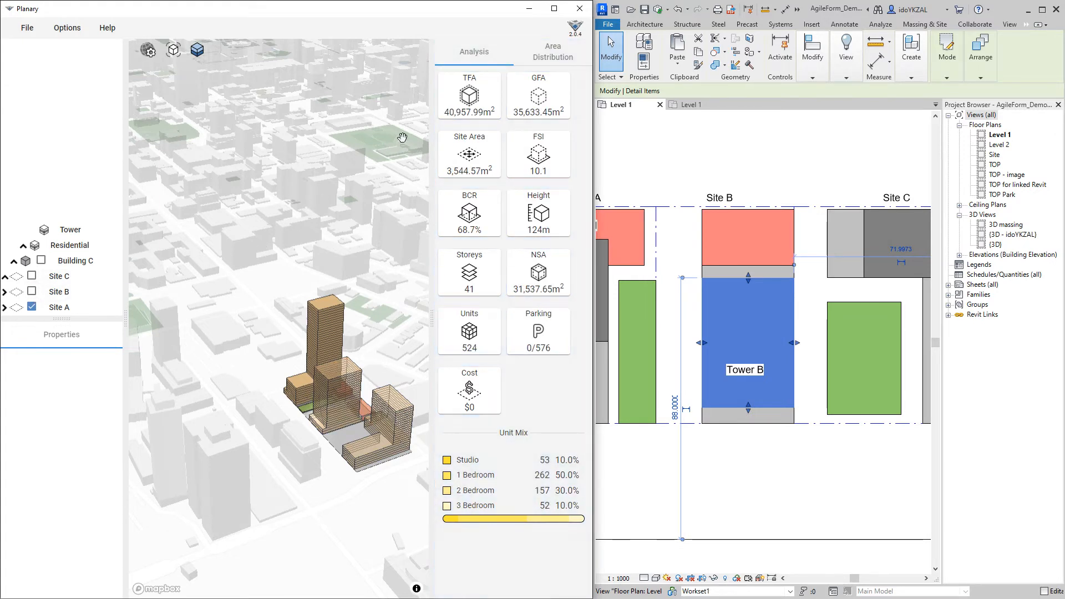
{"action": "left_click", "coordinate": [31, 307]}
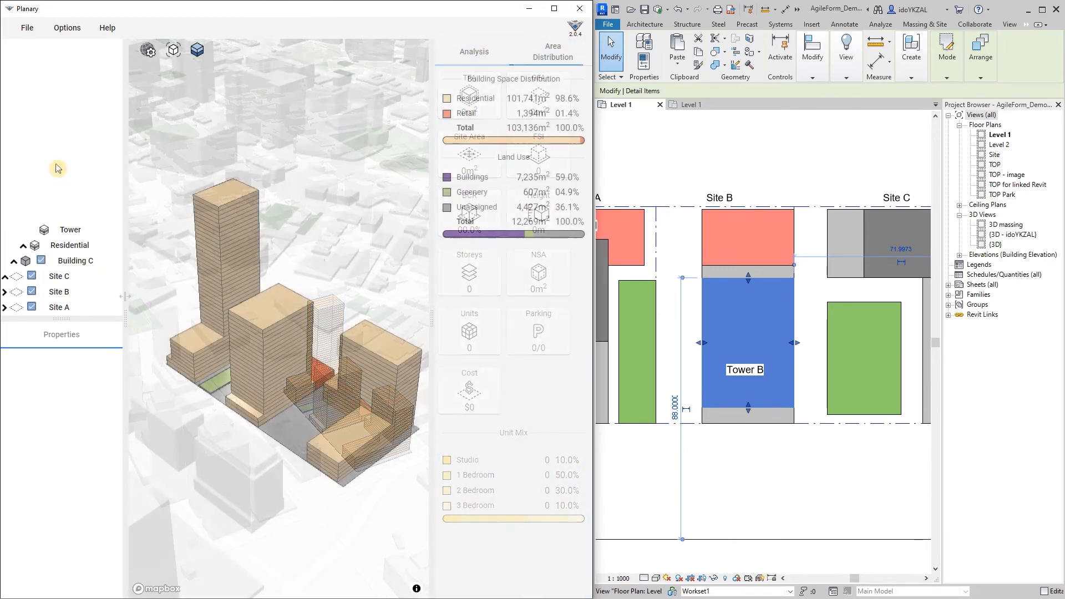
Add a building space named Service in Options > Preferences
{"action": "left_click", "coordinate": [66, 28]}
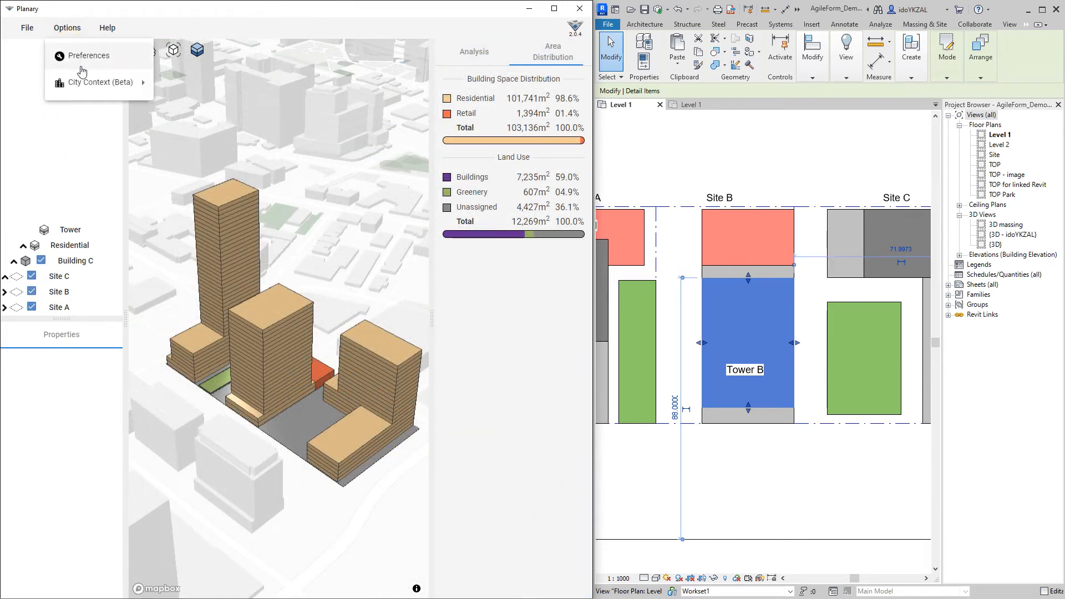
{"action": "left_click", "coordinate": [89, 55]}
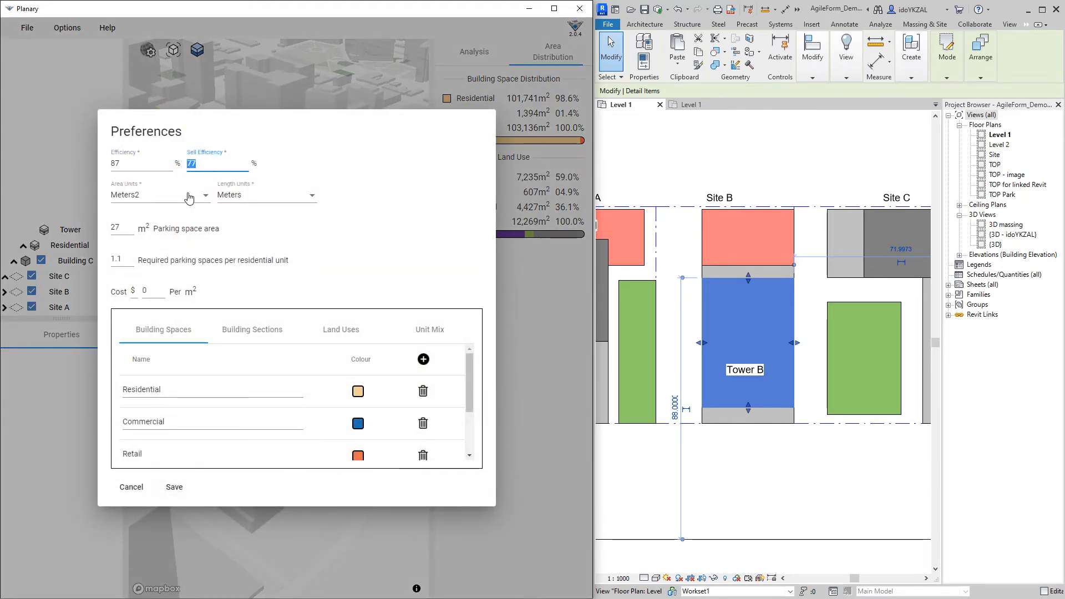
{"action": "mouse_move", "coordinate": [199, 196]}
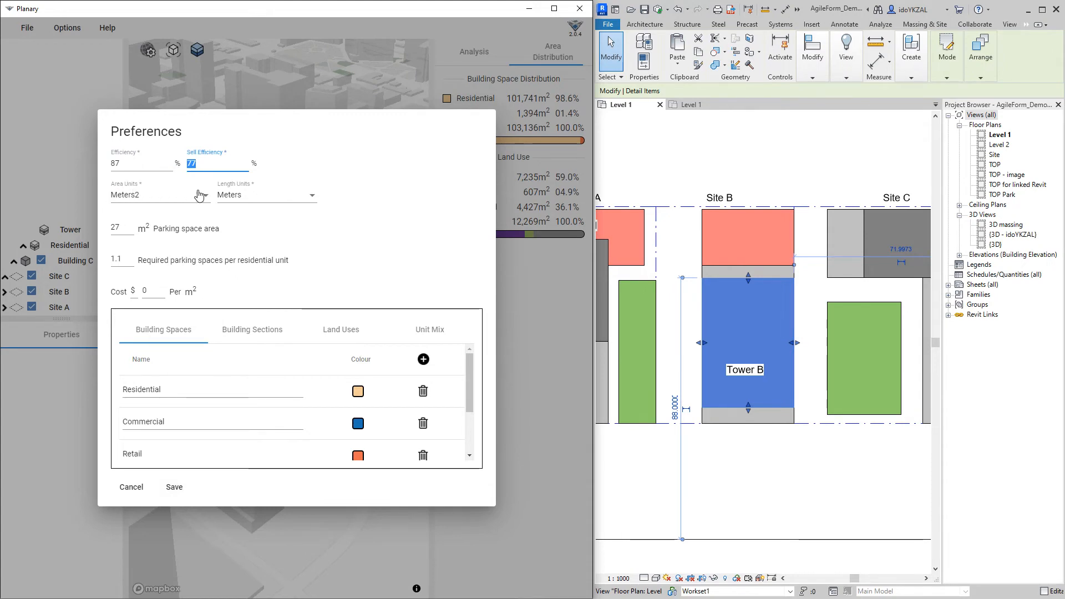
{"action": "mouse_move", "coordinate": [272, 205]}
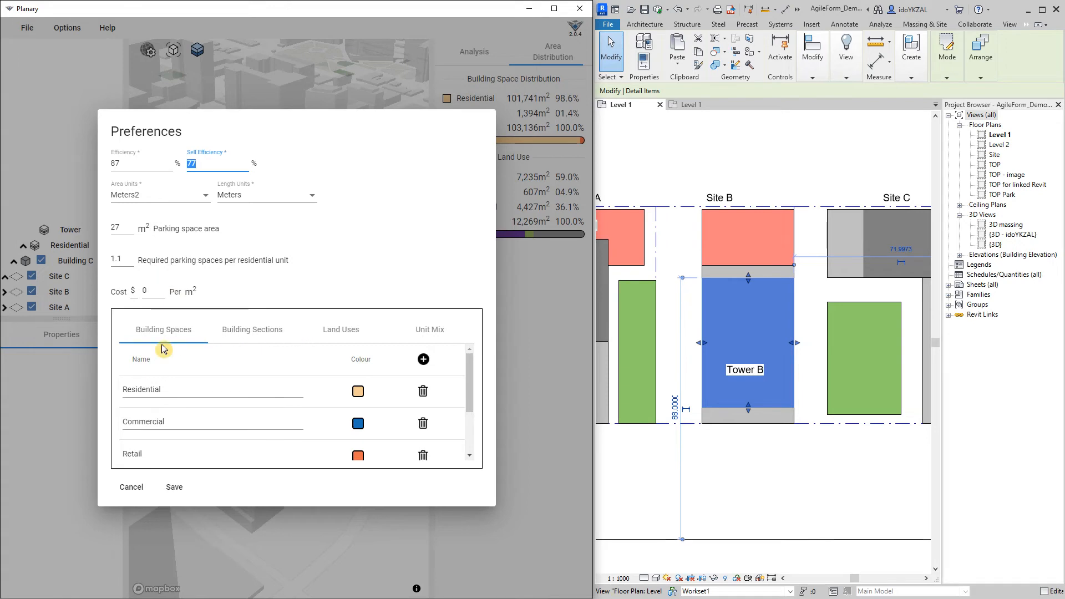
{"action": "mouse_move", "coordinate": [399, 383]}
{"action": "type", "text": "S"}
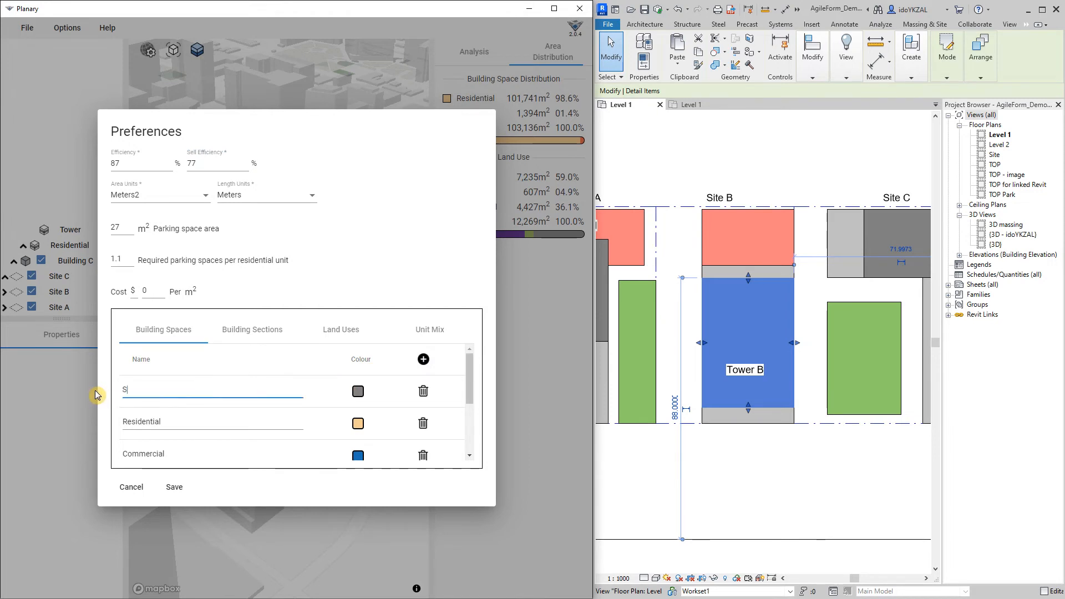
{"action": "type", "text": "ervice"}
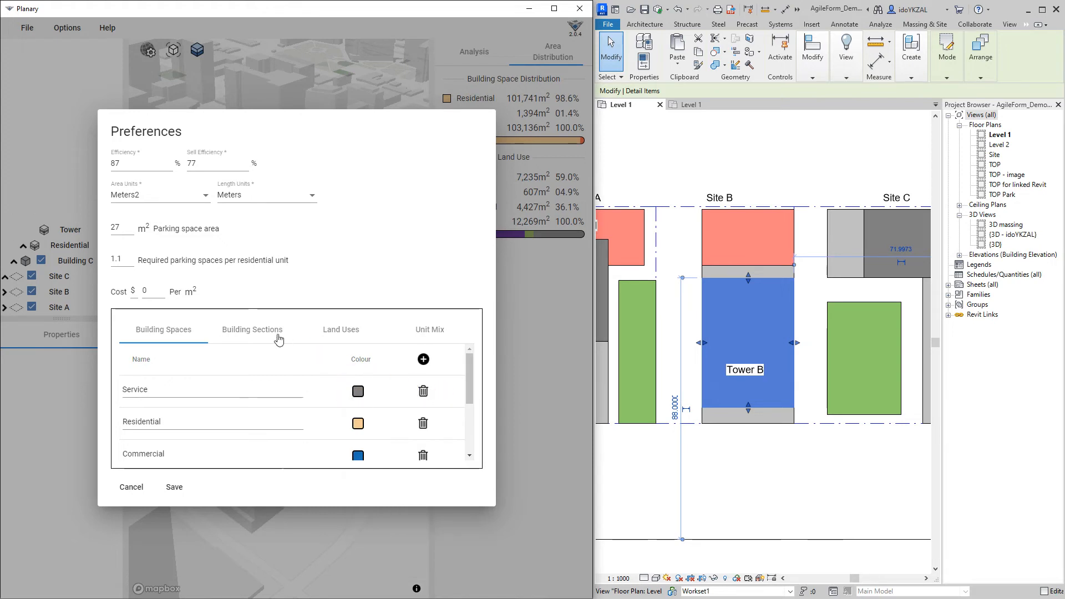
Review building sections, land uses and unit mix, then save the preferences
{"action": "left_click", "coordinate": [252, 330]}
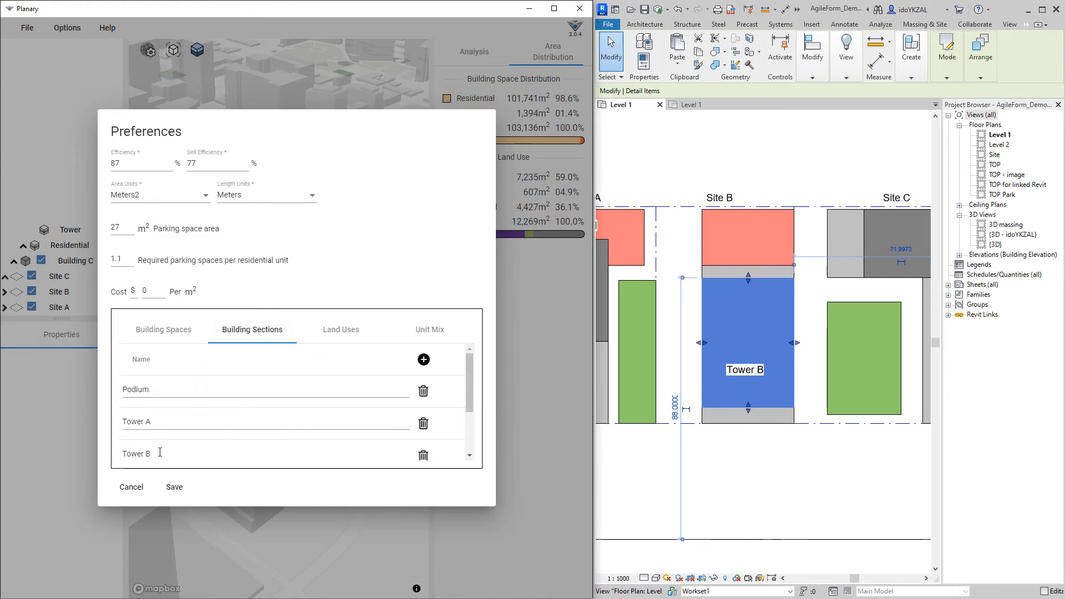
{"action": "left_click", "coordinate": [340, 330]}
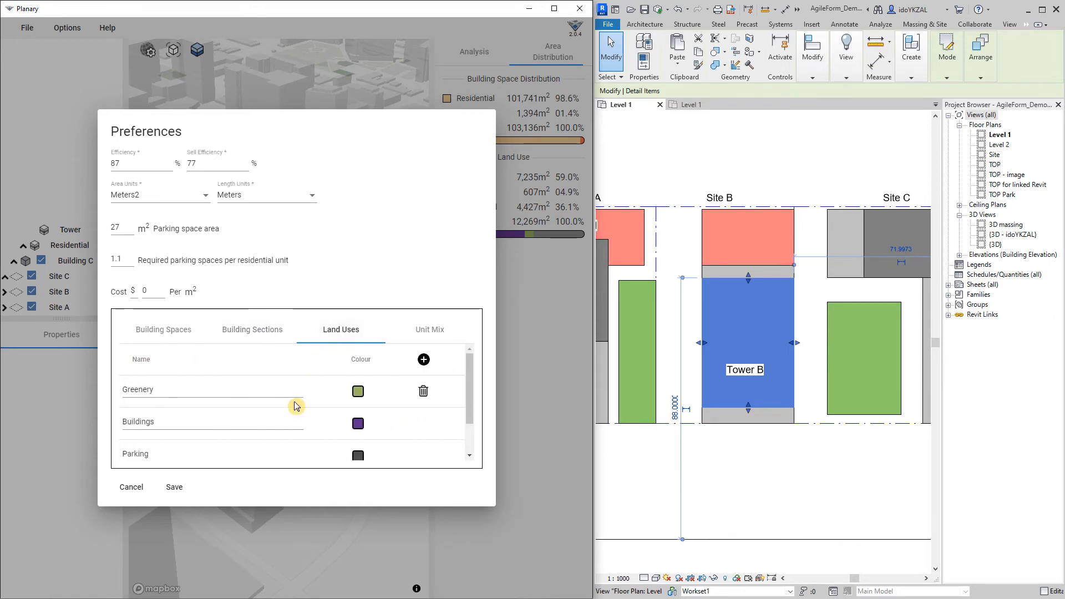
{"action": "mouse_move", "coordinate": [383, 348]}
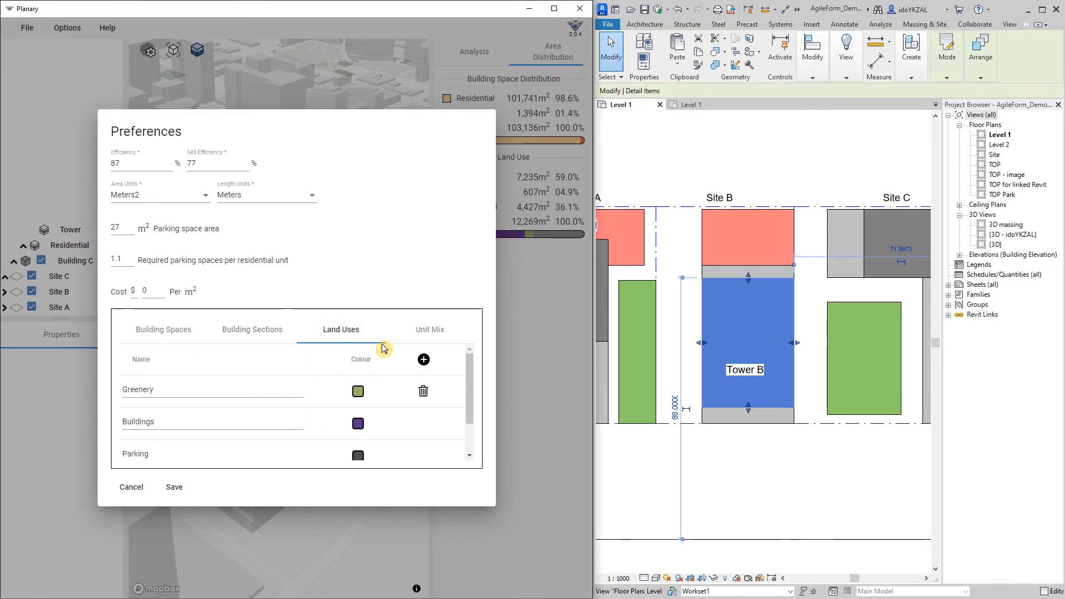
{"action": "left_click", "coordinate": [430, 330]}
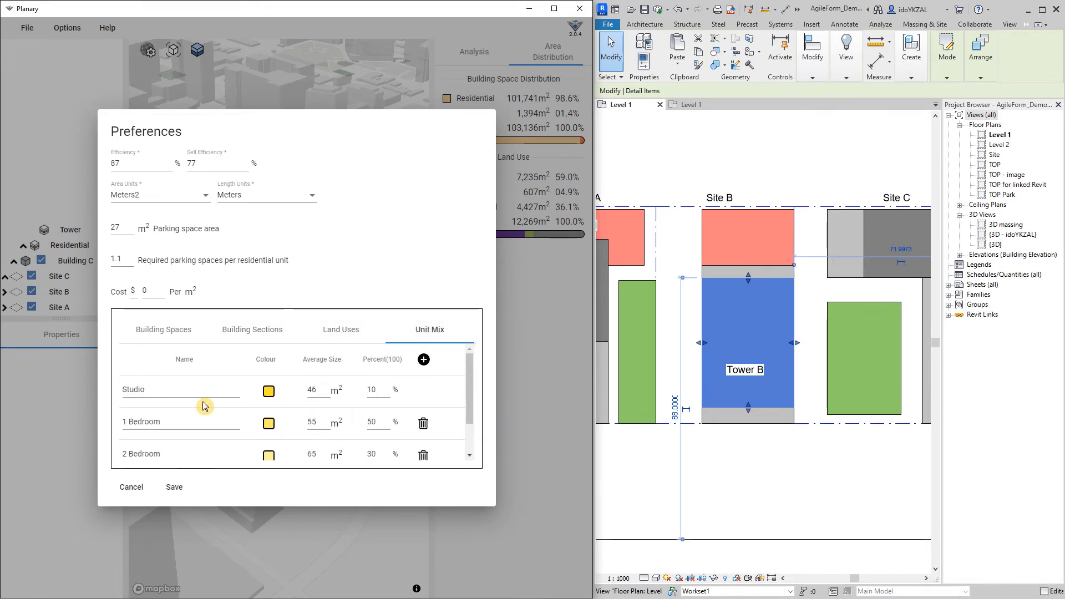
{"action": "double_click", "coordinate": [133, 389]}
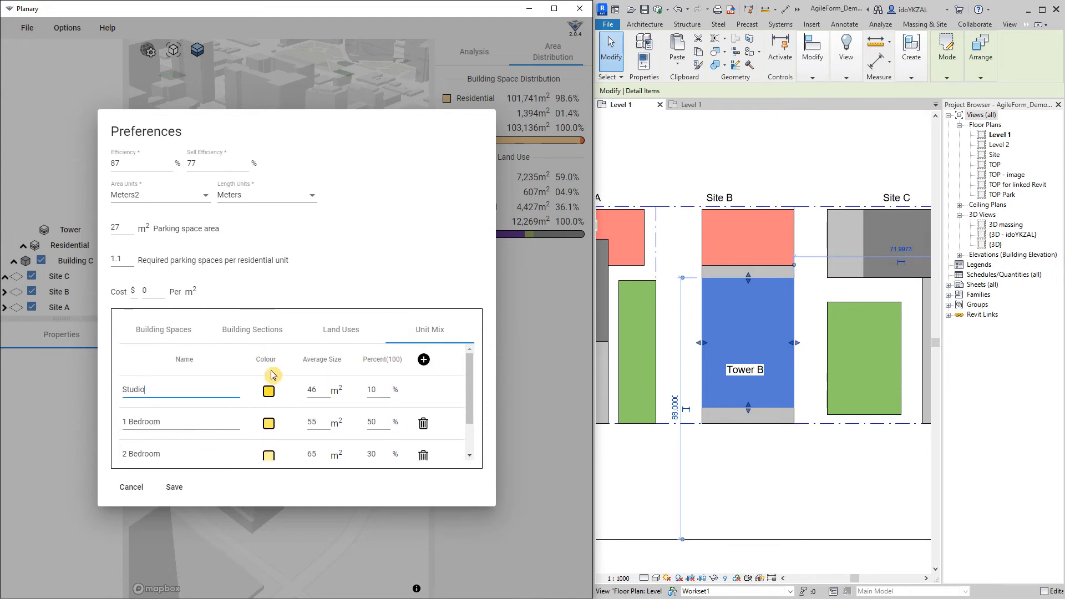
{"action": "mouse_move", "coordinate": [328, 369]}
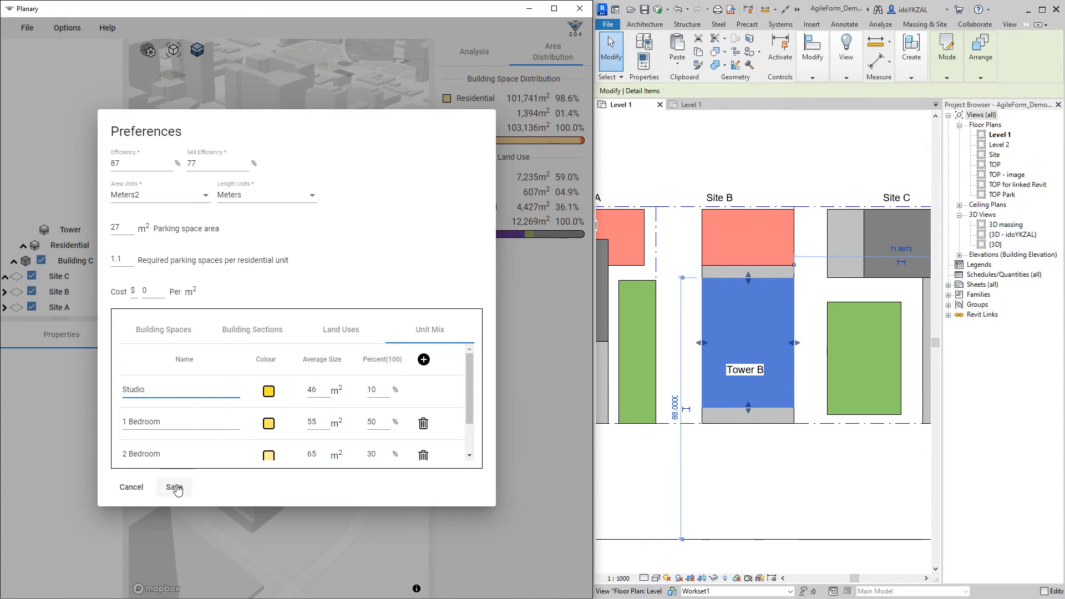
{"action": "left_click", "coordinate": [174, 487]}
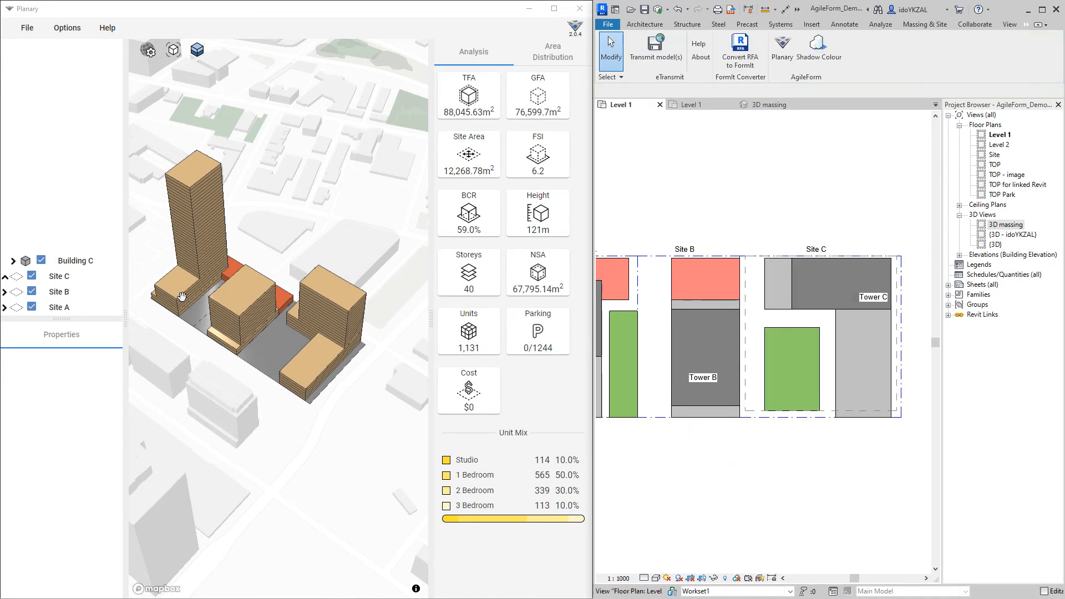
Add a building part to Building C using the Revit filled region as footprint
{"action": "right_click", "coordinate": [75, 260]}
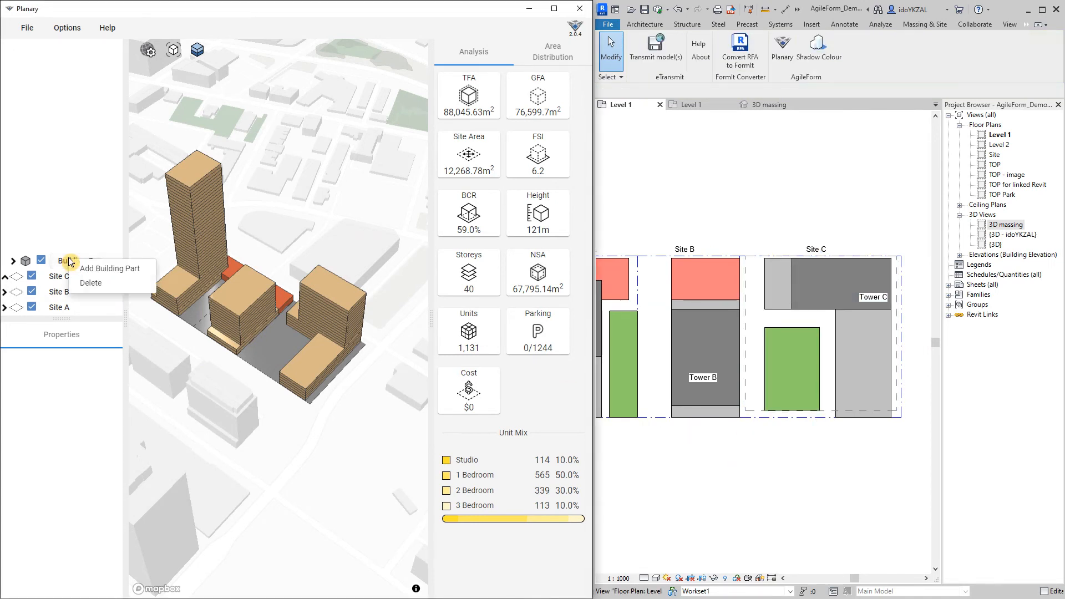
{"action": "left_click", "coordinate": [109, 269]}
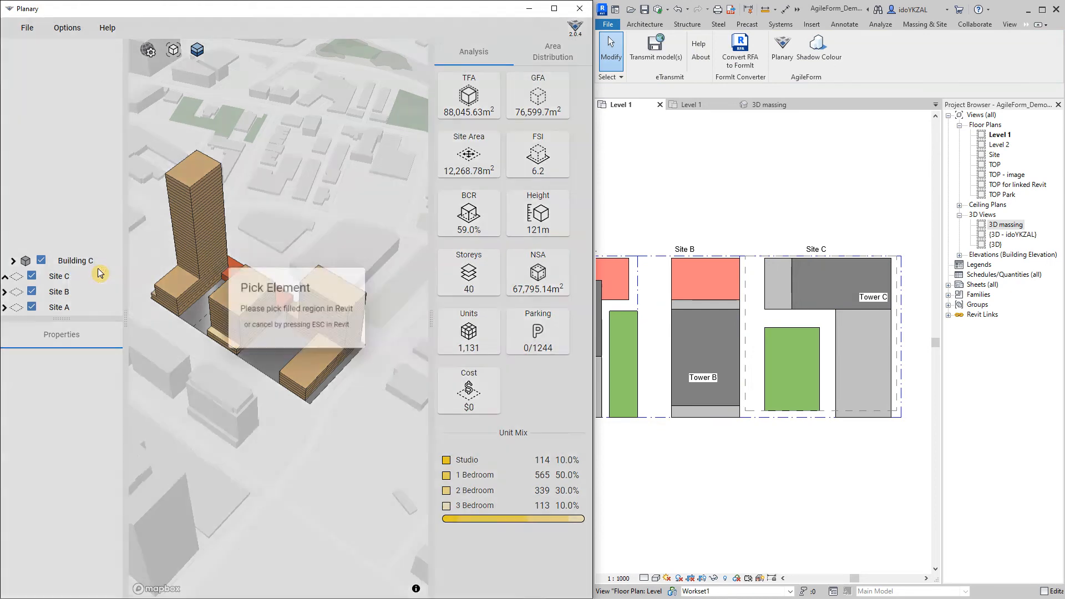
{"action": "left_click", "coordinate": [745, 273]}
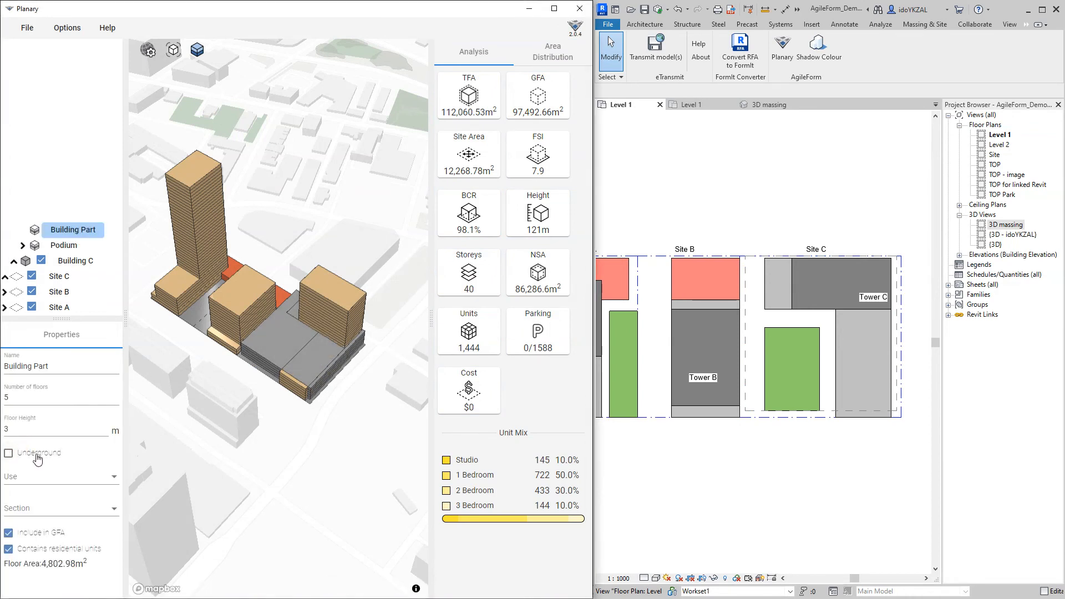
Make the part underground, name it Under Ground Parking, 2 floors, use Parking
{"action": "left_click", "coordinate": [8, 454]}
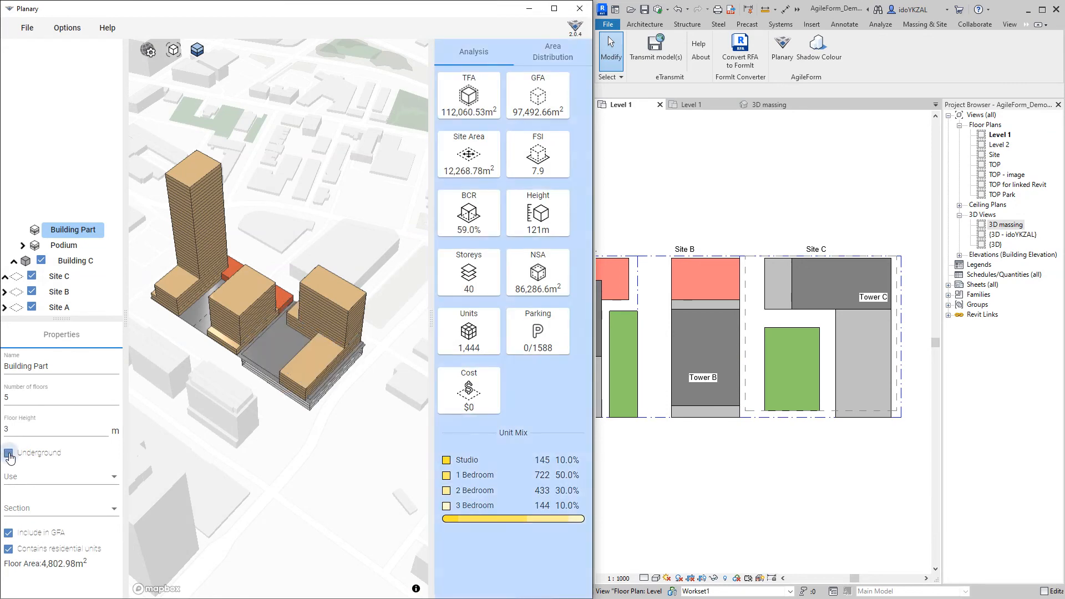
{"action": "left_click", "coordinate": [9, 452]}
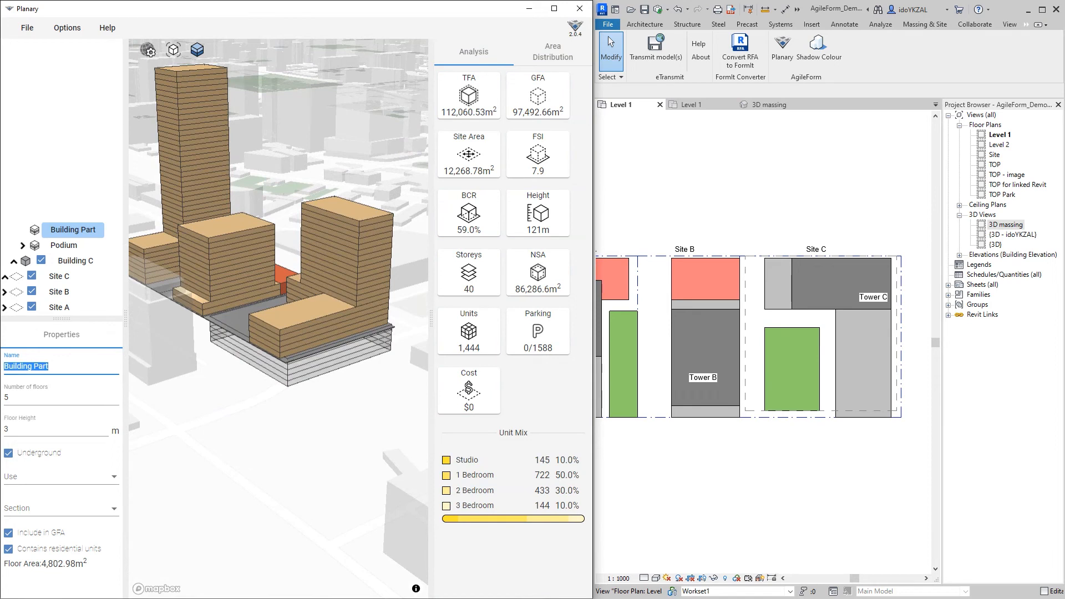
{"action": "type", "text": "Under Ground Parking"}
{"action": "left_click", "coordinate": [61, 398]}
{"action": "type", "text": "2"}
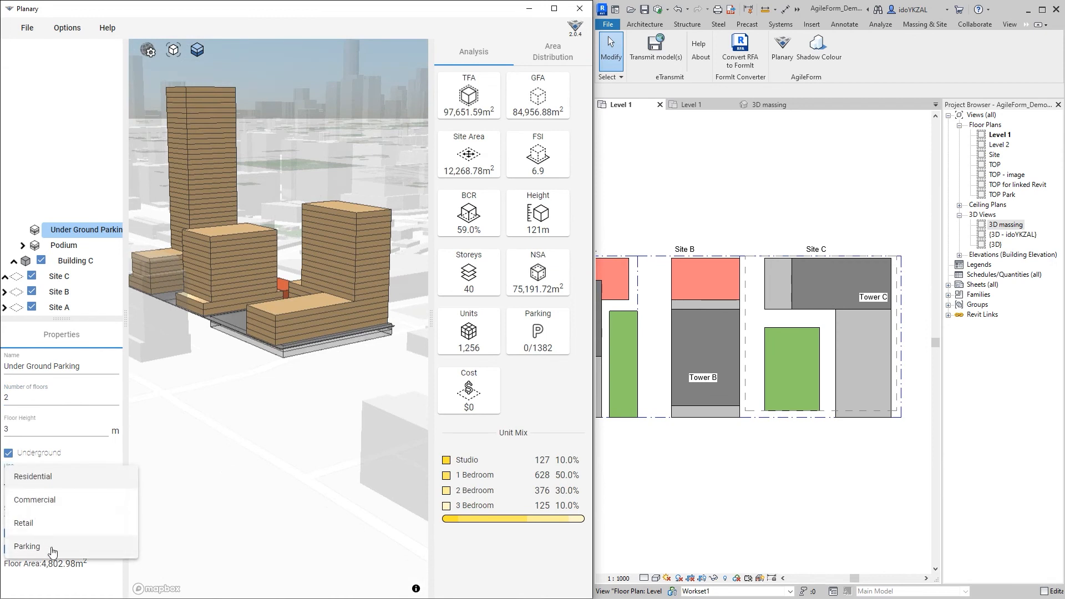
{"action": "left_click", "coordinate": [26, 546]}
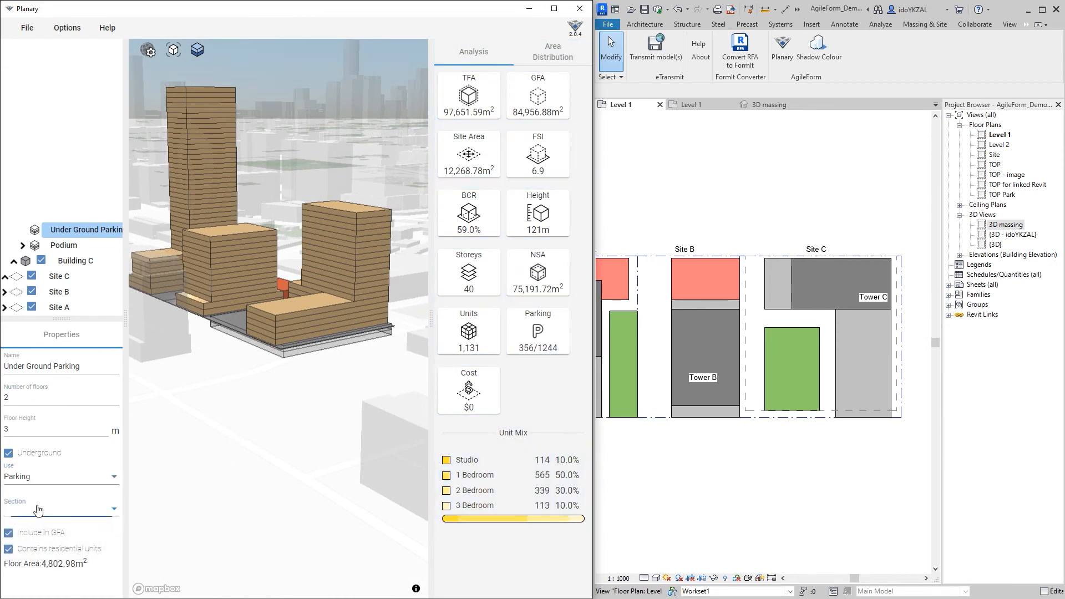
{"action": "left_click", "coordinate": [62, 507]}
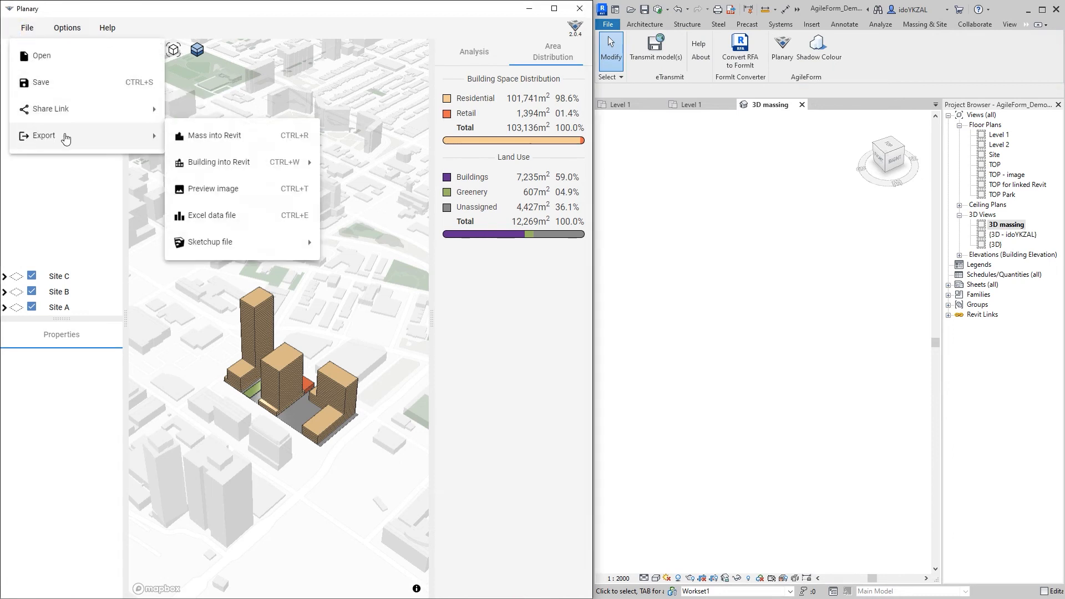
{"action": "mouse_move", "coordinate": [231, 135]}
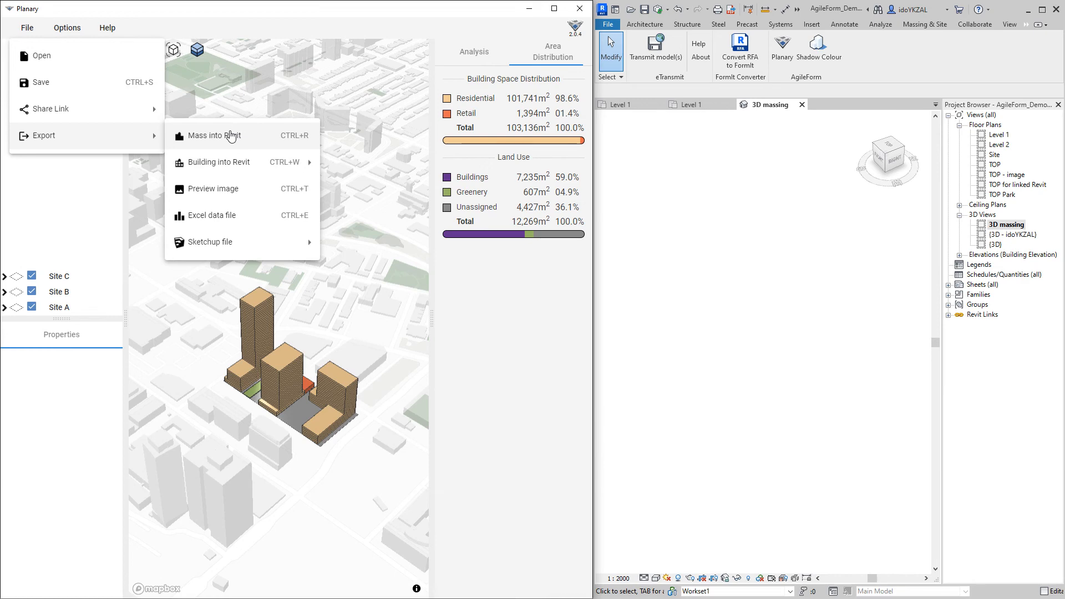
Export the massing as mass 'Planary Demo' on Level 1 and view it in 3D
{"action": "left_click", "coordinate": [217, 135]}
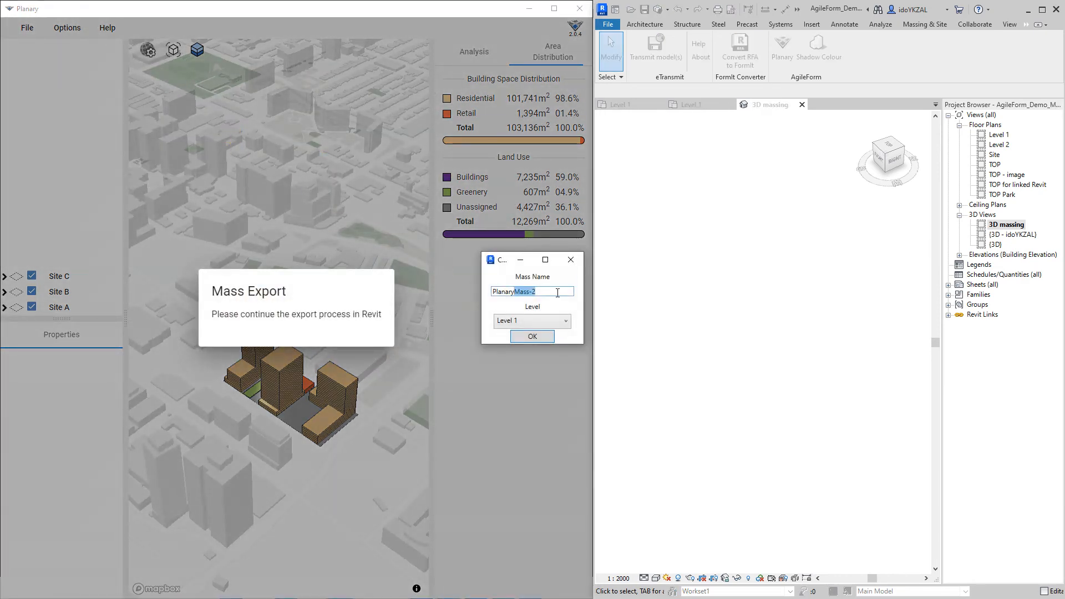
{"action": "key", "text": "Delete"}
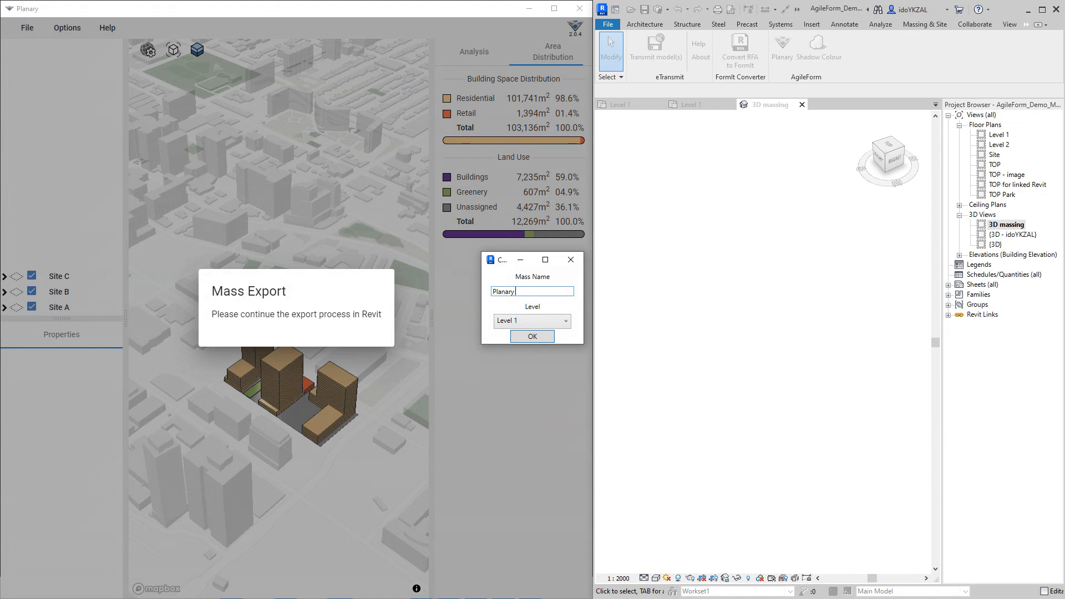
{"action": "type", "text": "Demo"}
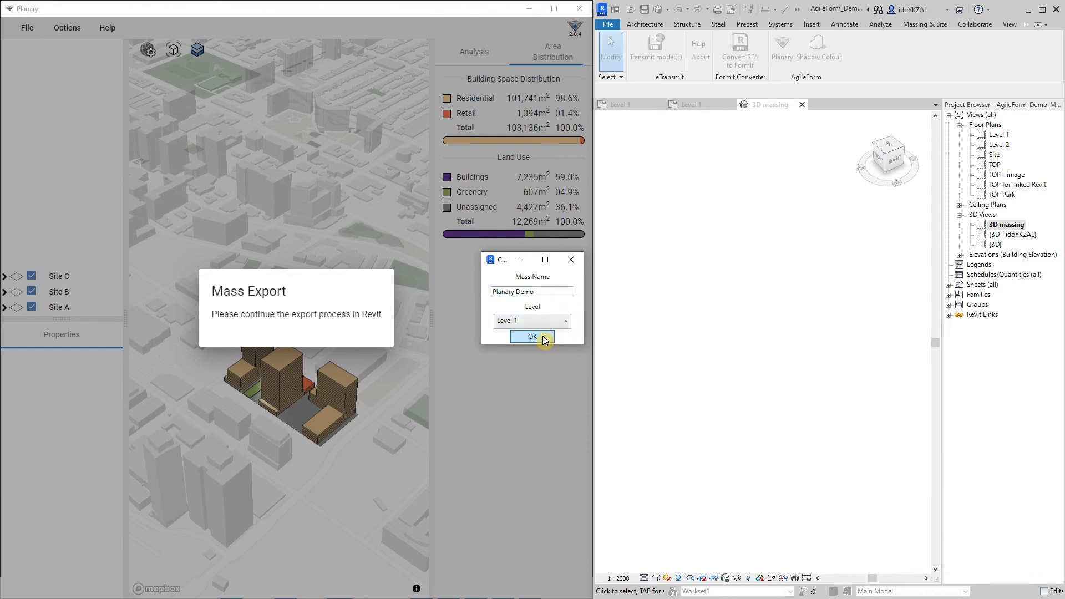
{"action": "left_click", "coordinate": [532, 337]}
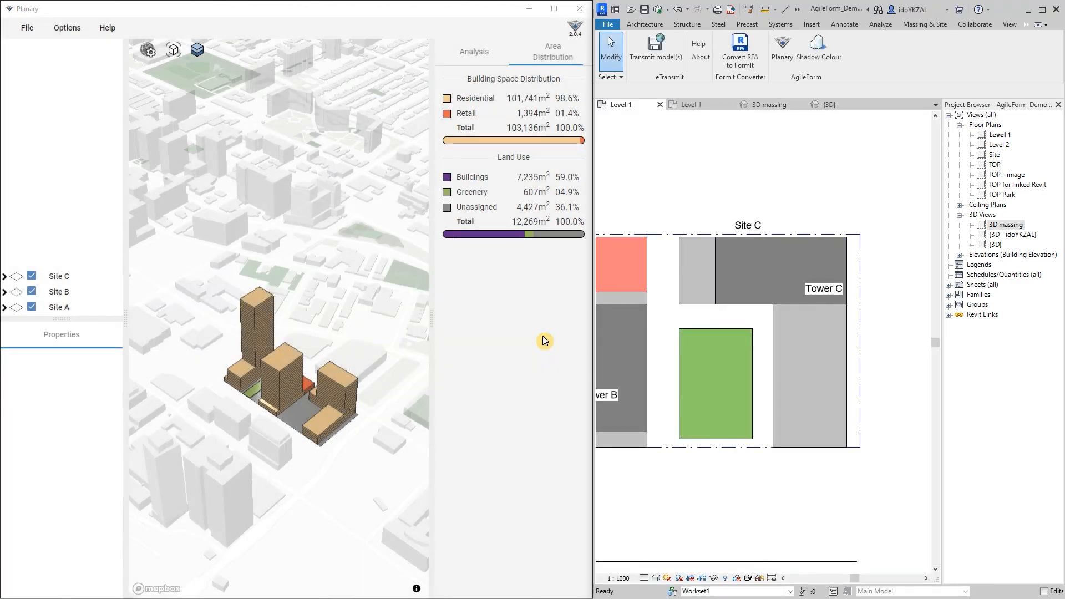
{"action": "left_click", "coordinate": [767, 104]}
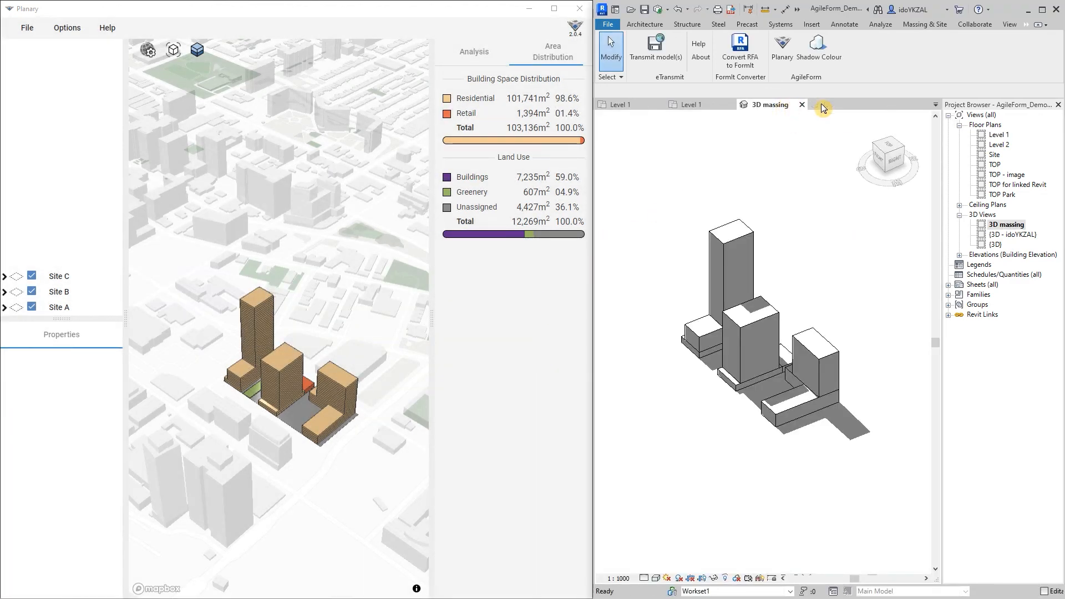
{"action": "mouse_move", "coordinate": [745, 326]}
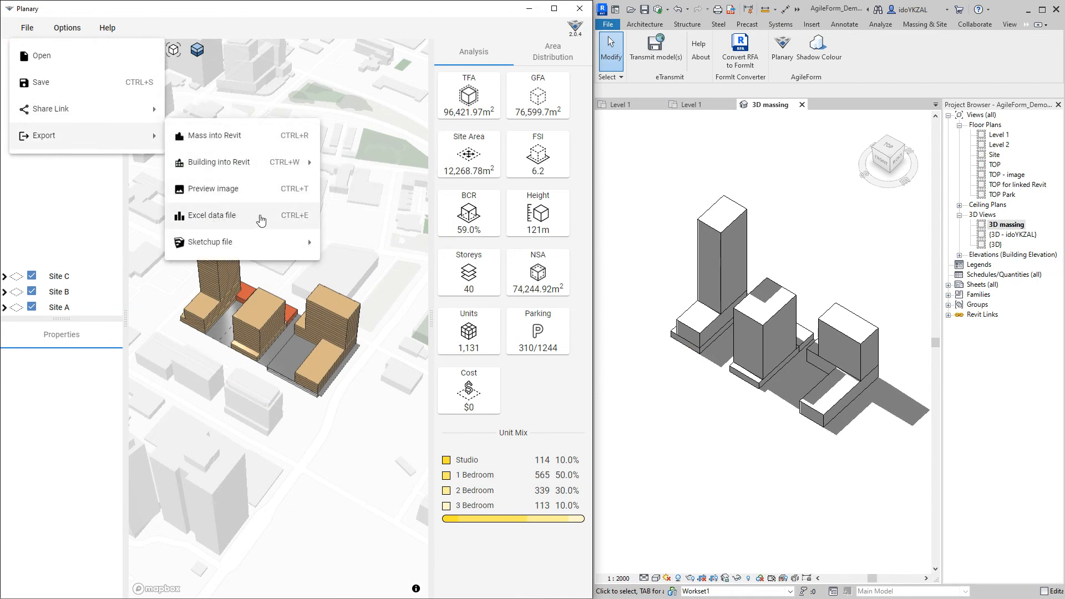
Export Planary's statistics to MassingStudy.xlsx in Pictures and select the new file
{"action": "left_click", "coordinate": [214, 215]}
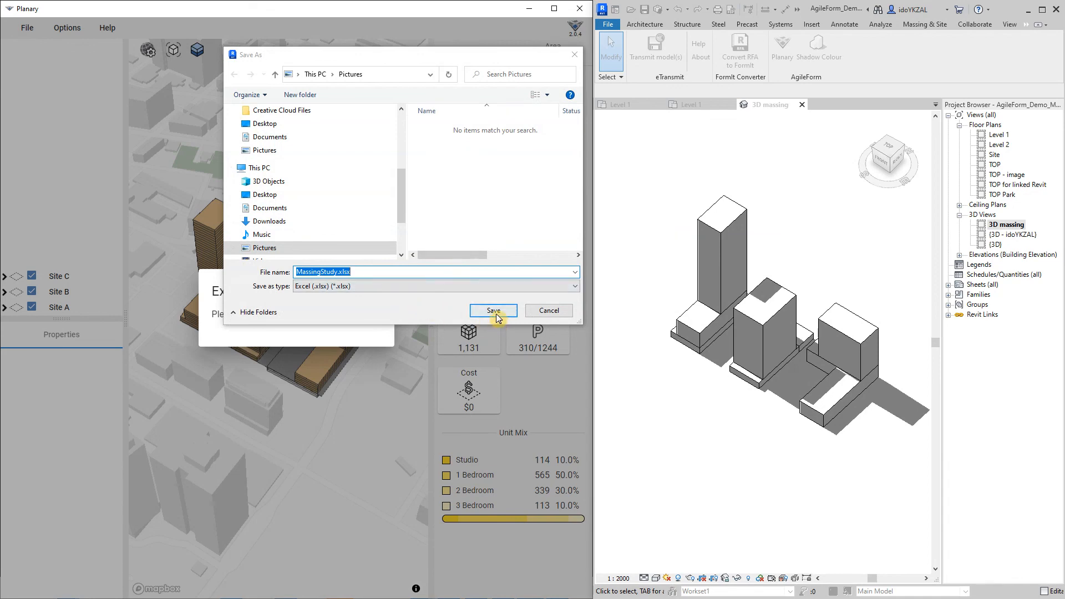
{"action": "left_click", "coordinate": [492, 311]}
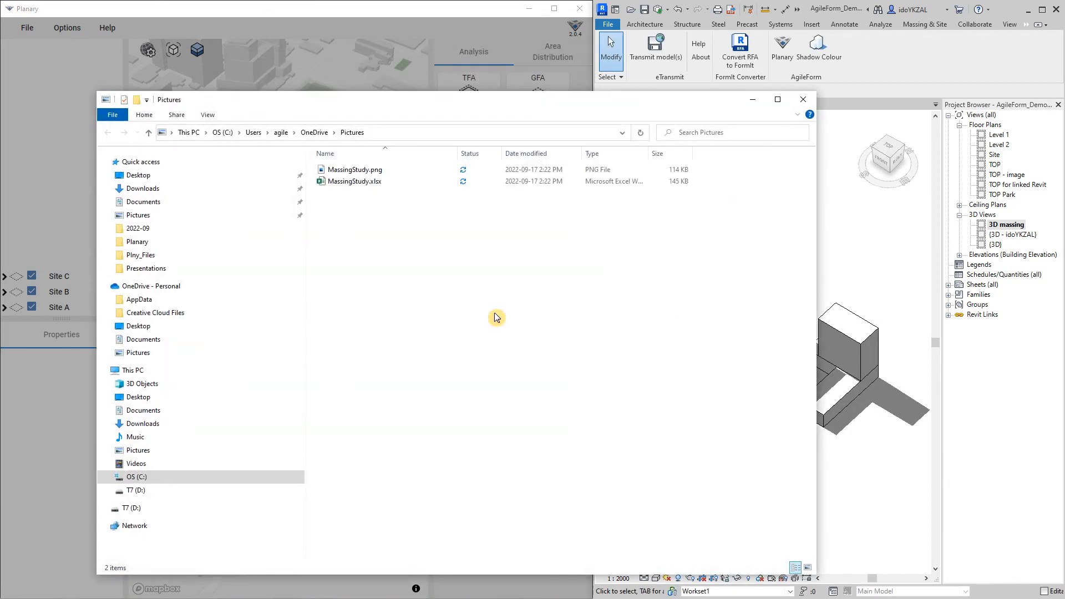
{"action": "left_click", "coordinate": [354, 181]}
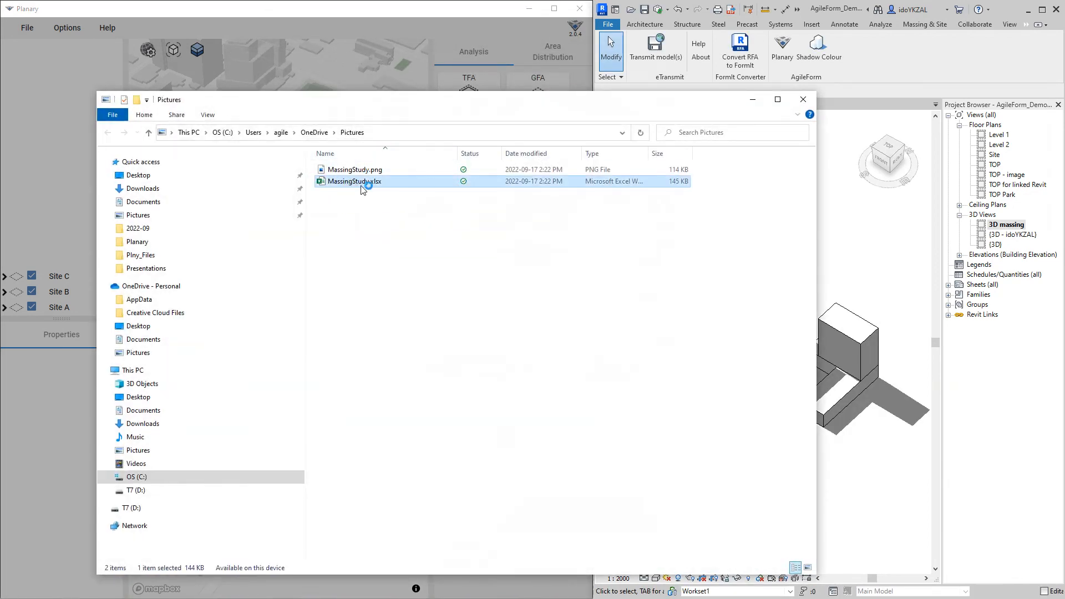
Open MassingStudy.xlsx and scroll through the Analysis sheet's unit mix and floor areas
{"action": "double_click", "coordinate": [354, 181]}
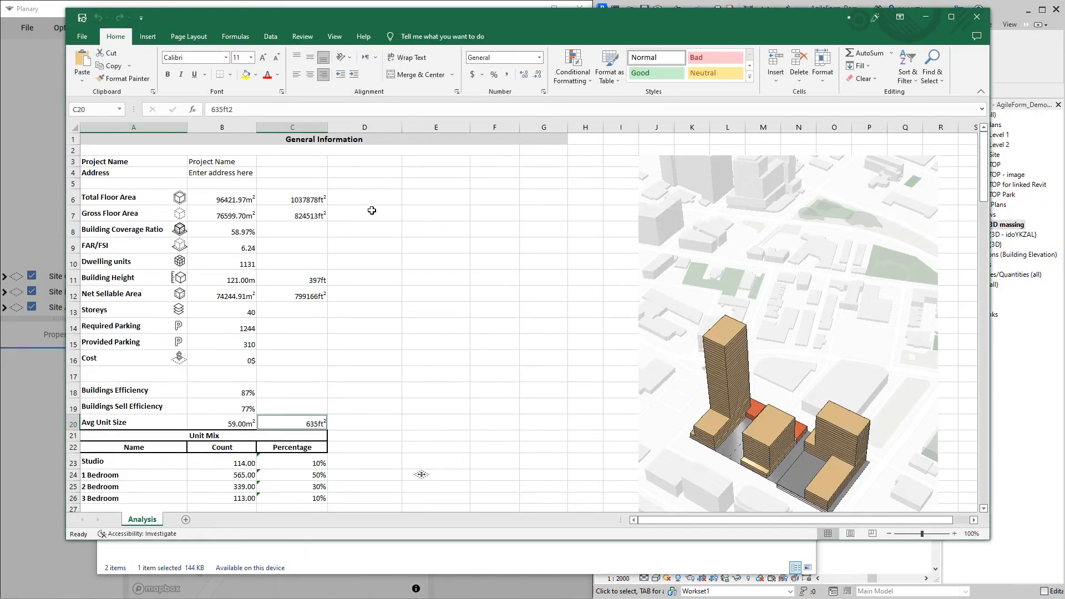
{"action": "scroll", "scroll_direction": "down", "scroll_amount": 3}
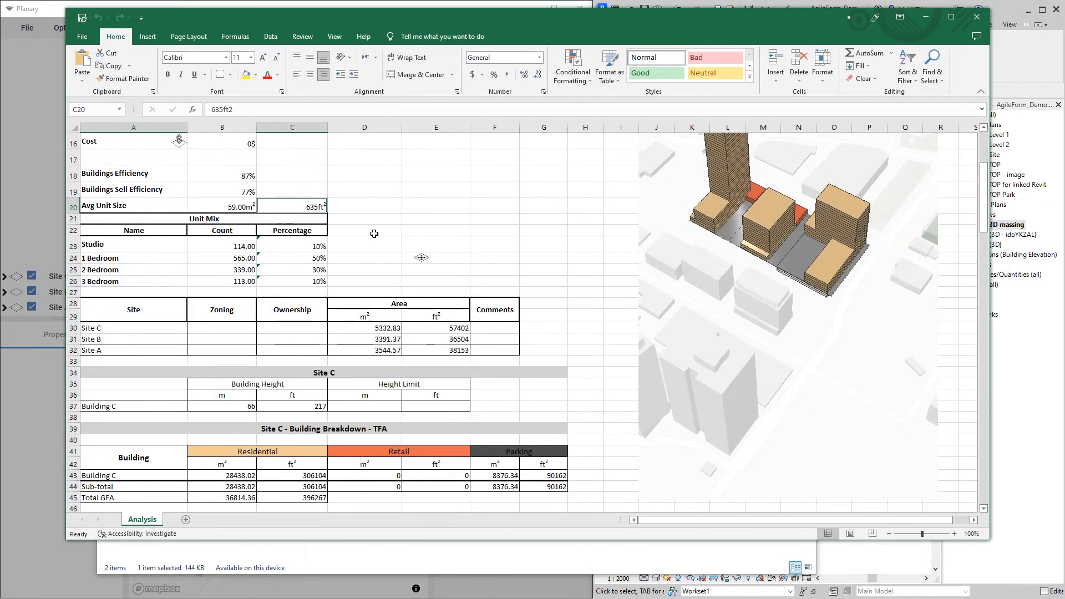
{"action": "scroll", "scroll_direction": "down", "scroll_amount": 3}
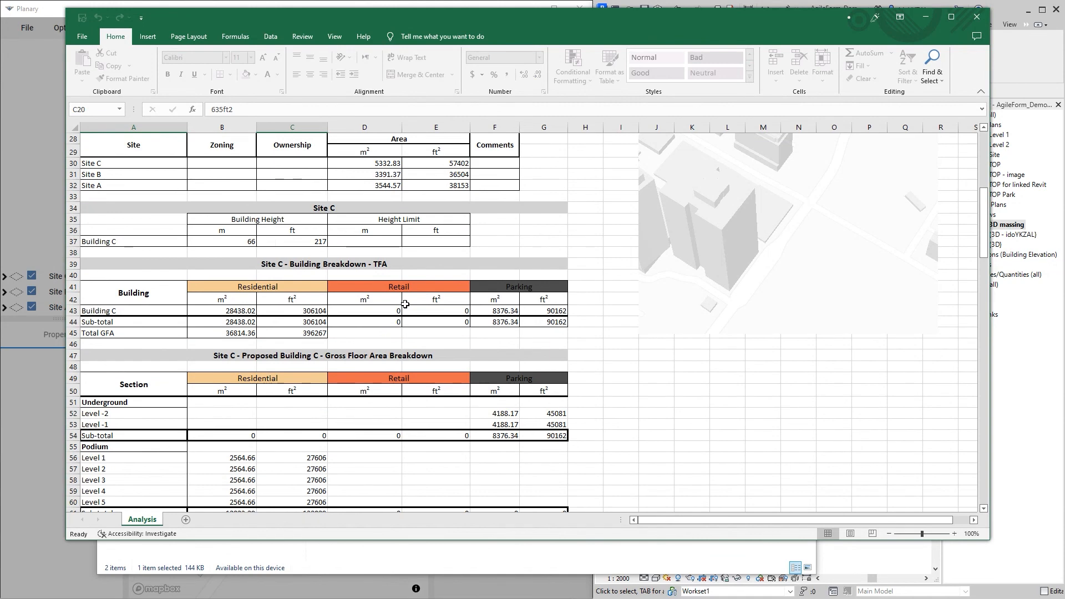
{"action": "scroll", "scroll_direction": "down", "scroll_amount": 3}
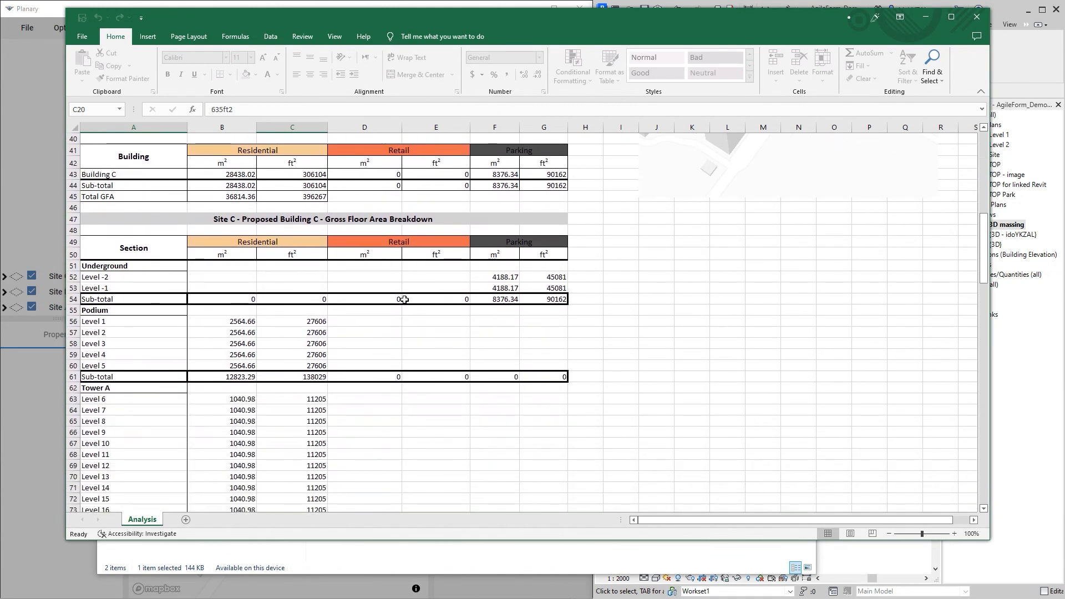